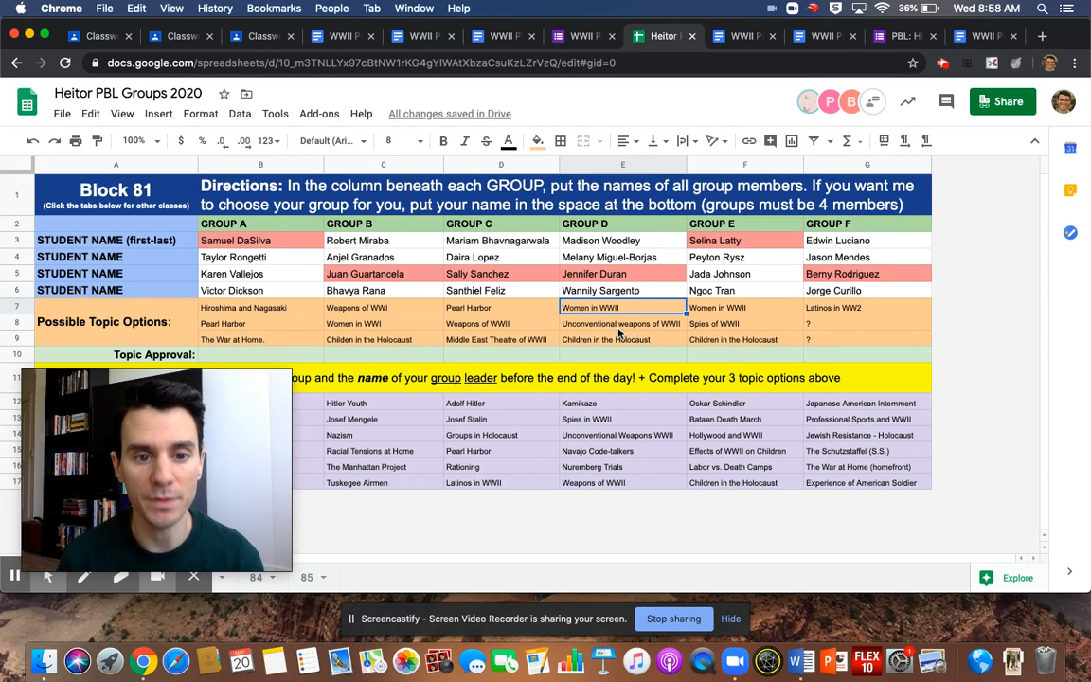
{"action": "mouse_move", "coordinate": [850, 333]}
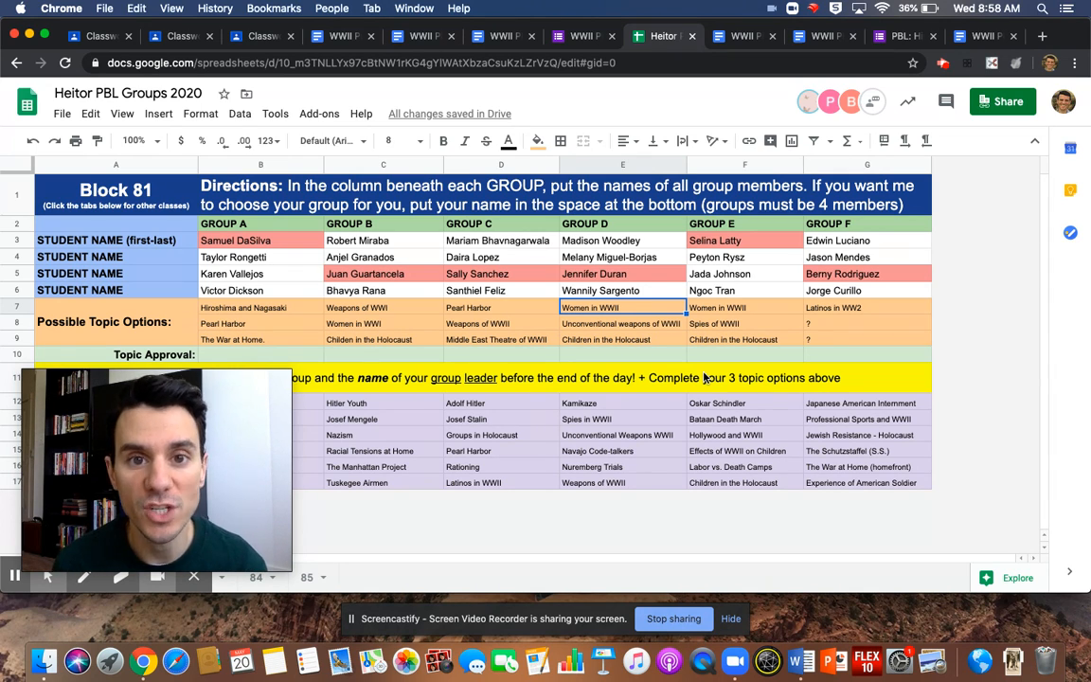
{"action": "mouse_move", "coordinate": [923, 225]}
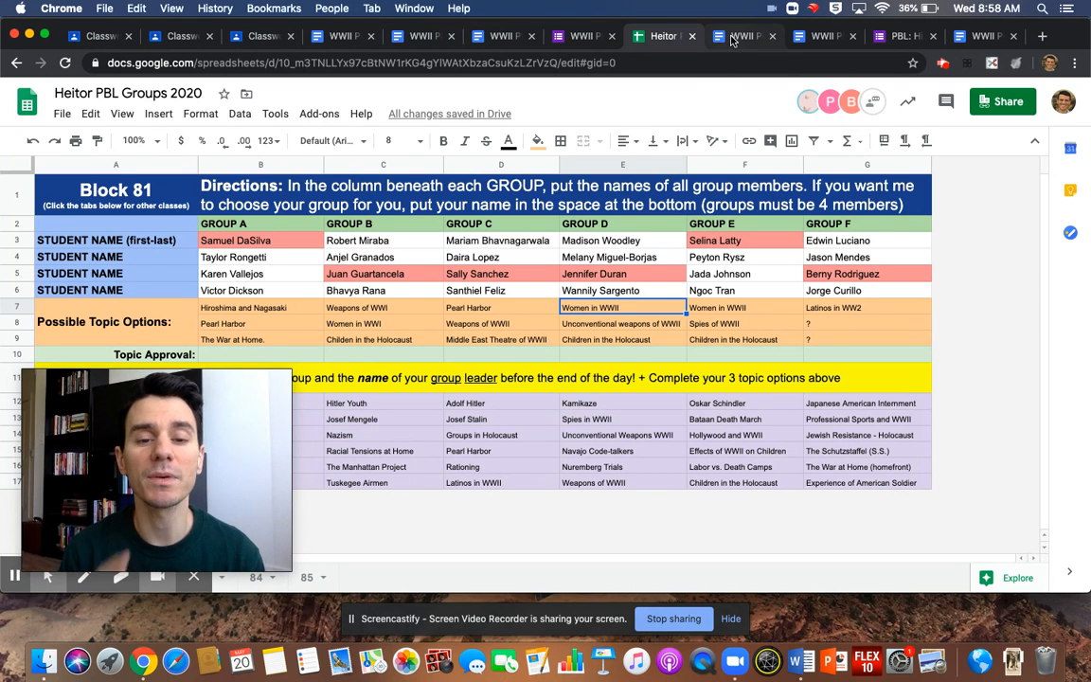
Mark task 1, the PBL Gallery Walk, as done with a ✔ in the checklist.
{"action": "left_click", "coordinate": [745, 36]}
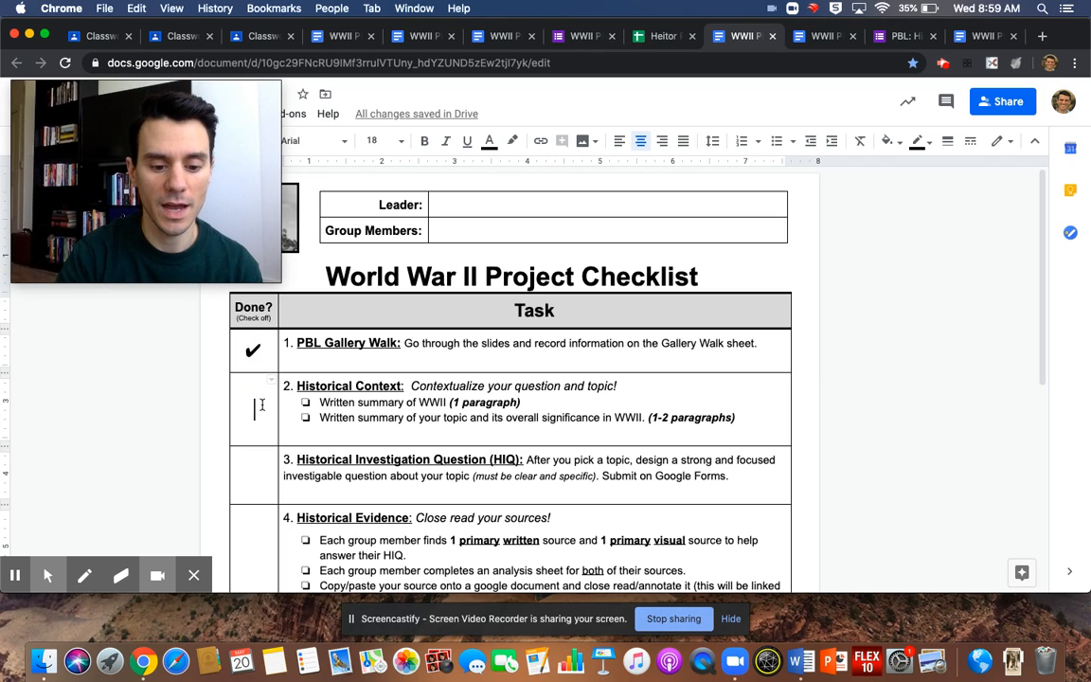
{"action": "type", "text": "✔"}
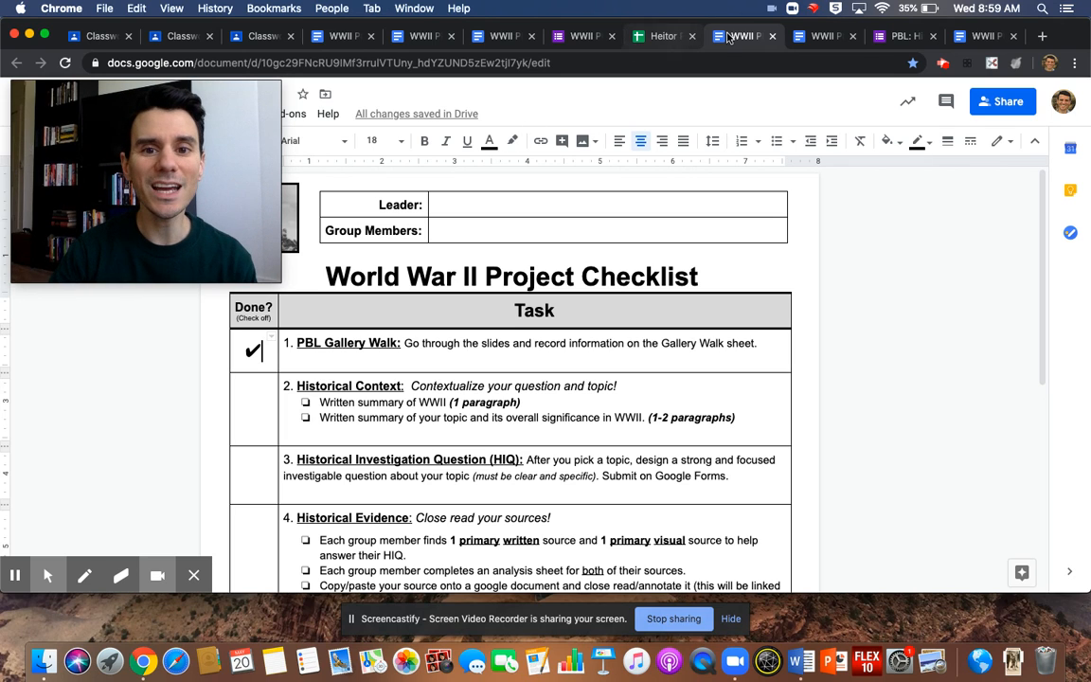
Highlight the Historical Context task and its summary bullet, then move to the worksheet.
{"action": "left_click", "coordinate": [818, 36]}
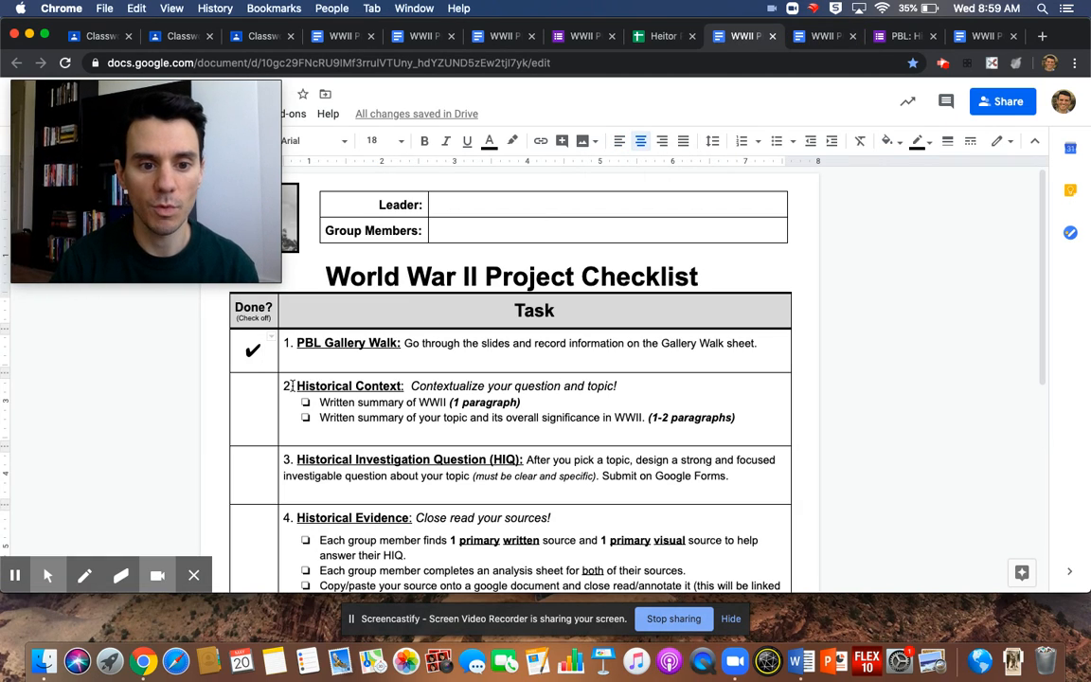
{"action": "left_click_drag", "start_coordinate": [296, 385], "coordinate": [735, 418]}
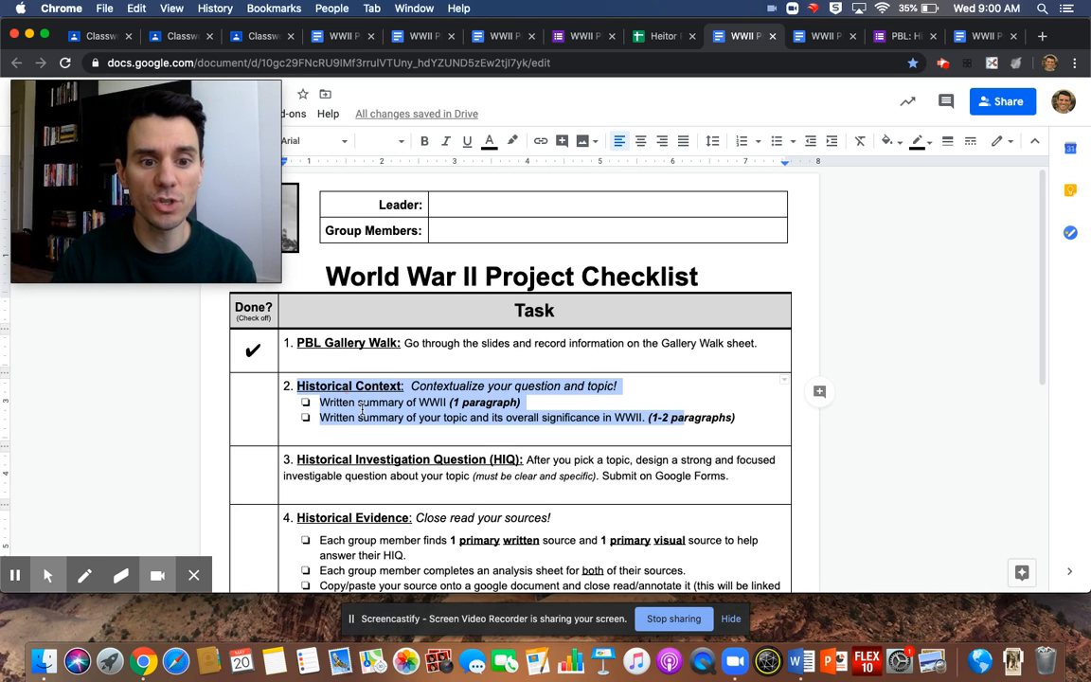
{"action": "left_click", "coordinate": [607, 401]}
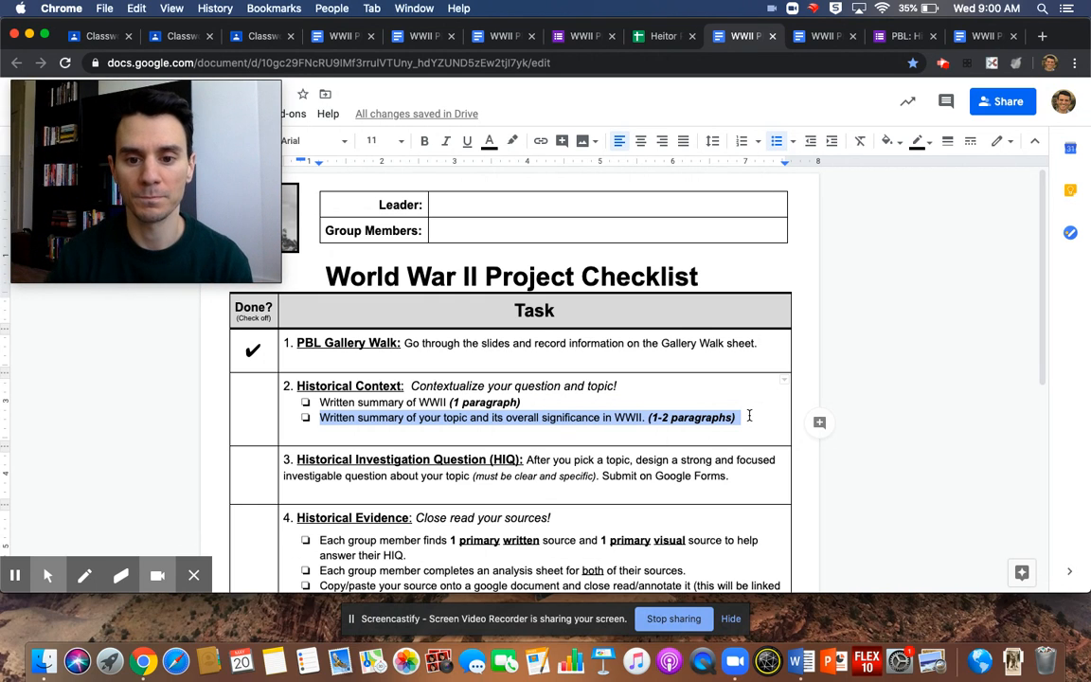
{"action": "left_click", "coordinate": [823, 36]}
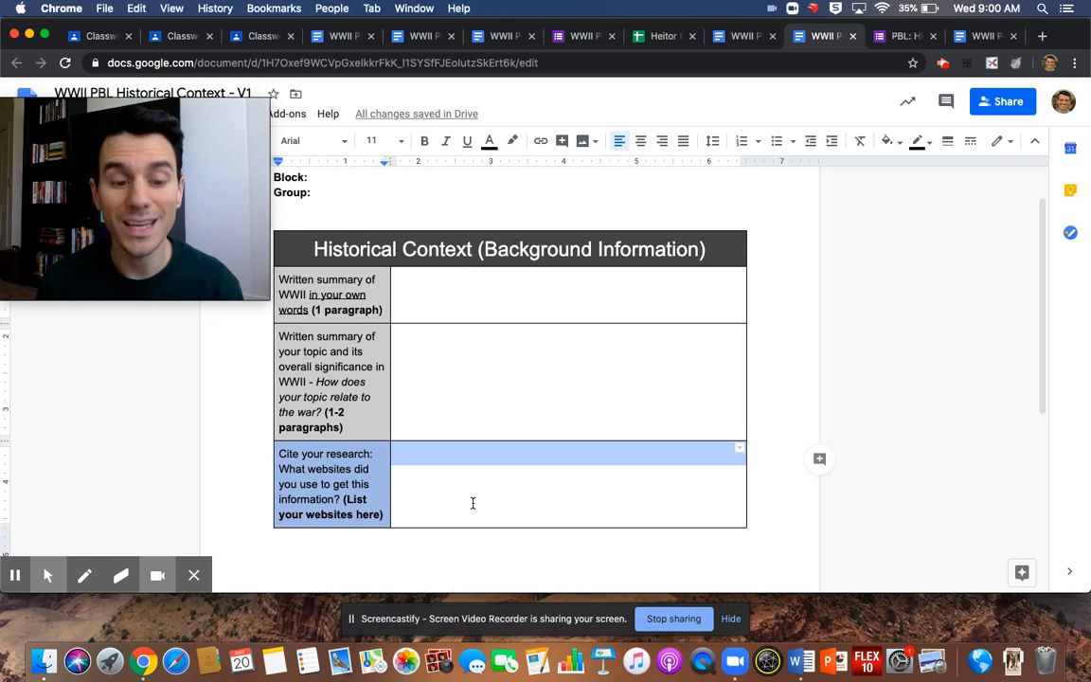
Start a bulleted list of websites in the 'Cite your research' cell.
{"action": "left_click", "coordinate": [473, 503]}
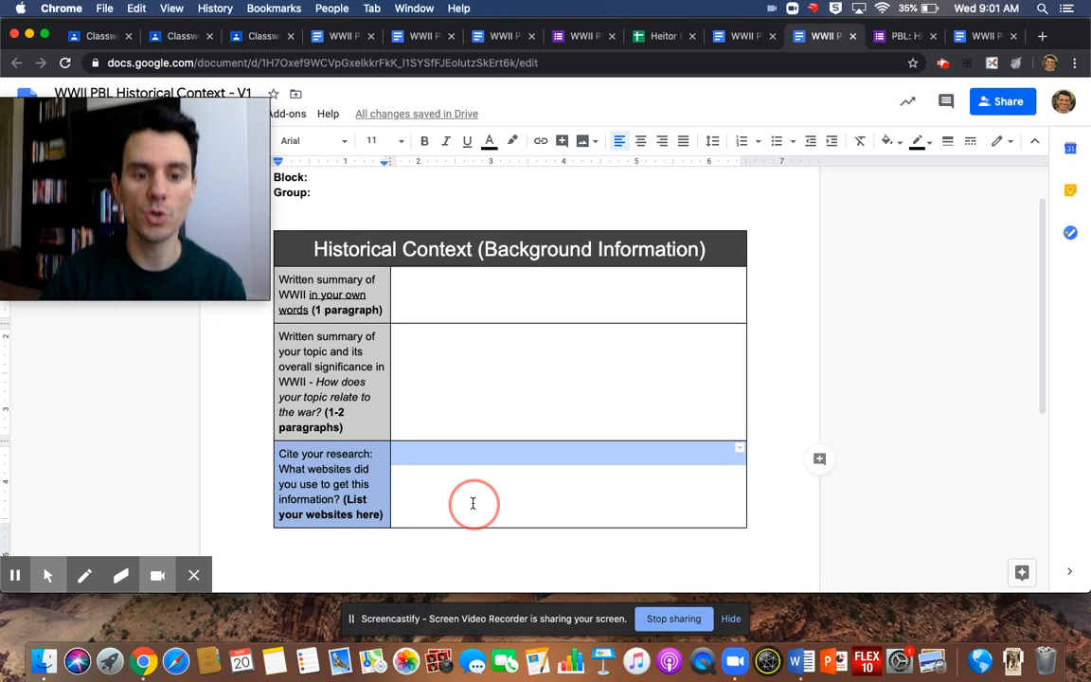
{"action": "left_click", "coordinate": [472, 452]}
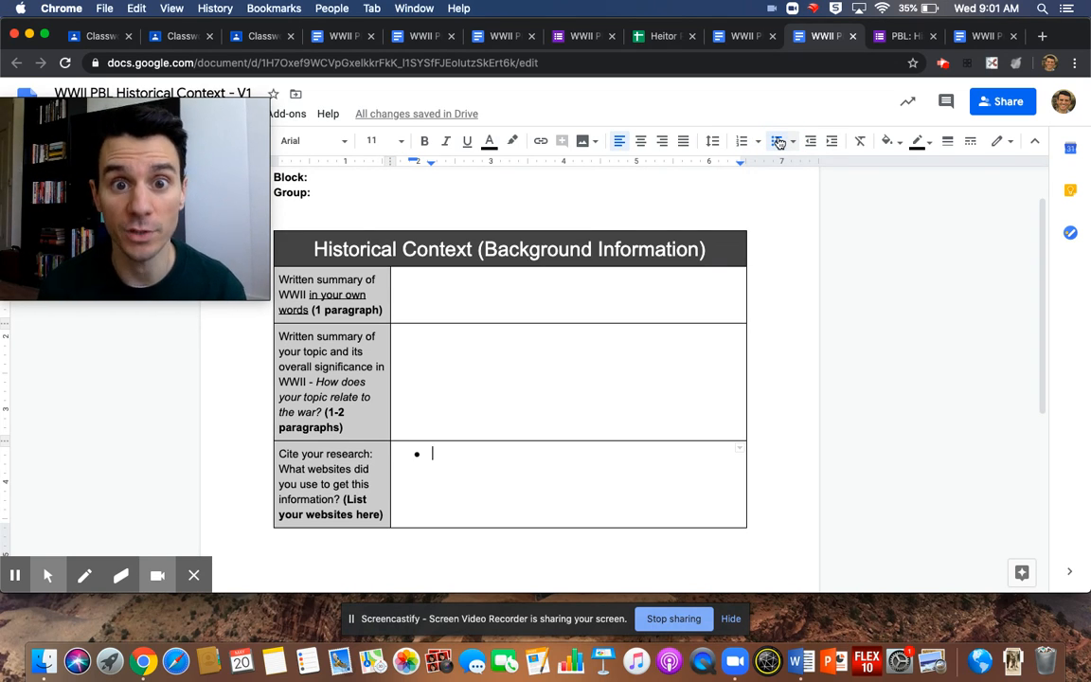
{"action": "left_click", "coordinate": [742, 36]}
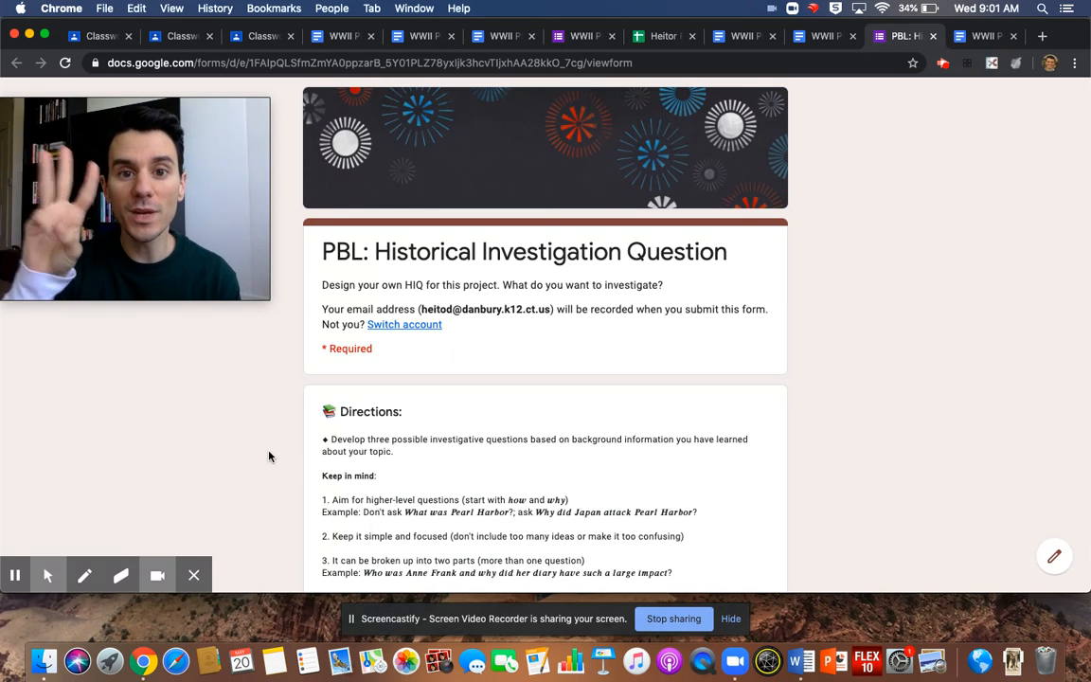
Highlight the HIQ directions and keep-it-simple guideline, then follow the HIQ writing guide link.
{"action": "scroll", "scroll_direction": "down", "scroll_amount": 3}
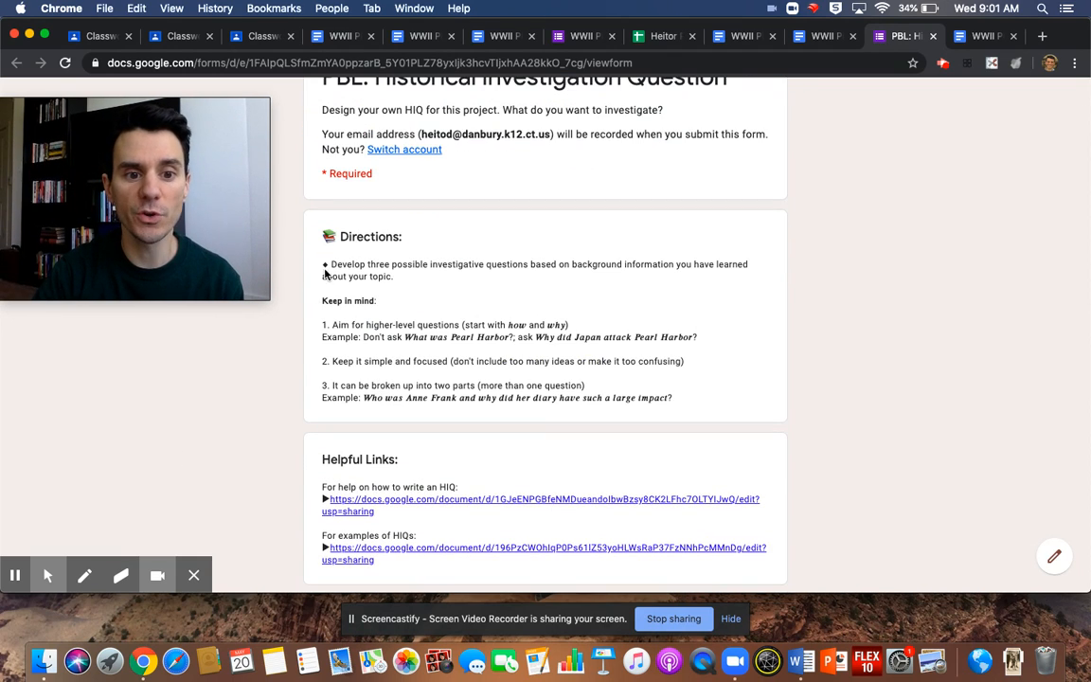
{"action": "left_click_drag", "start_coordinate": [323, 264], "coordinate": [672, 398]}
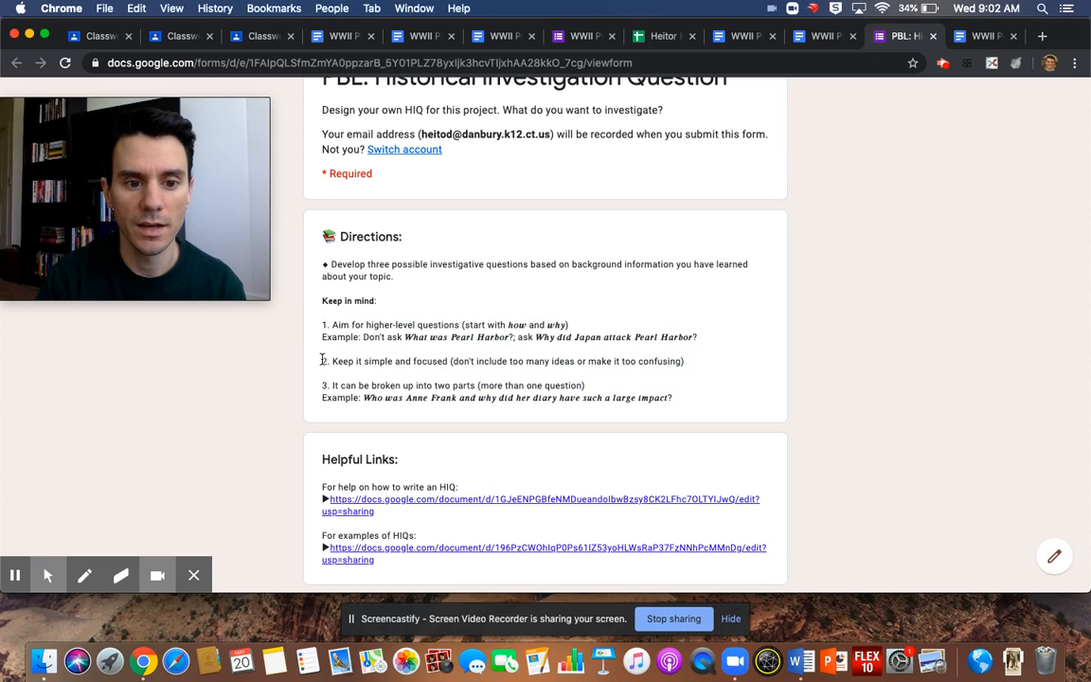
{"action": "left_click_drag", "start_coordinate": [322, 361], "coordinate": [683, 361]}
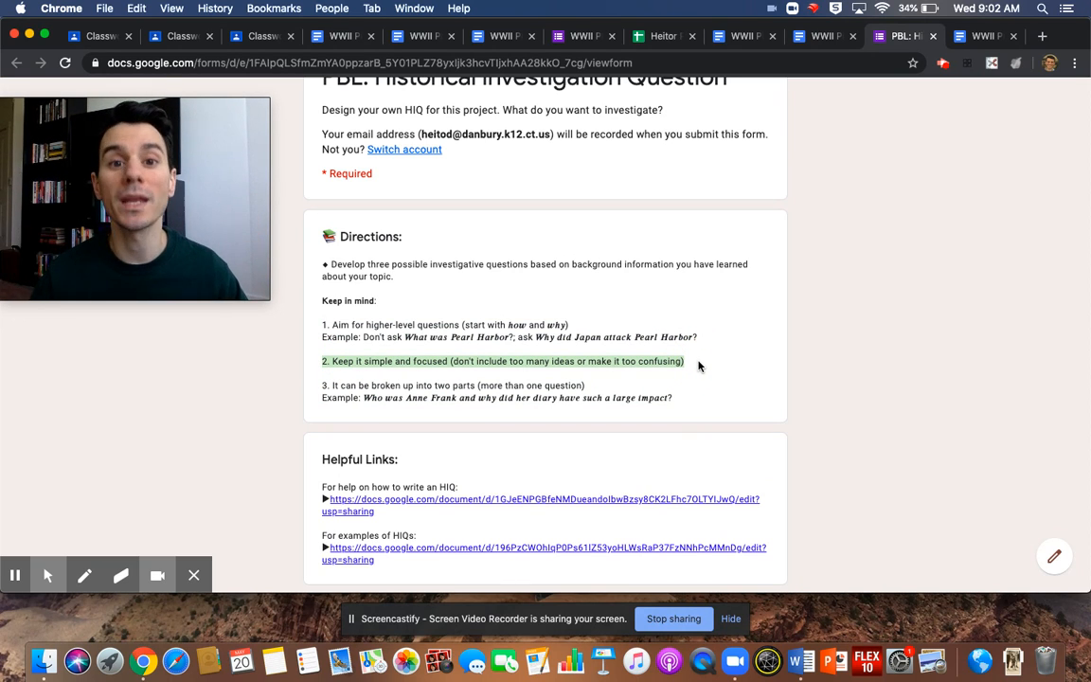
{"action": "mouse_move", "coordinate": [376, 421]}
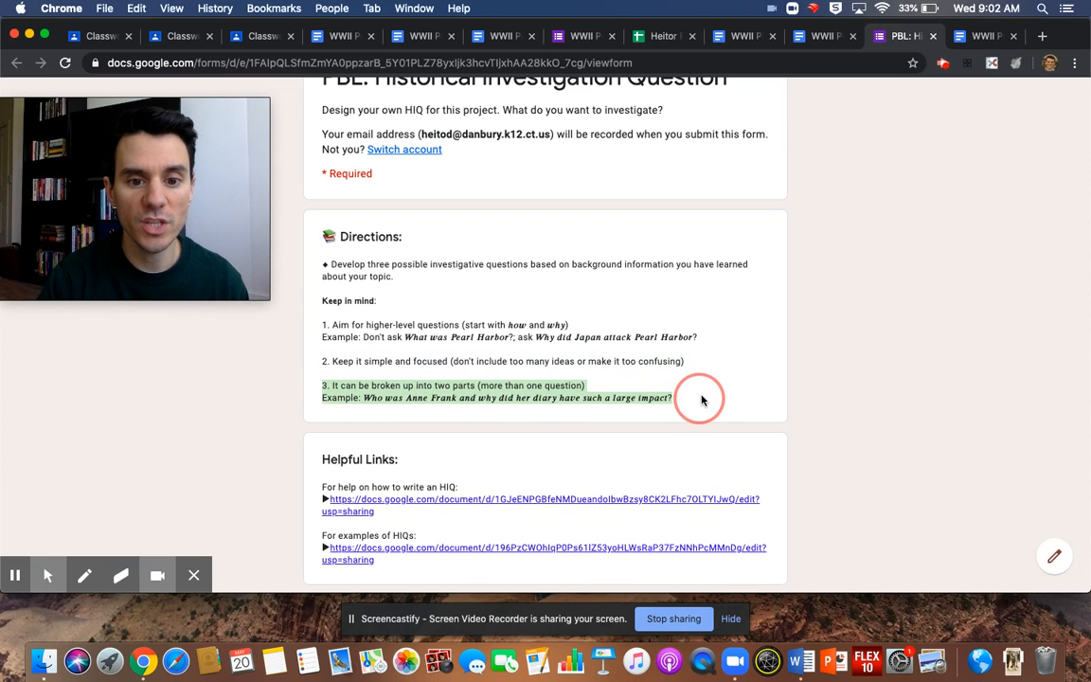
{"action": "mouse_move", "coordinate": [705, 398]}
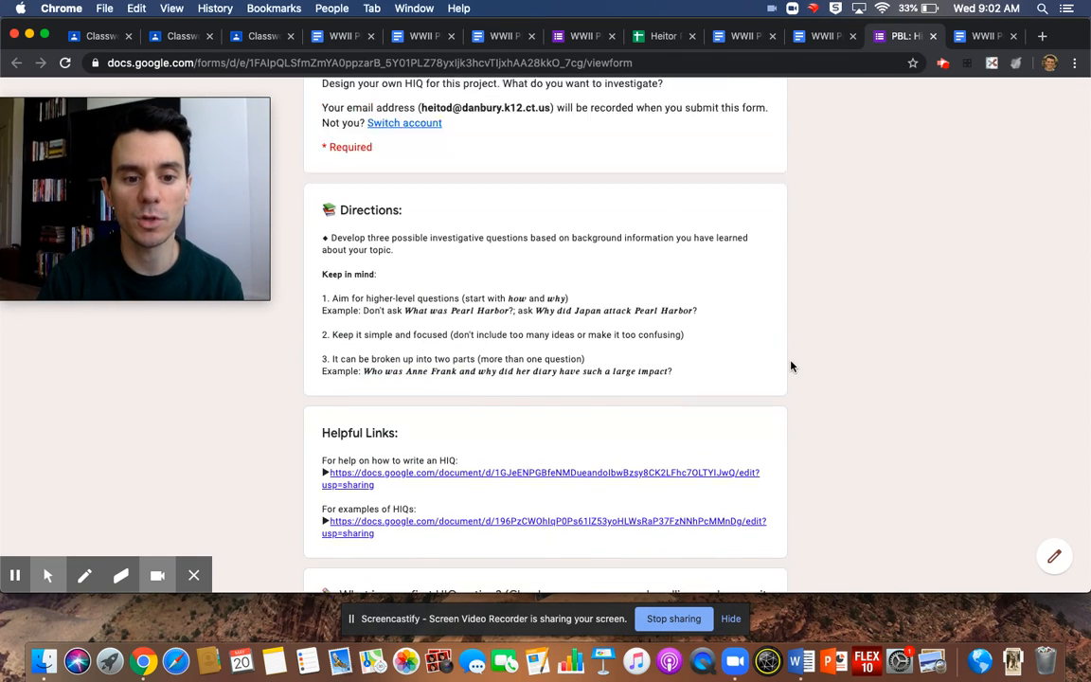
{"action": "scroll", "scroll_direction": "down", "scroll_amount": 3}
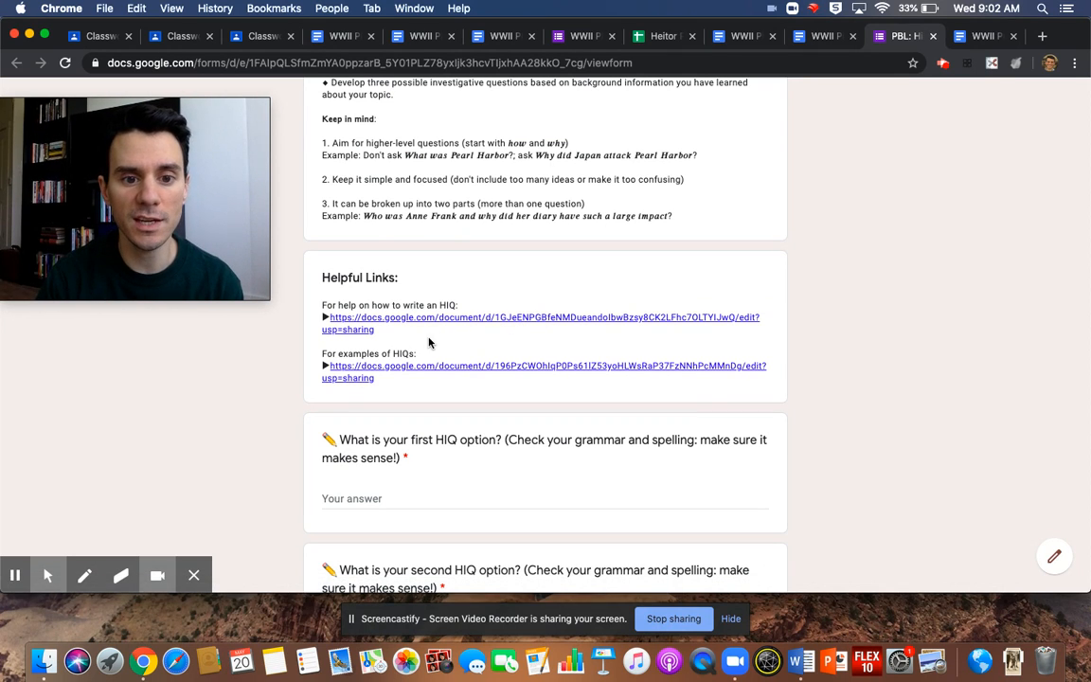
{"action": "left_click", "coordinate": [542, 318]}
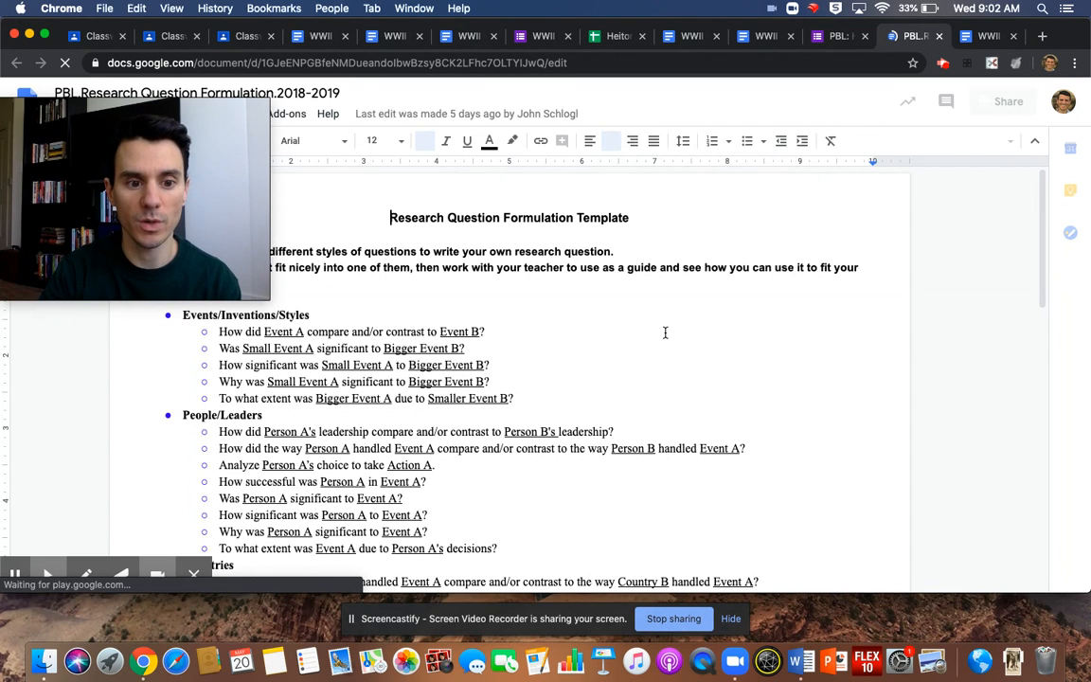
Bring up the WWII PBL Topics & Questions HIQ examples doc, then return to the form.
{"action": "left_click", "coordinate": [836, 36]}
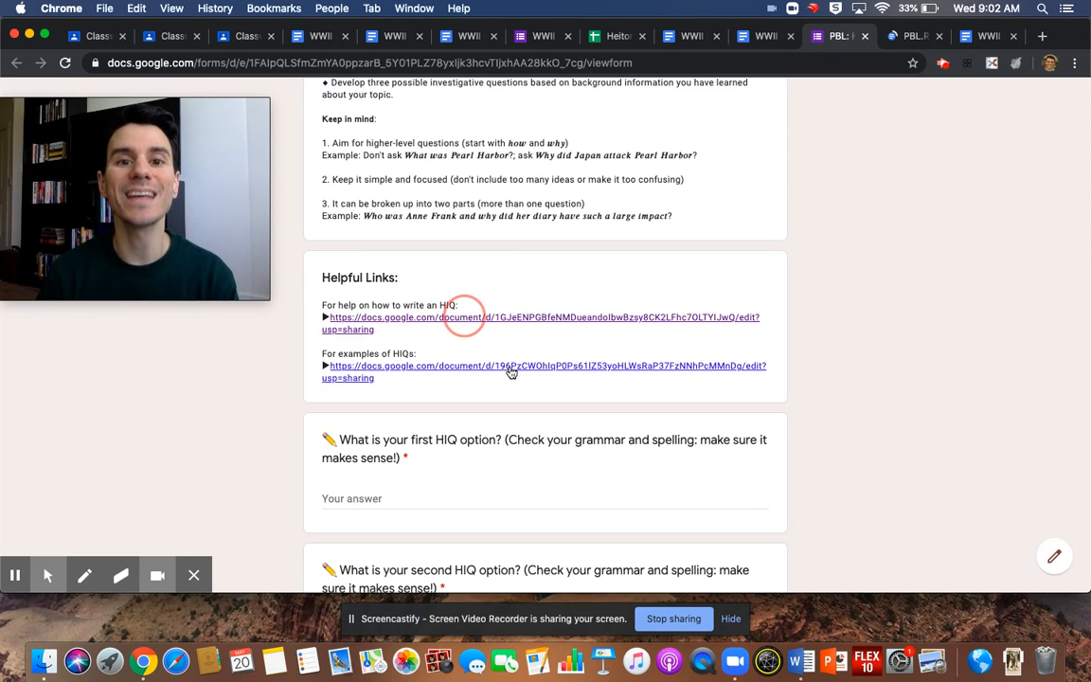
{"action": "left_click", "coordinate": [511, 370]}
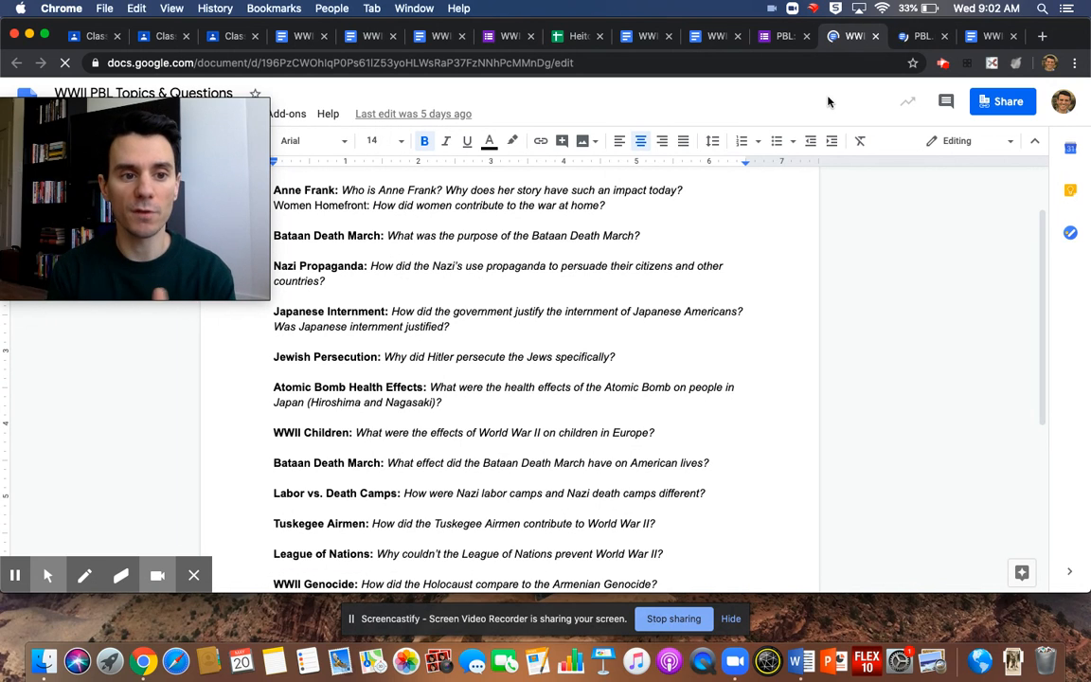
{"action": "left_click", "coordinate": [782, 36]}
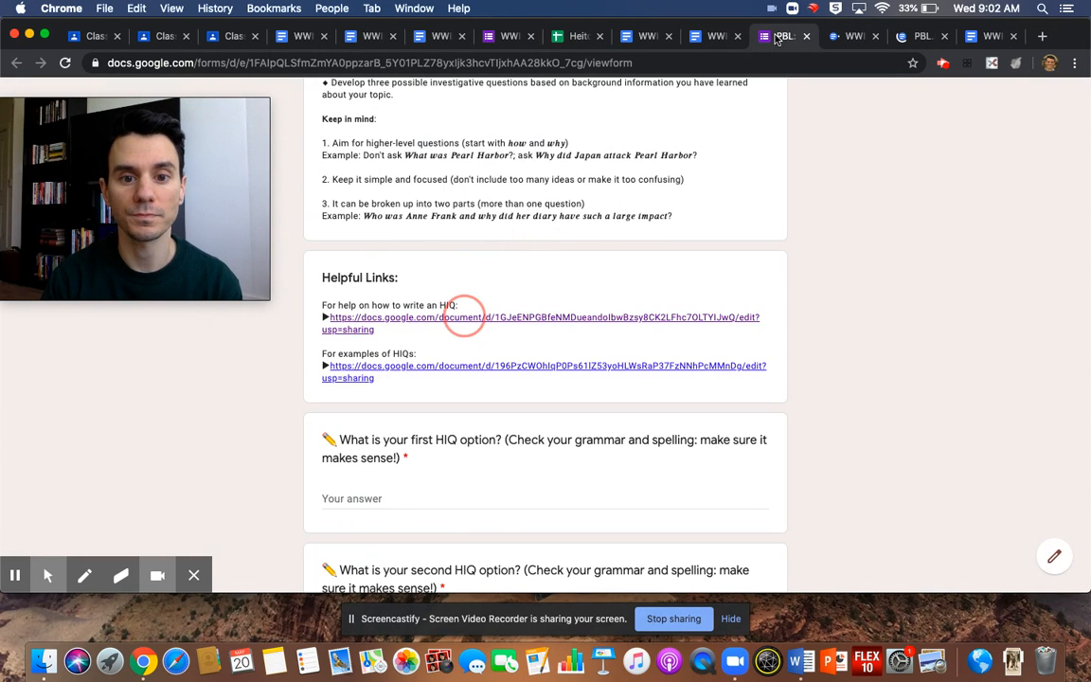
Scroll the HIQ form down to its answer, name, block and group letter fields.
{"action": "scroll", "scroll_direction": "down", "scroll_amount": 3}
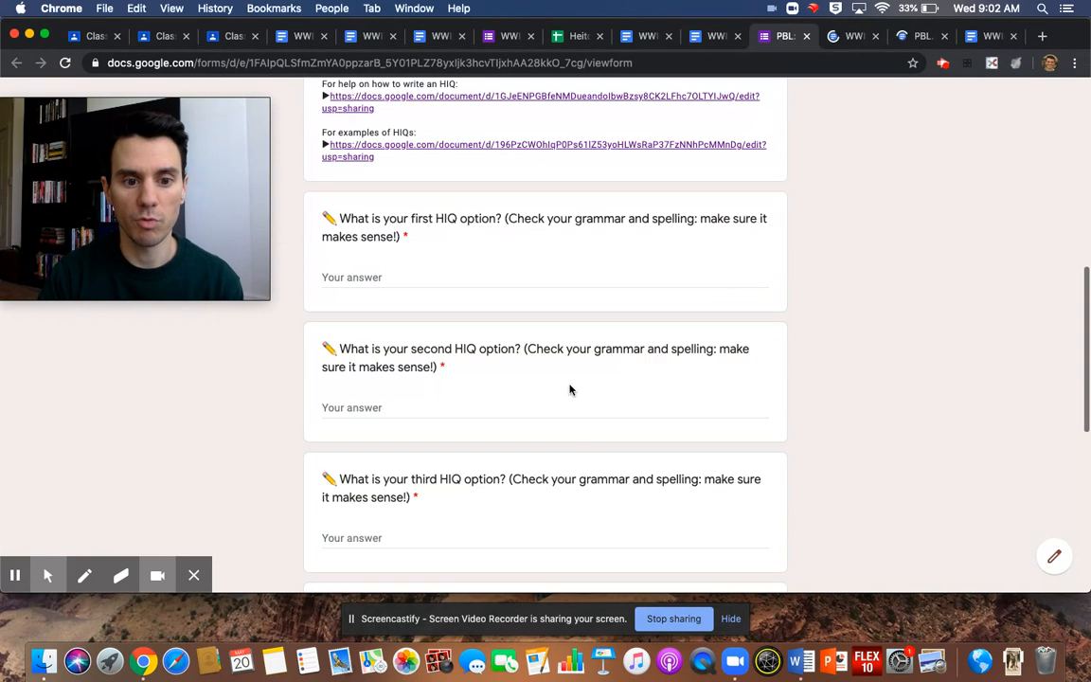
{"action": "mouse_move", "coordinate": [561, 452]}
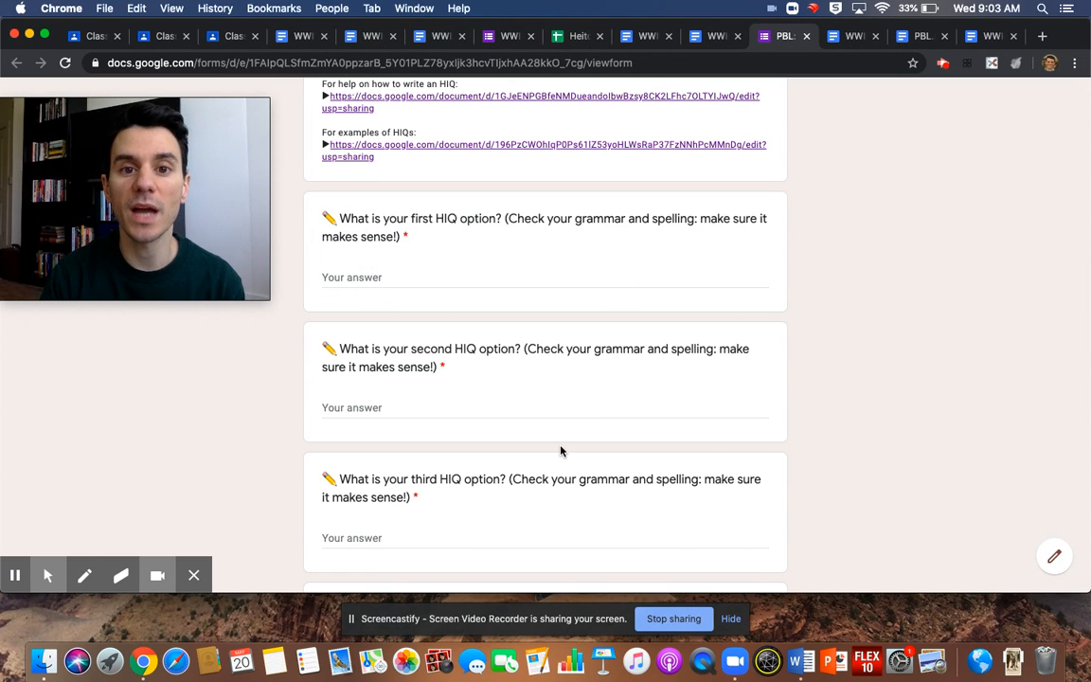
{"action": "scroll", "scroll_direction": "down", "scroll_amount": 3}
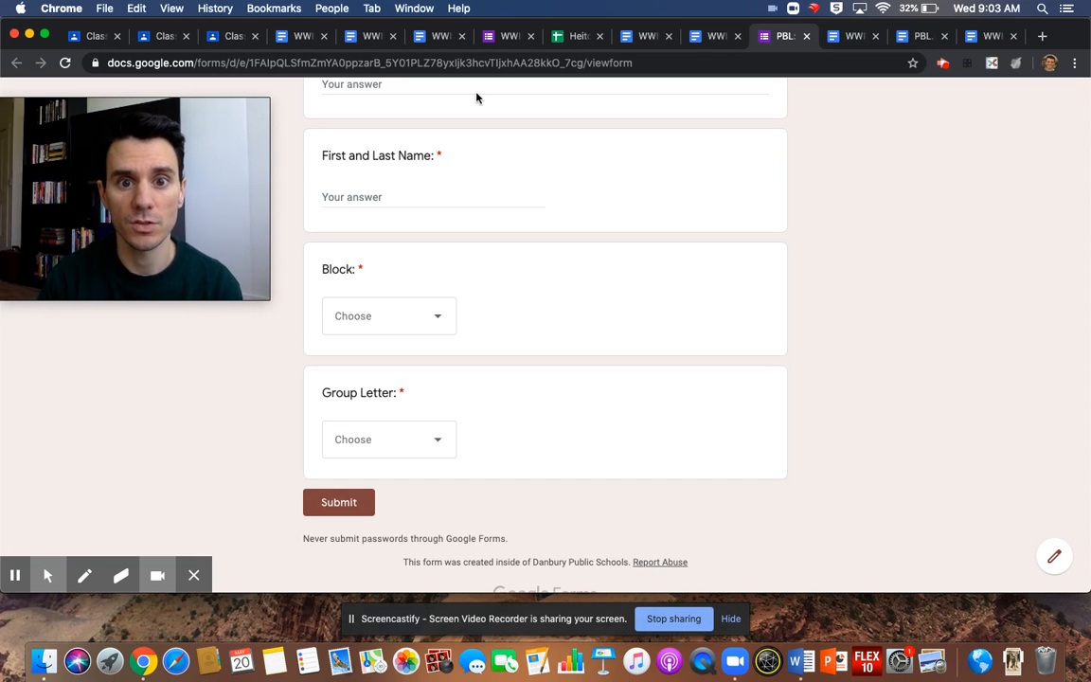
{"action": "scroll", "scroll_direction": "down", "scroll_amount": 3}
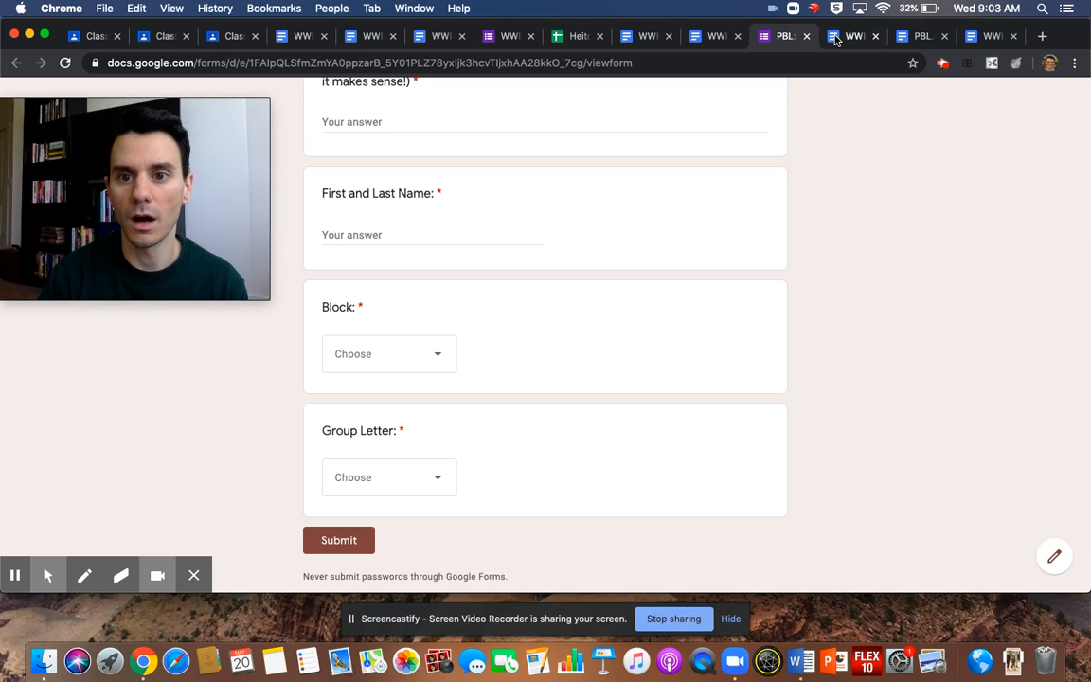
{"action": "mouse_move", "coordinate": [852, 36]}
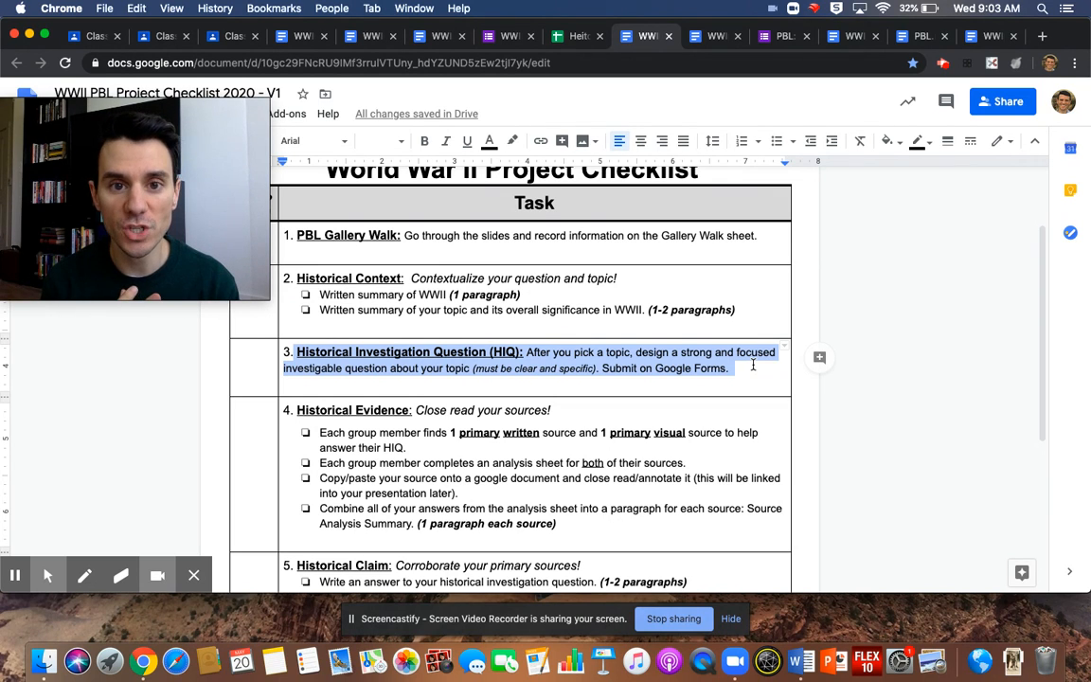
{"action": "scroll", "scroll_direction": "down", "scroll_amount": 3}
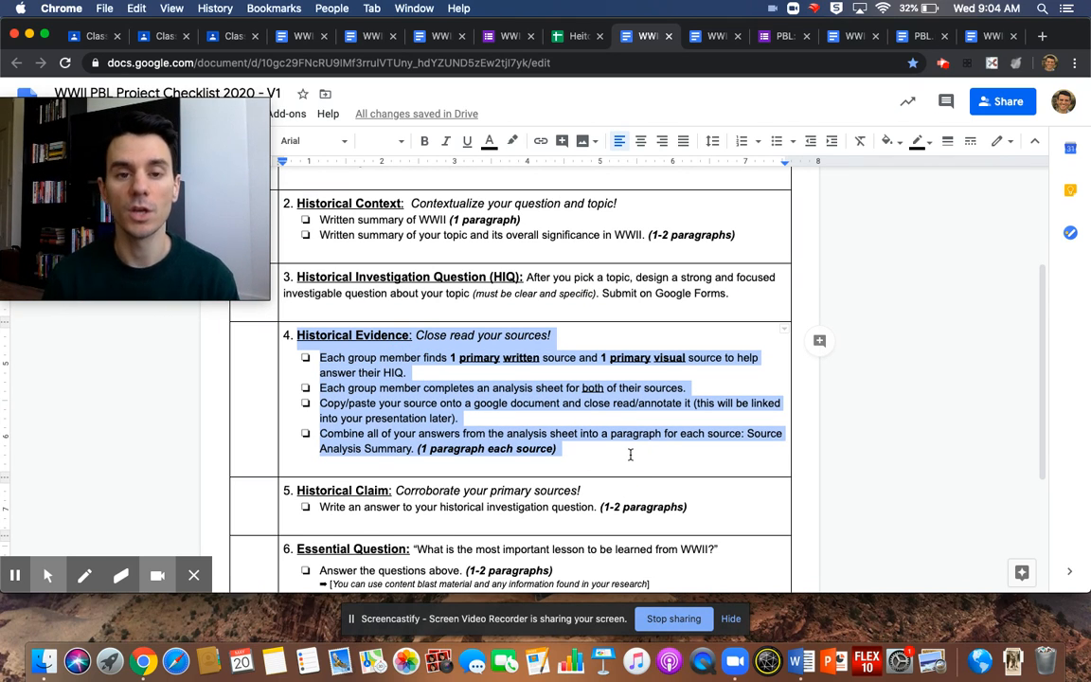
{"action": "left_click", "coordinate": [459, 387]}
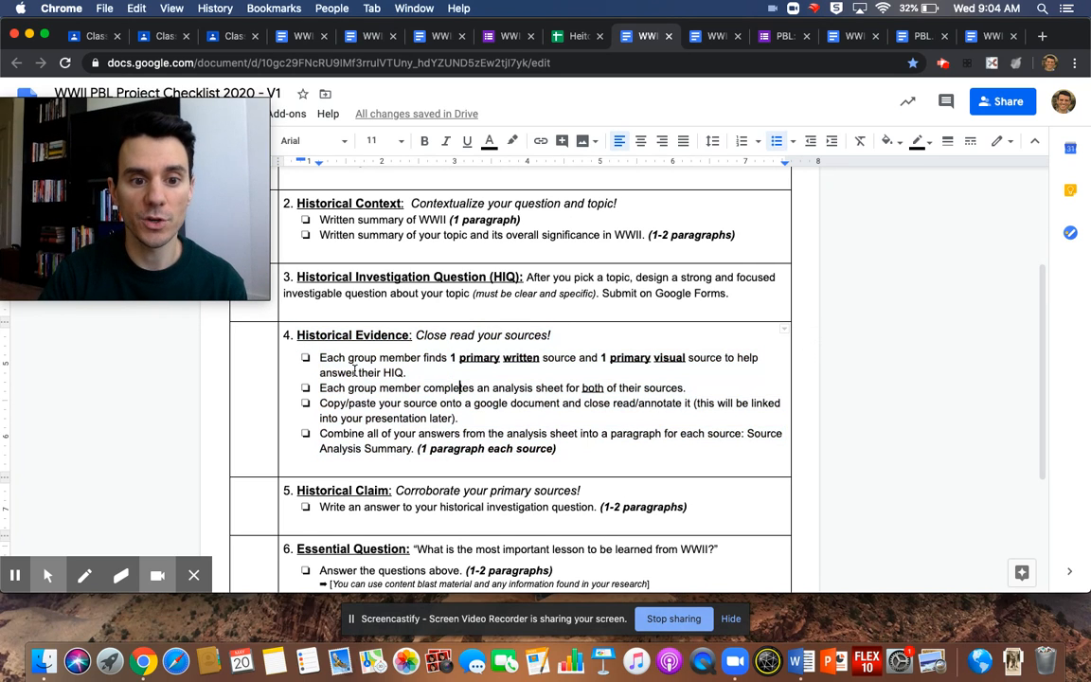
{"action": "left_click_drag", "start_coordinate": [319, 357], "coordinate": [407, 372]}
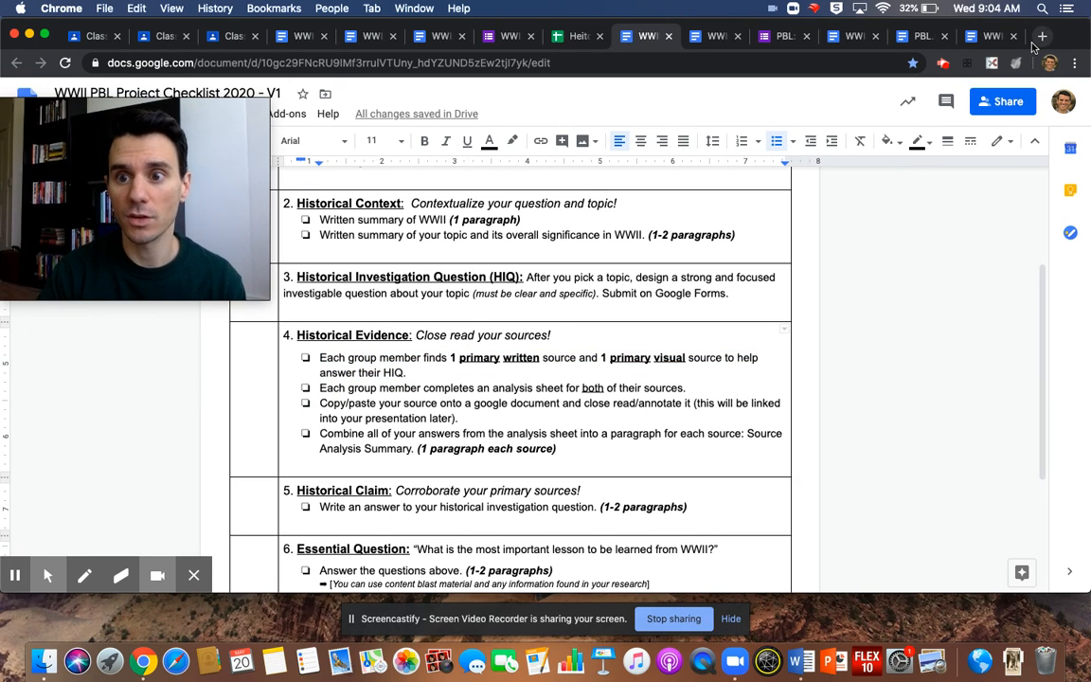
Search Google for 'anne frank primary sources' in a new browser tab.
{"action": "left_click", "coordinate": [1042, 36]}
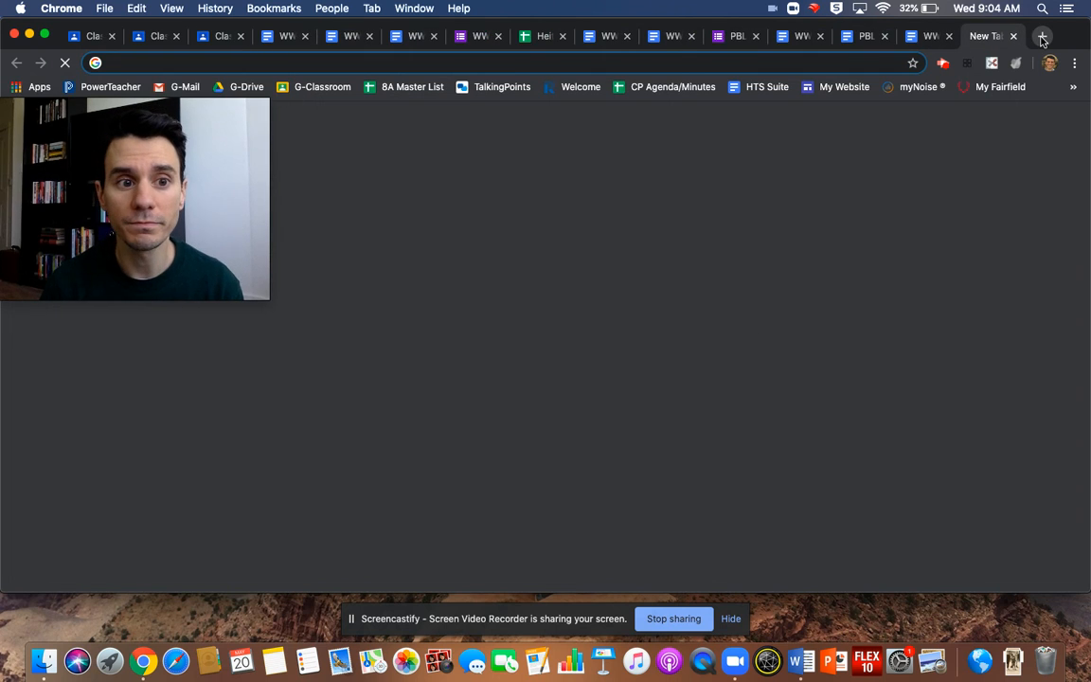
{"action": "left_click", "coordinate": [1042, 36]}
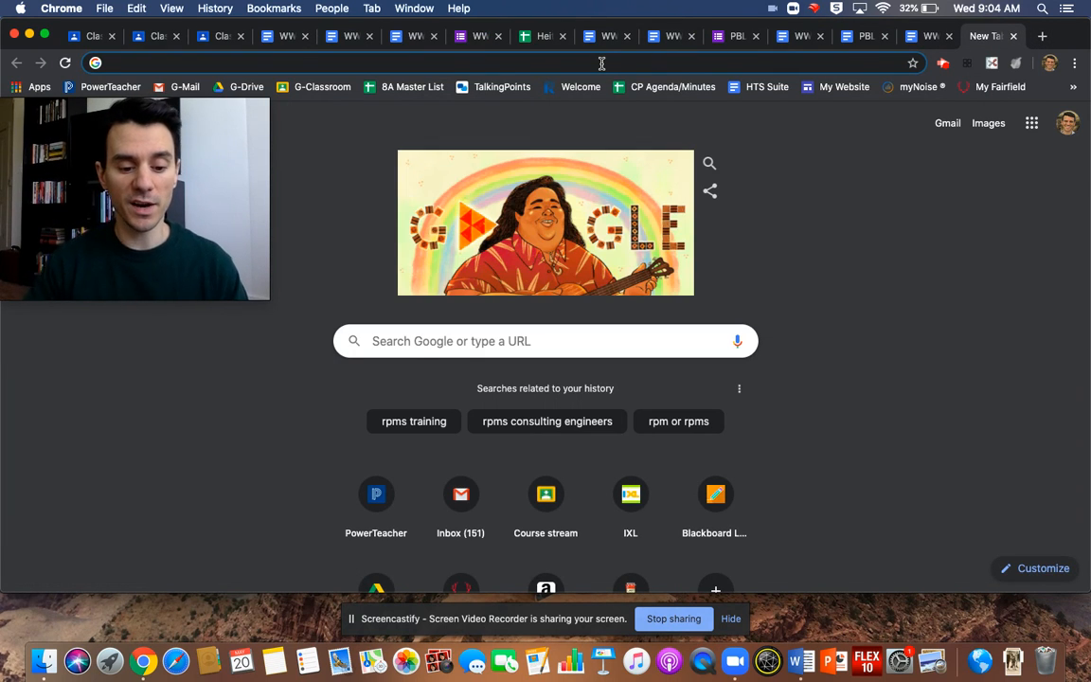
{"action": "type", "text": "anne frank"}
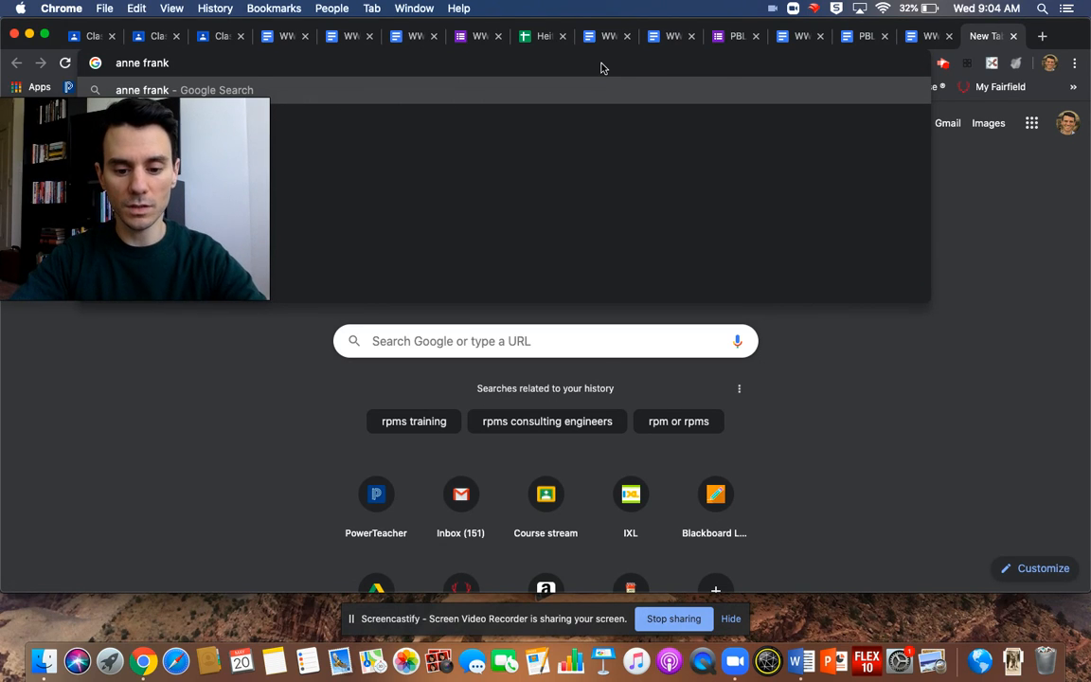
{"action": "type", "text": "primary sources"}
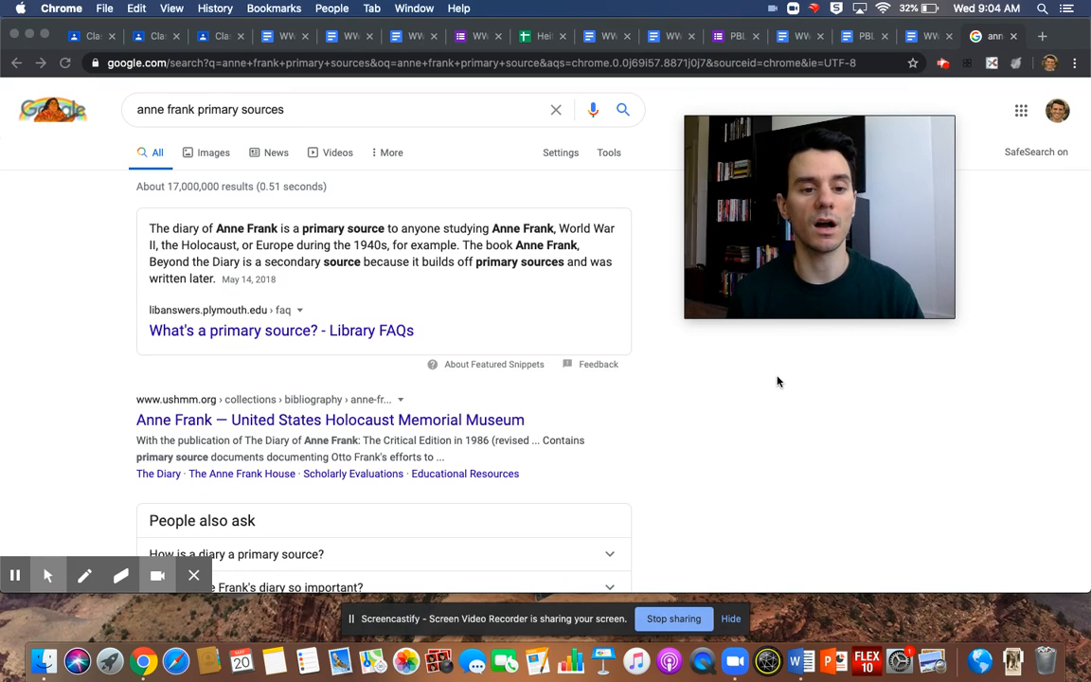
Open the Cypress HS diary source and History.com diary article in separate tabs.
{"action": "scroll", "scroll_direction": "down", "scroll_amount": 3}
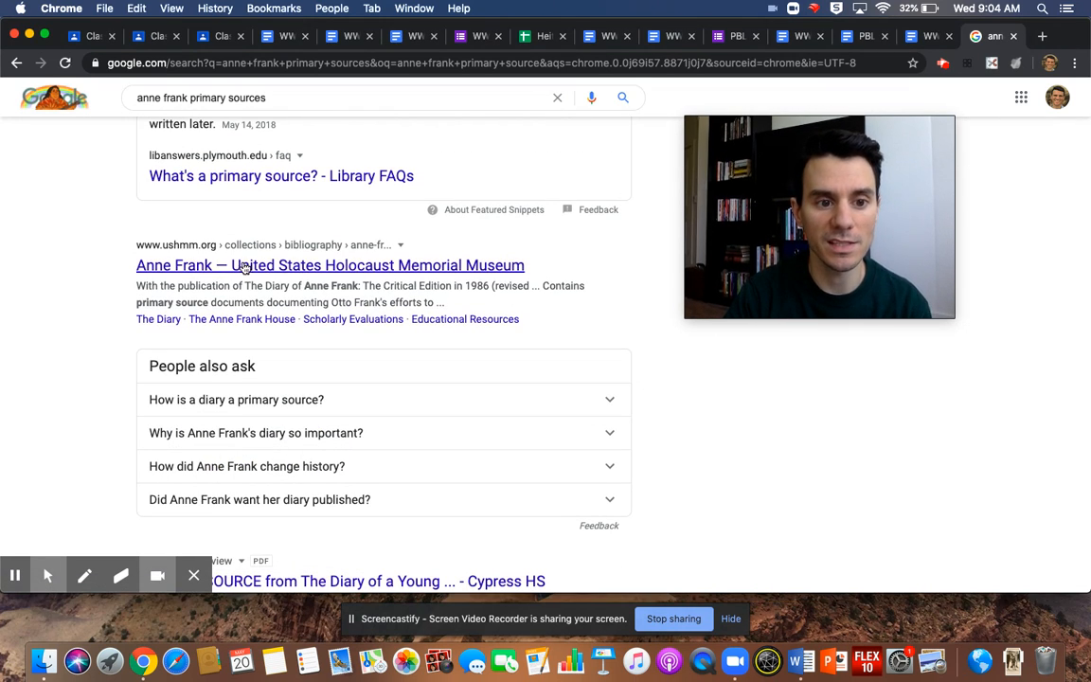
{"action": "scroll", "scroll_direction": "down", "scroll_amount": 3}
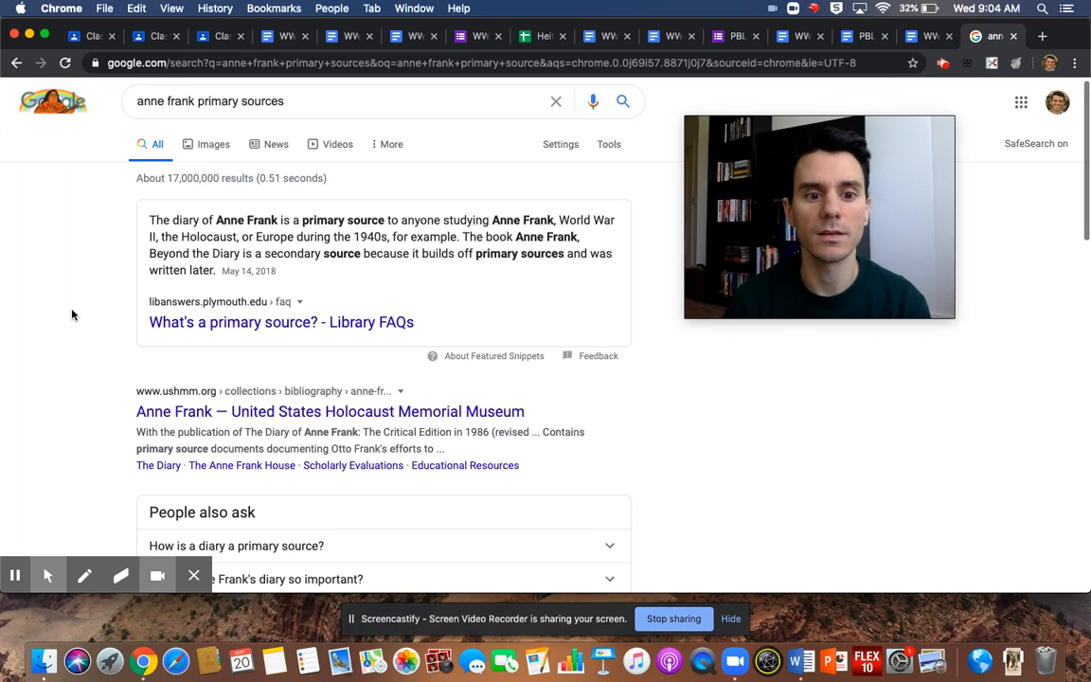
{"action": "mouse_move", "coordinate": [192, 348]}
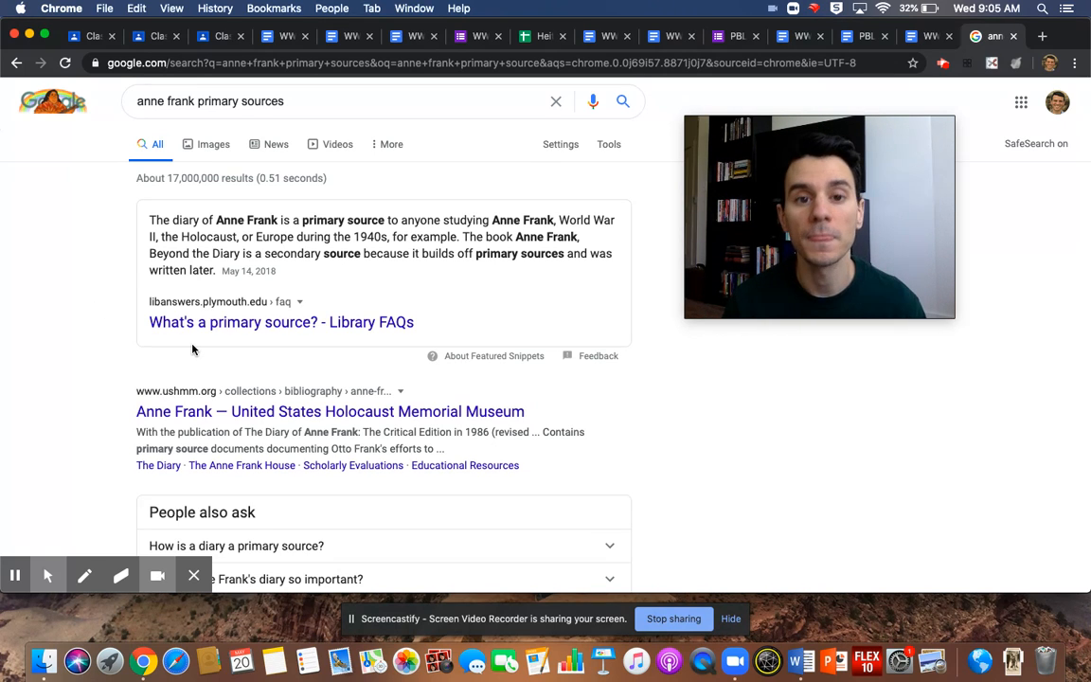
{"action": "scroll", "scroll_direction": "down", "scroll_amount": 3}
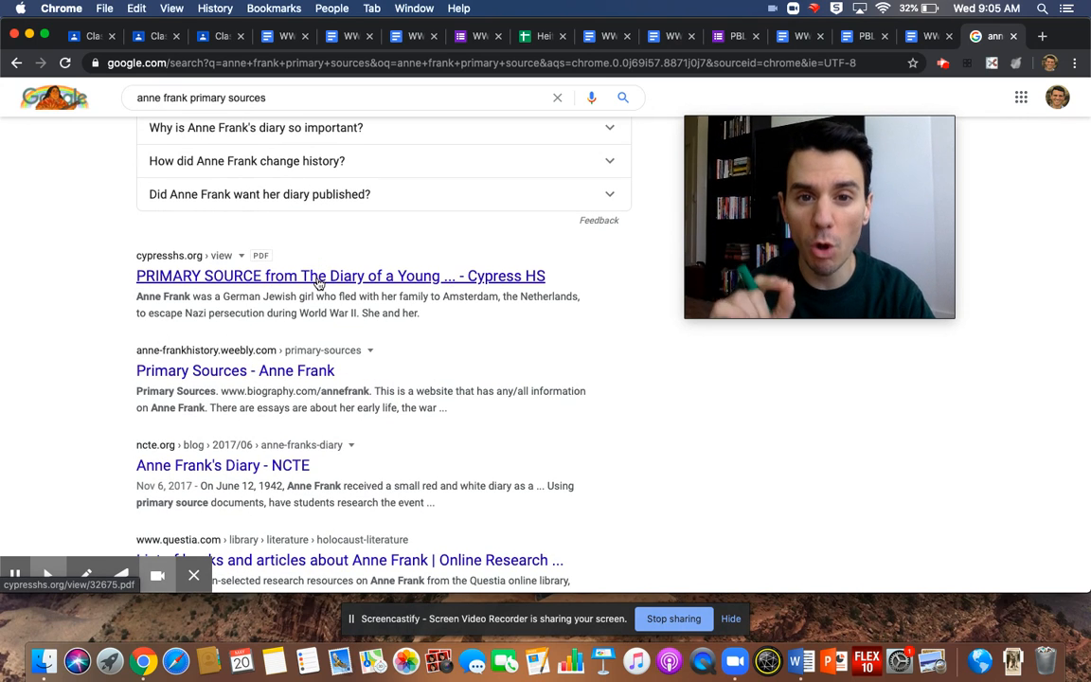
{"action": "right_click", "coordinate": [318, 275]}
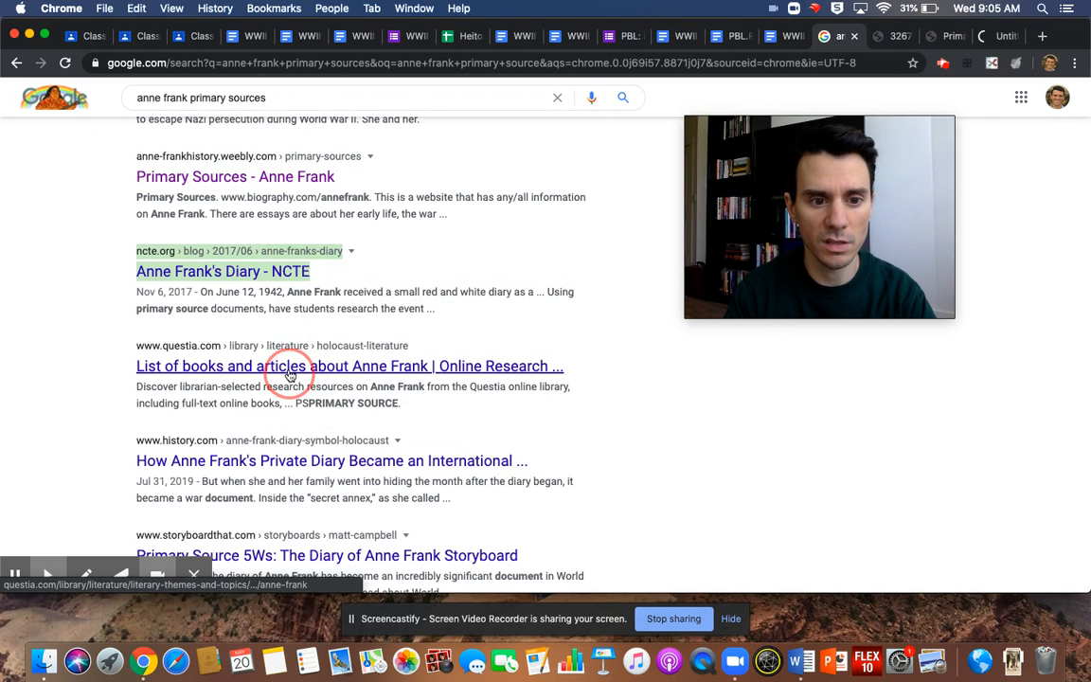
{"action": "scroll", "scroll_direction": "down", "scroll_amount": 3}
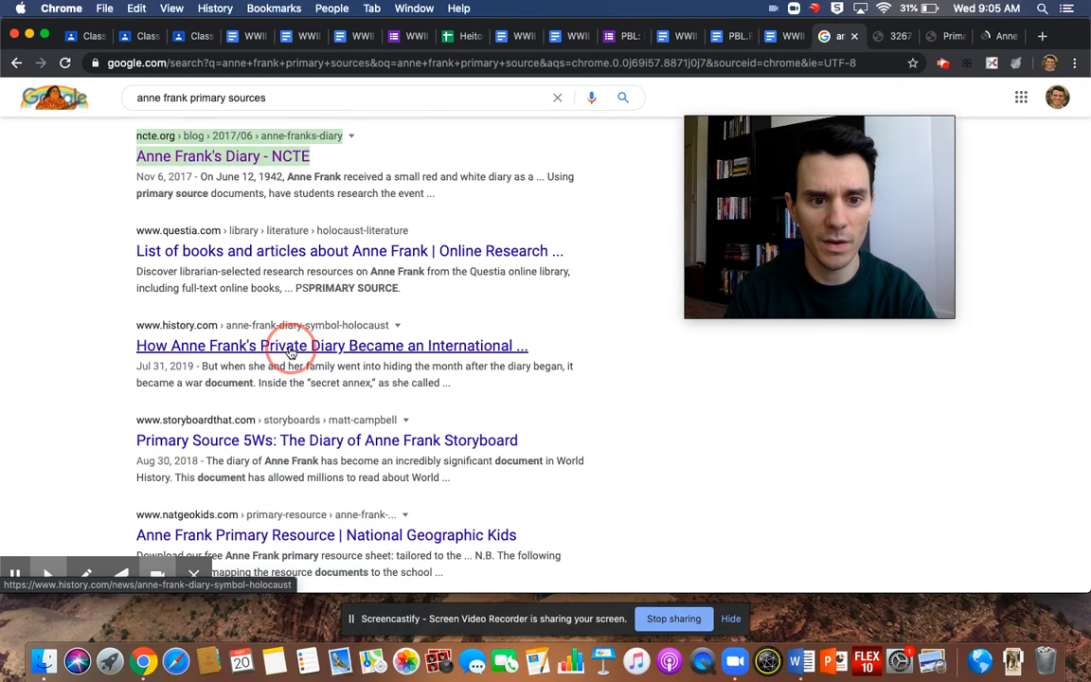
{"action": "right_click", "coordinate": [237, 355]}
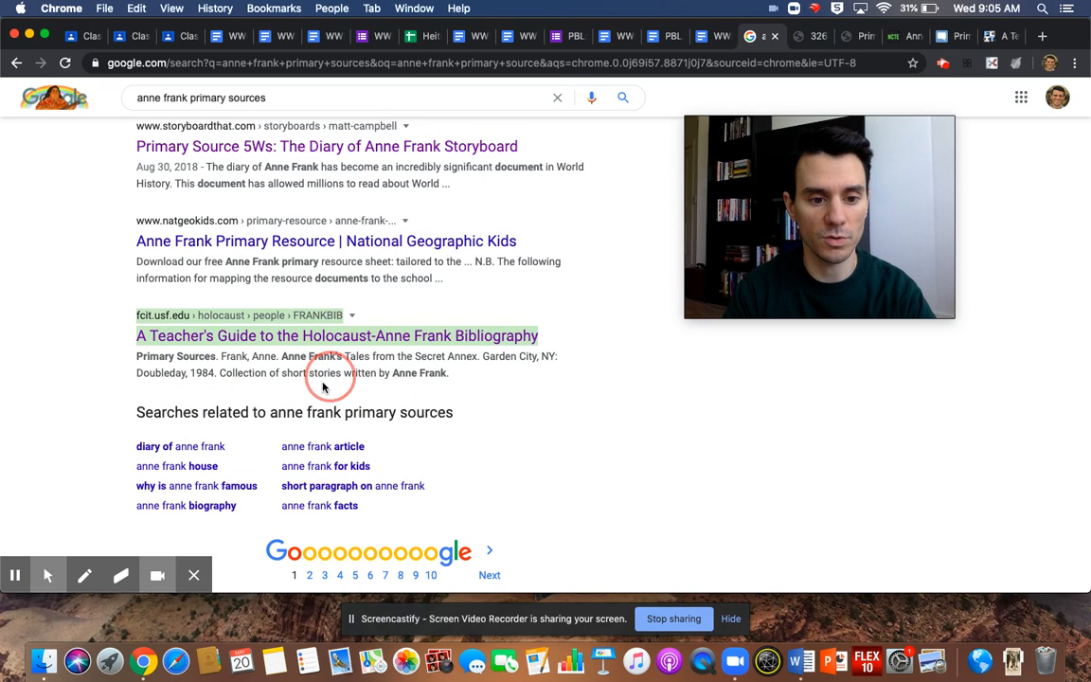
{"action": "scroll", "scroll_direction": "down", "scroll_amount": 3}
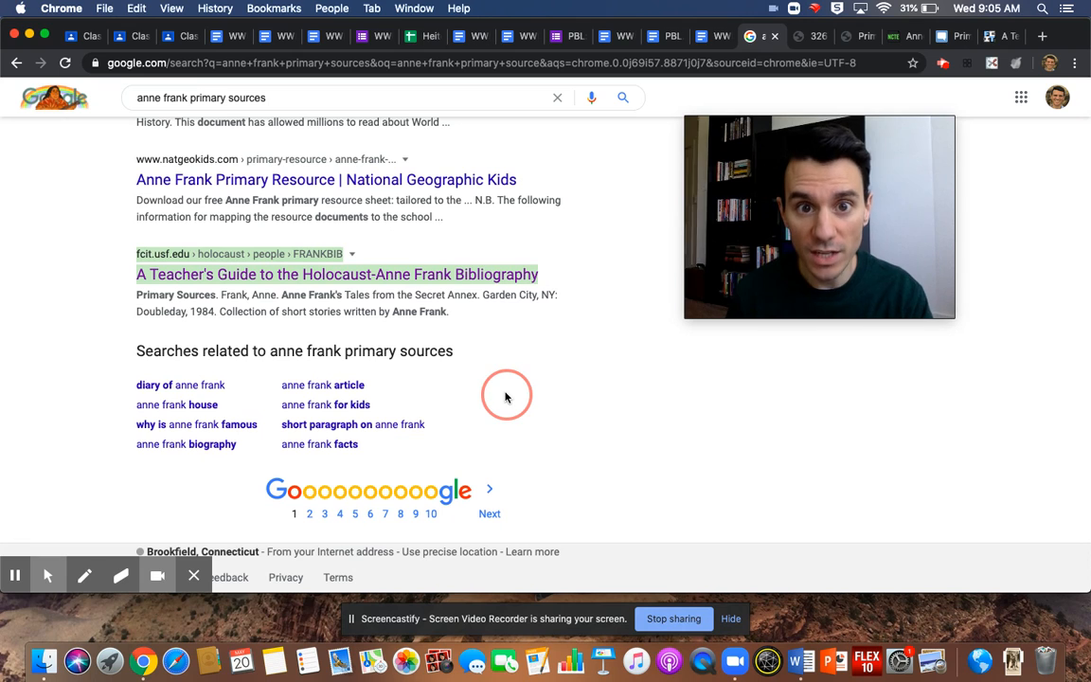
Go to results page 2 and open the mchekc.org teaching resources in a new tab.
{"action": "left_click", "coordinate": [324, 513]}
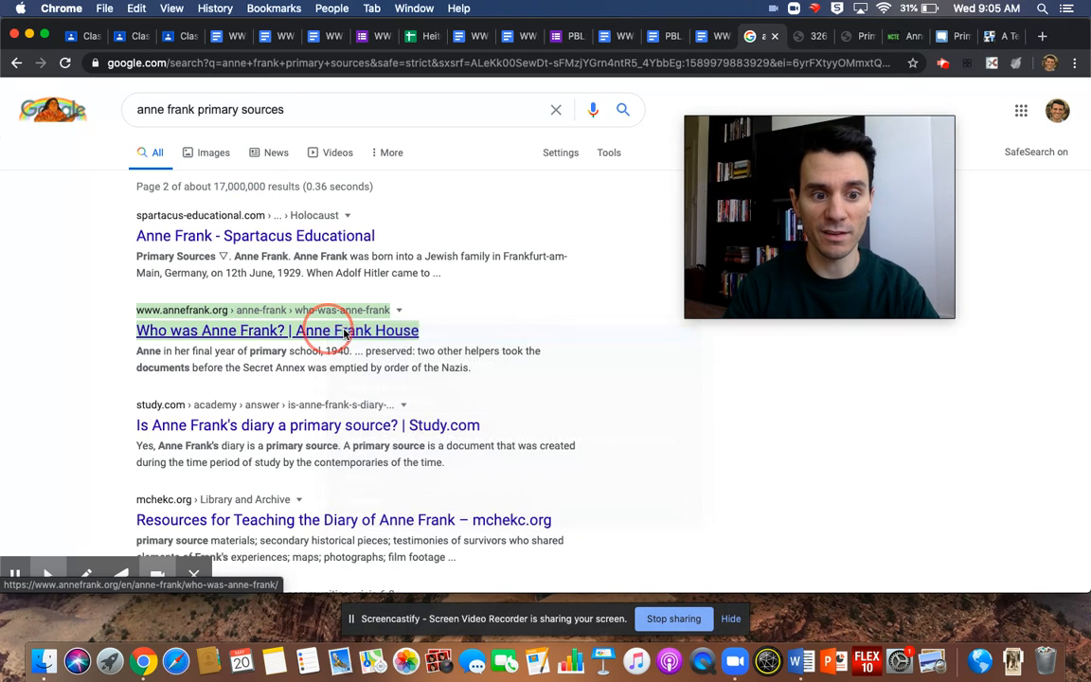
{"action": "scroll", "scroll_direction": "down", "scroll_amount": 3}
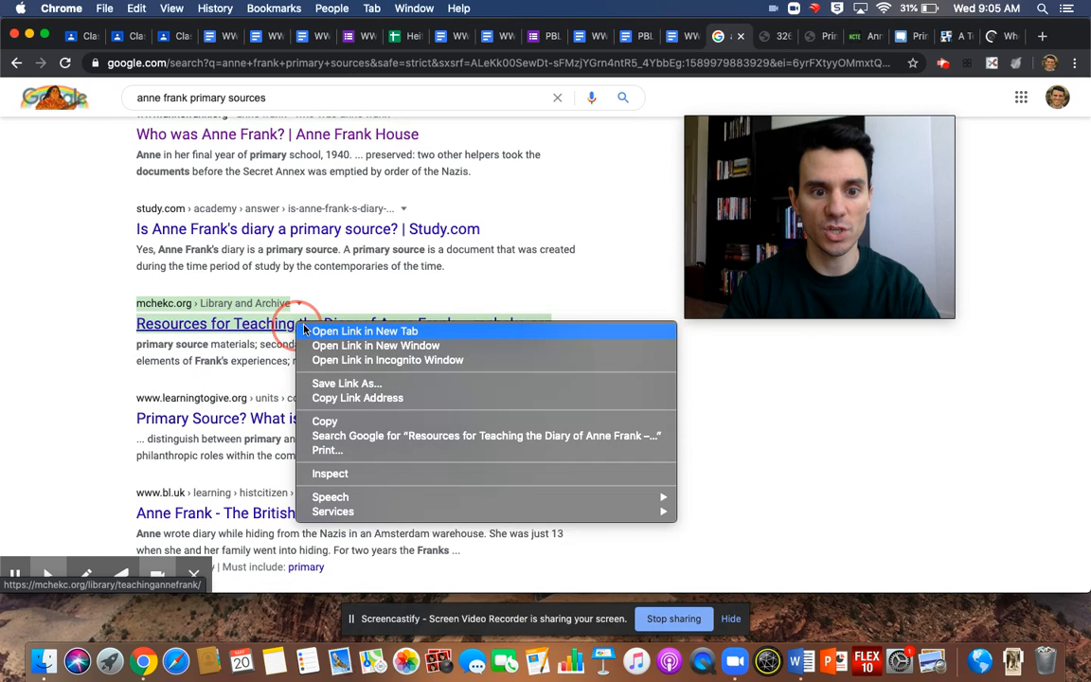
{"action": "left_click", "coordinate": [363, 331]}
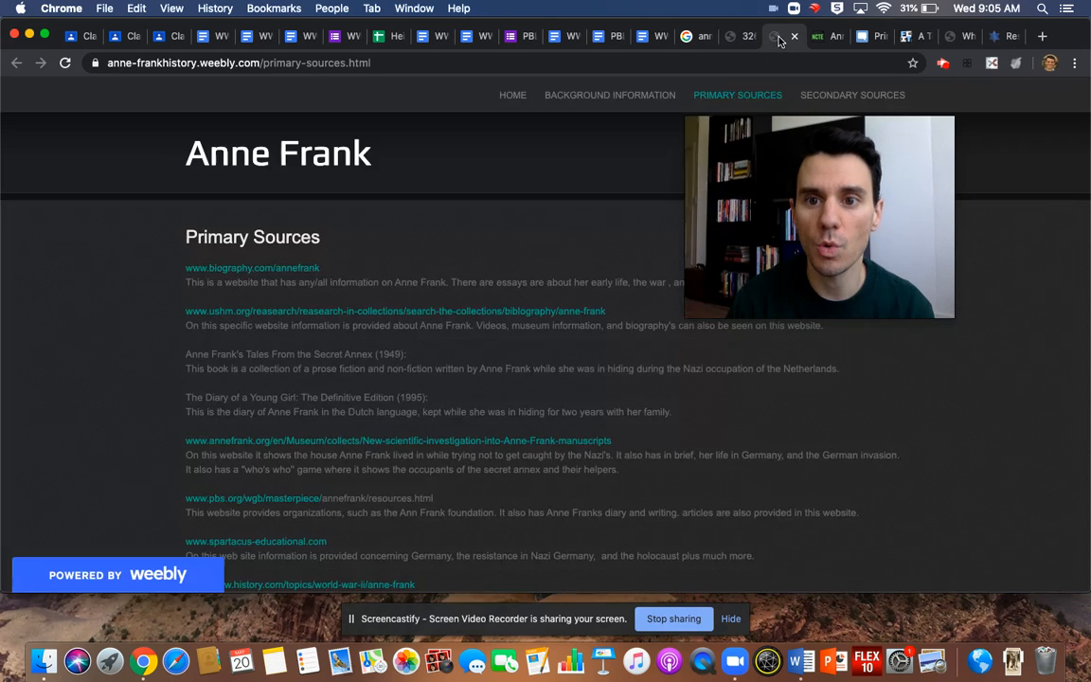
{"action": "left_click", "coordinate": [872, 36]}
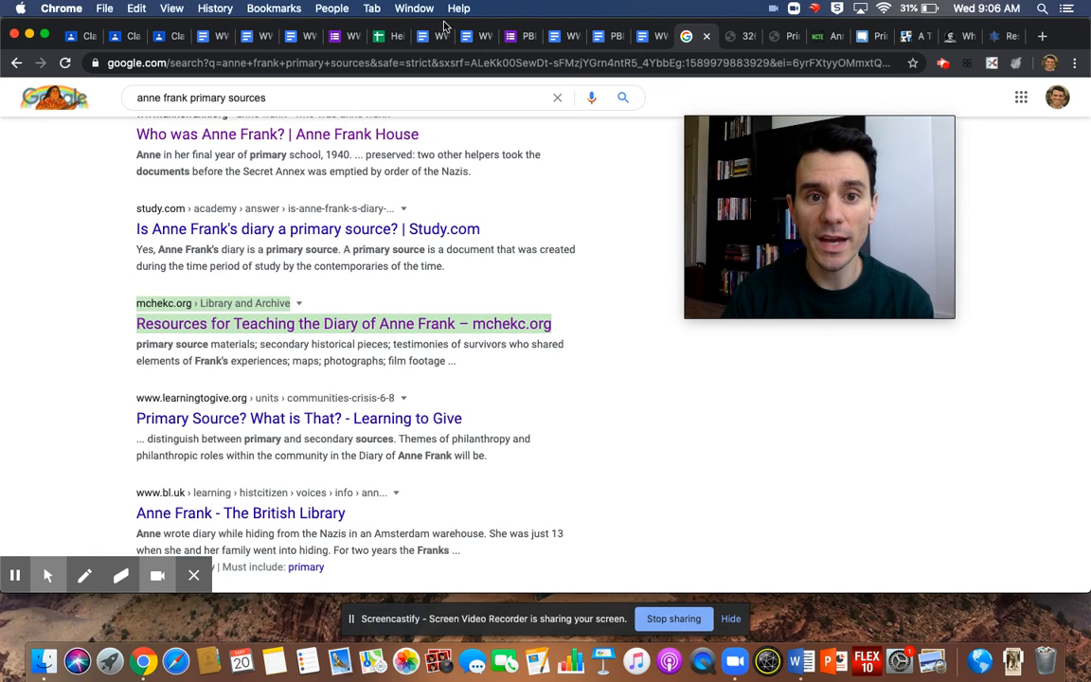
Move from the checklist to the Source Analysis Sheet's Document 1 section.
{"action": "left_click", "coordinate": [421, 36]}
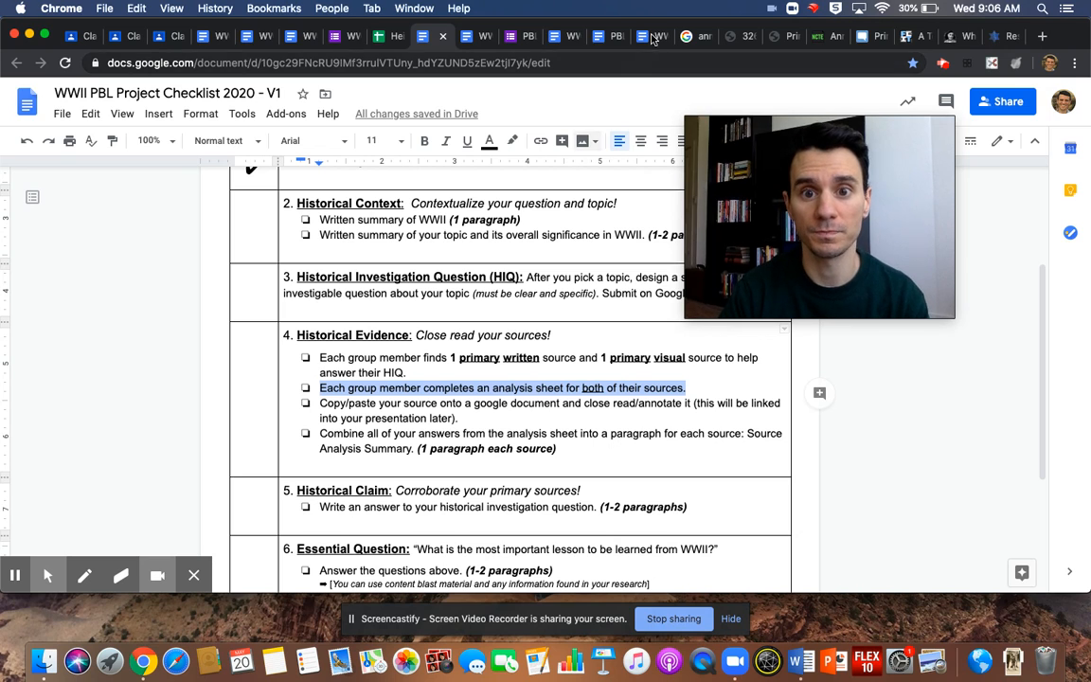
{"action": "left_click", "coordinate": [651, 36]}
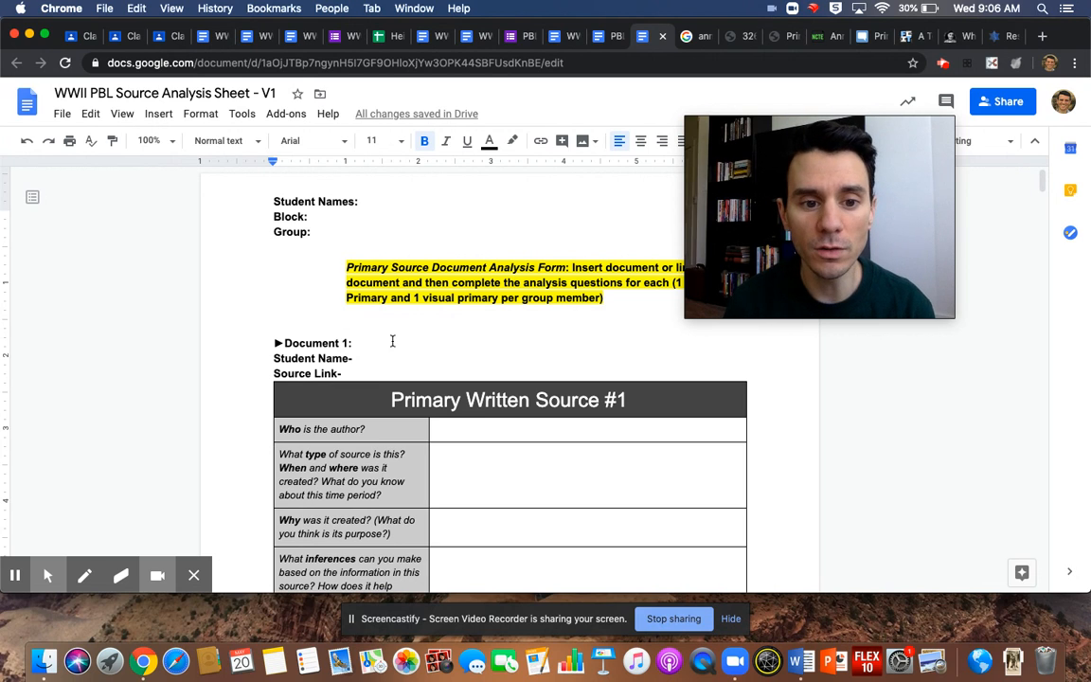
{"action": "left_click", "coordinate": [355, 342]}
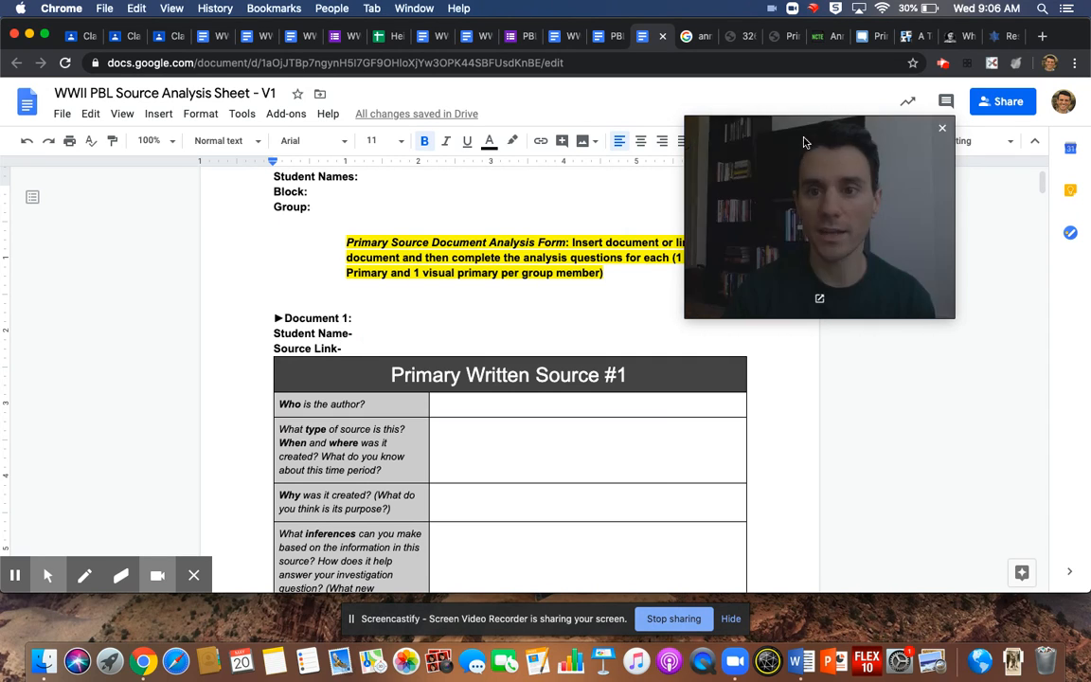
Skim the Anne Frank House article and the NCTE post on Anne Frank's diary.
{"action": "left_click", "coordinate": [926, 36]}
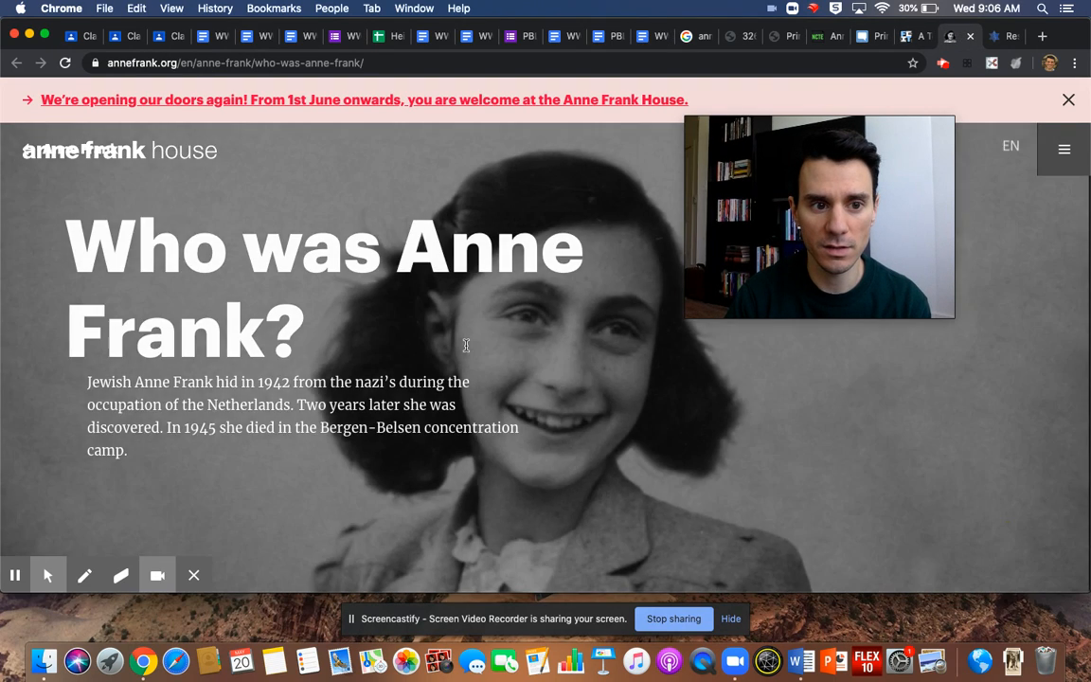
{"action": "scroll", "scroll_direction": "down", "scroll_amount": 3}
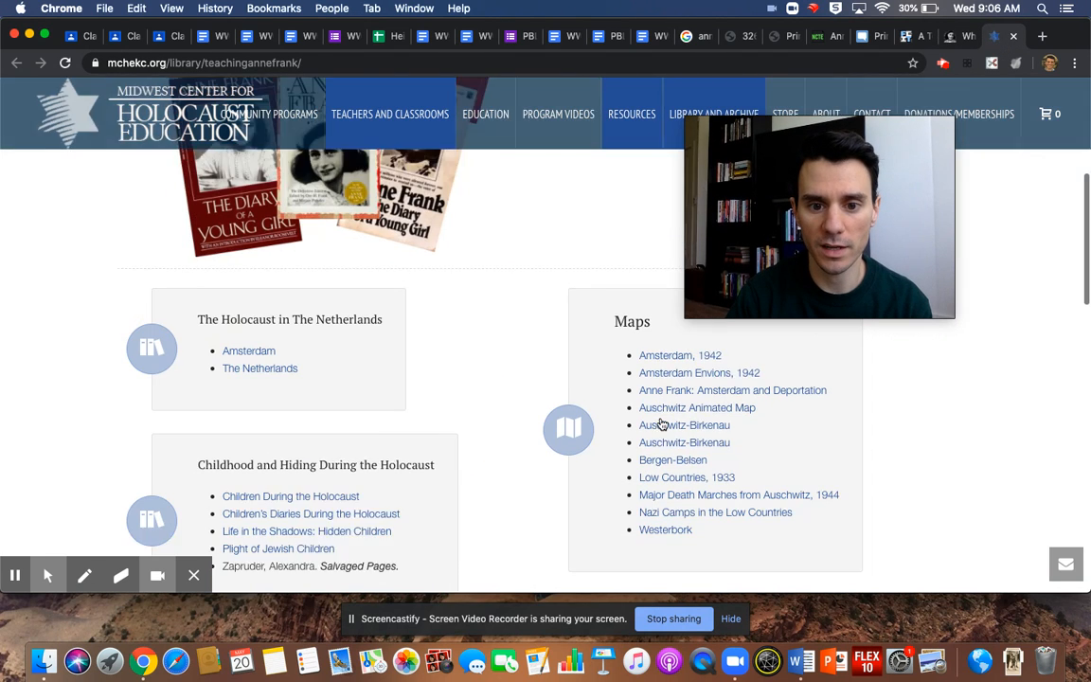
{"action": "scroll", "scroll_direction": "down", "scroll_amount": 3}
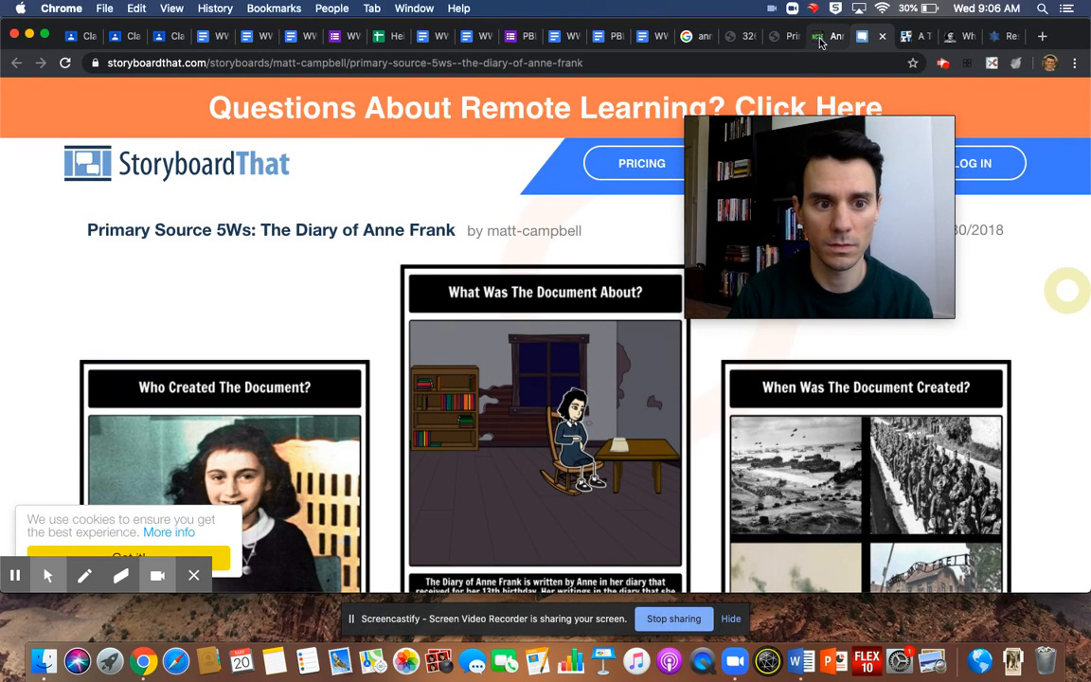
{"action": "left_click", "coordinate": [819, 36]}
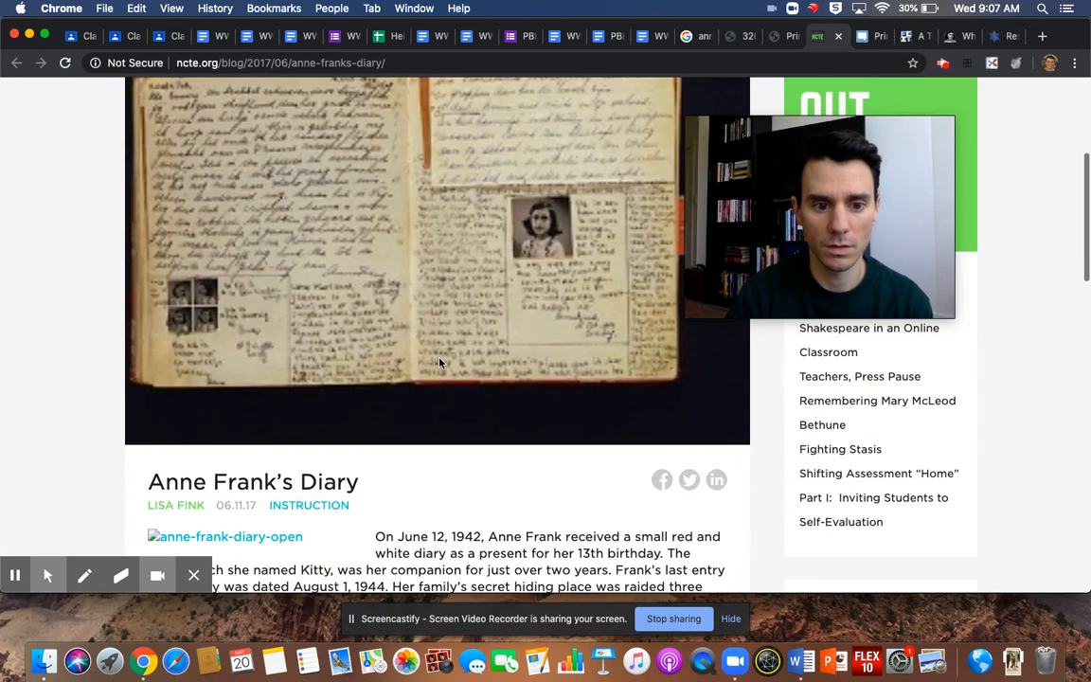
{"action": "scroll", "scroll_direction": "down", "scroll_amount": 3}
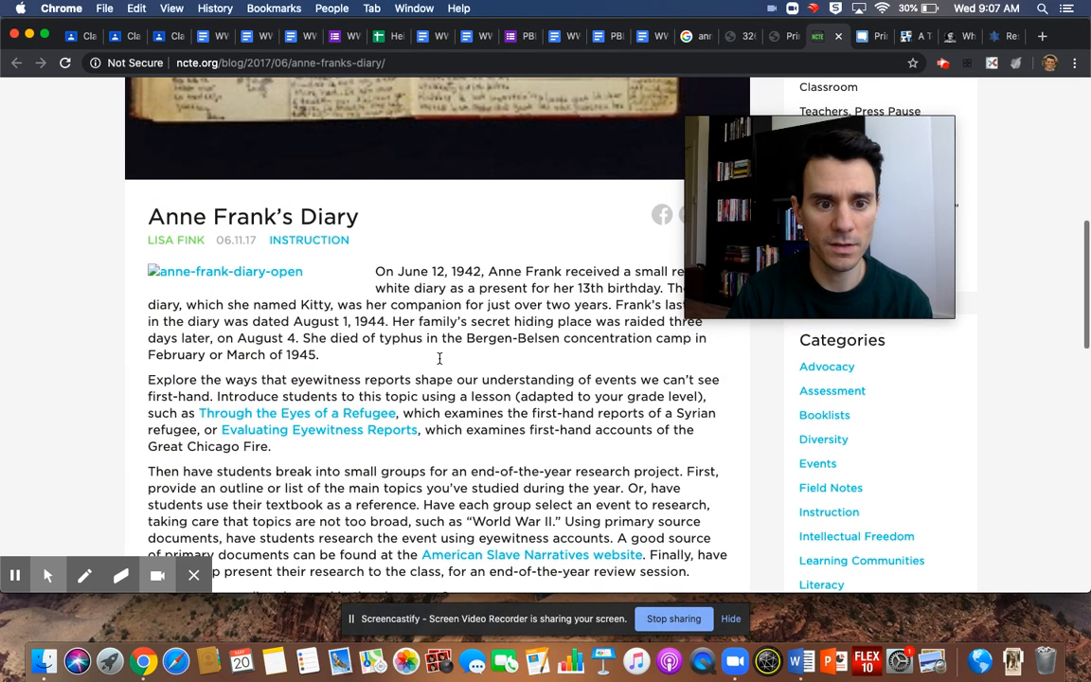
Follow the NCTE blog link and scroll through the Anne Frank resource pages.
{"action": "left_click", "coordinate": [225, 272]}
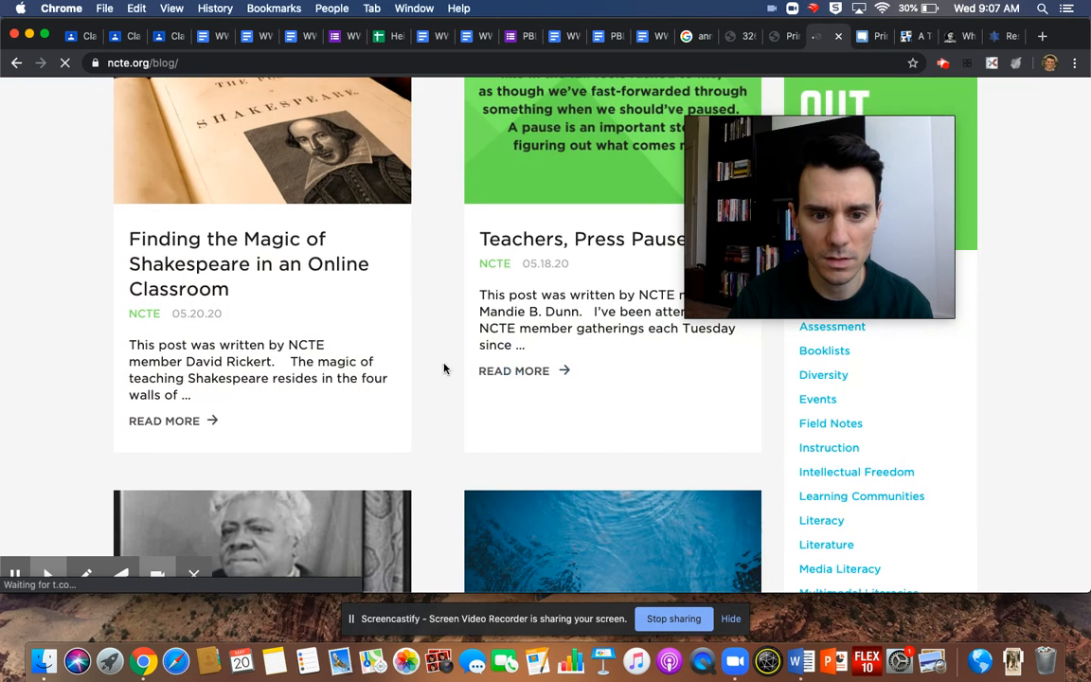
{"action": "scroll", "scroll_direction": "up", "scroll_amount": 3}
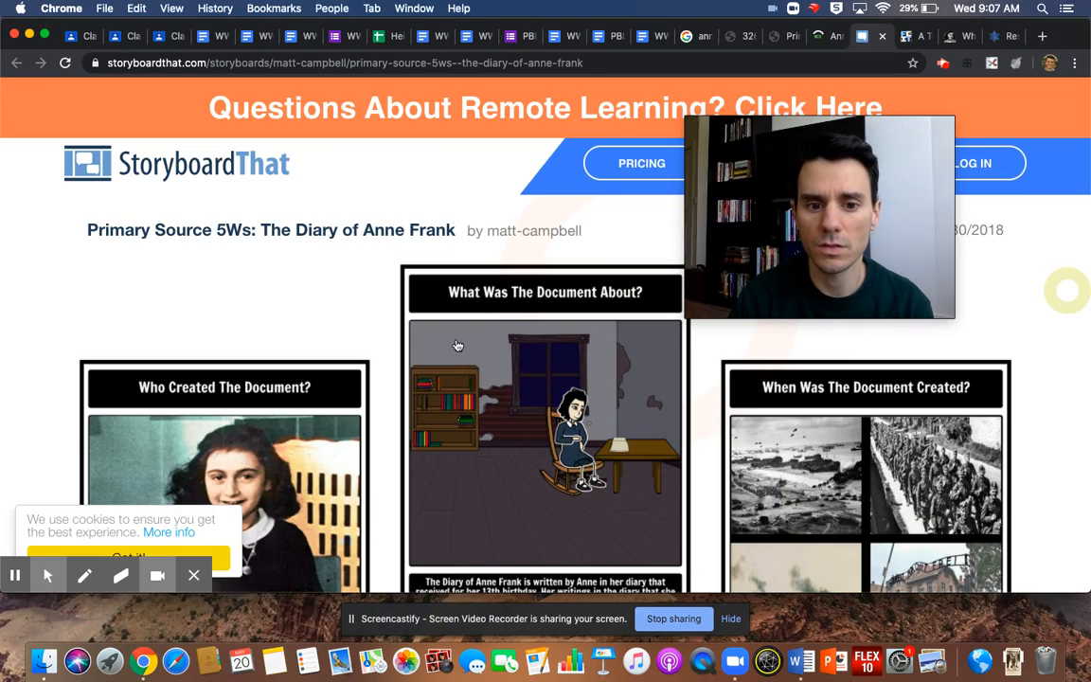
{"action": "scroll", "scroll_direction": "down", "scroll_amount": 3}
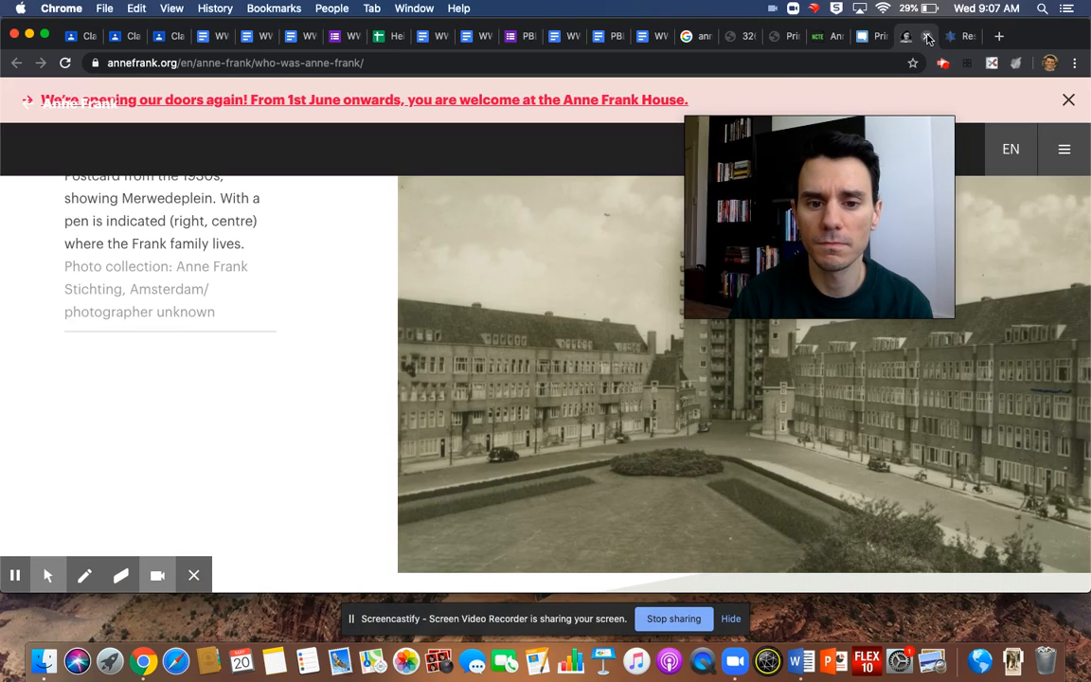
{"action": "scroll", "scroll_direction": "down", "scroll_amount": 3}
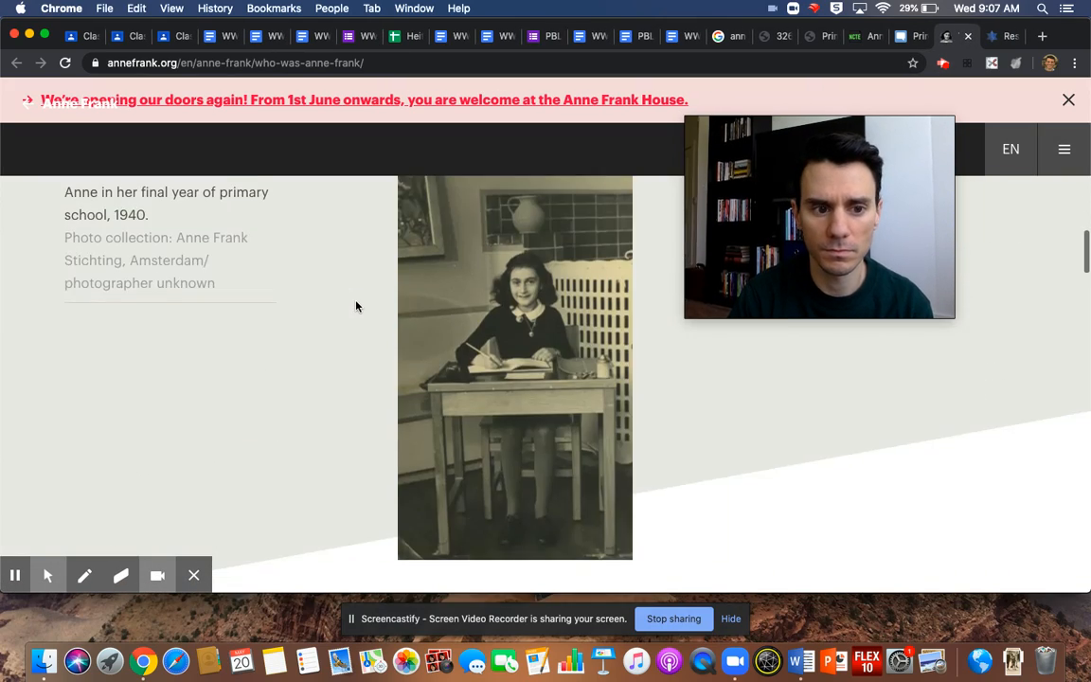
{"action": "scroll", "scroll_direction": "down", "scroll_amount": 3}
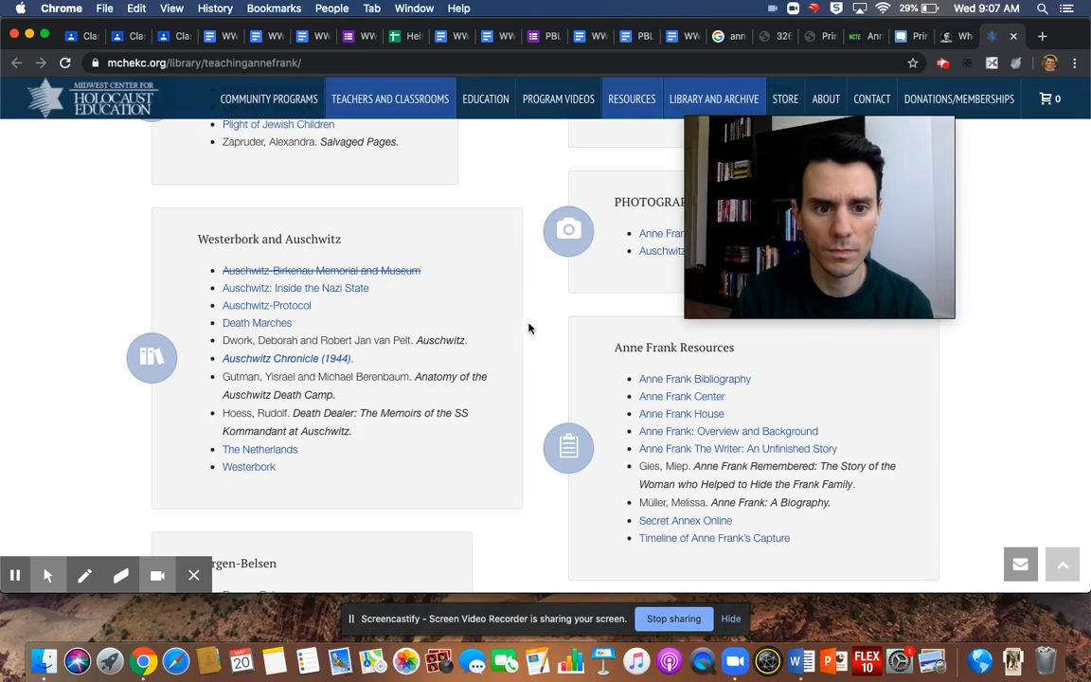
{"action": "scroll", "scroll_direction": "up", "scroll_amount": 3}
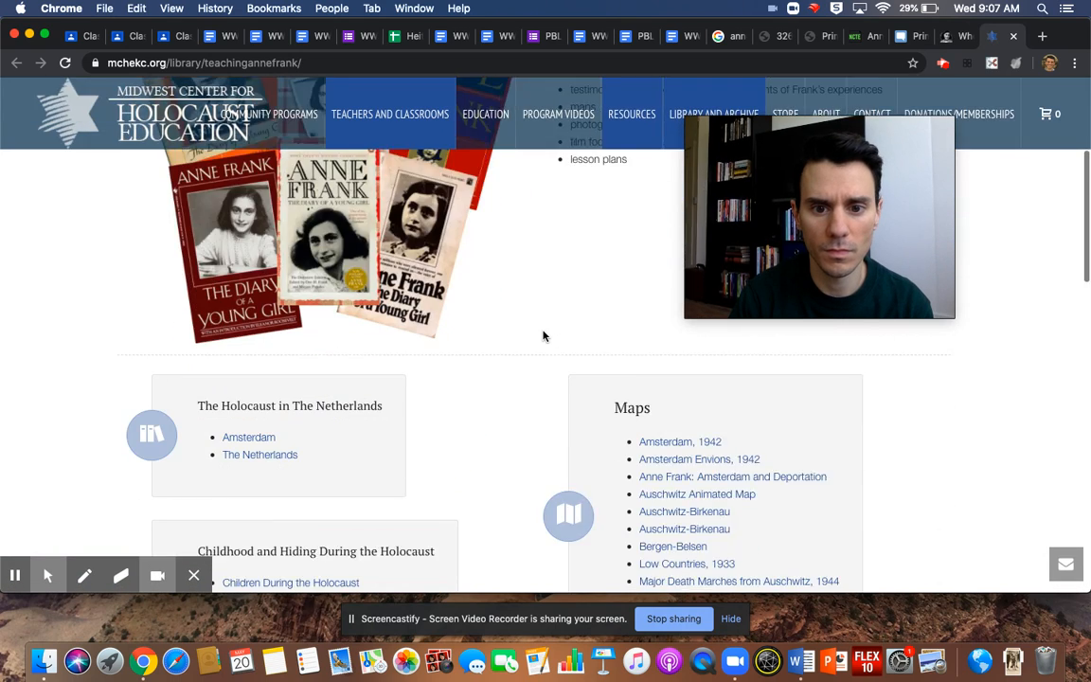
{"action": "scroll", "scroll_direction": "down", "scroll_amount": 3}
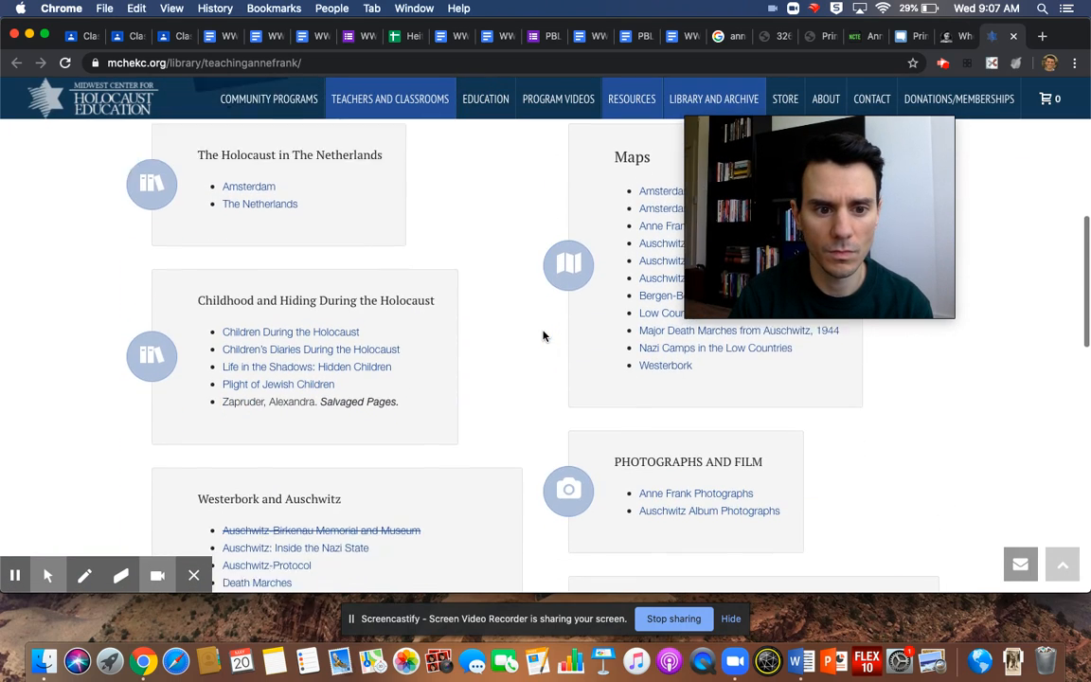
{"action": "scroll", "scroll_direction": "down", "scroll_amount": 3}
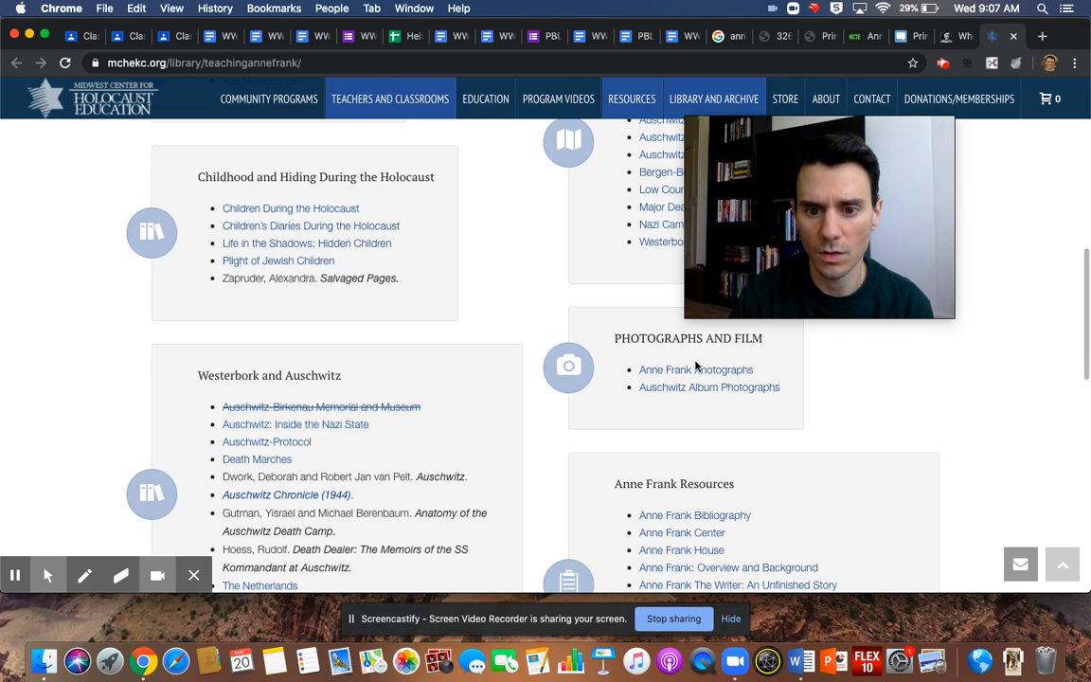
Scroll the Holocaust Encyclopedia Anne Frank biography to Early Years and select its URL.
{"action": "left_click", "coordinate": [696, 369]}
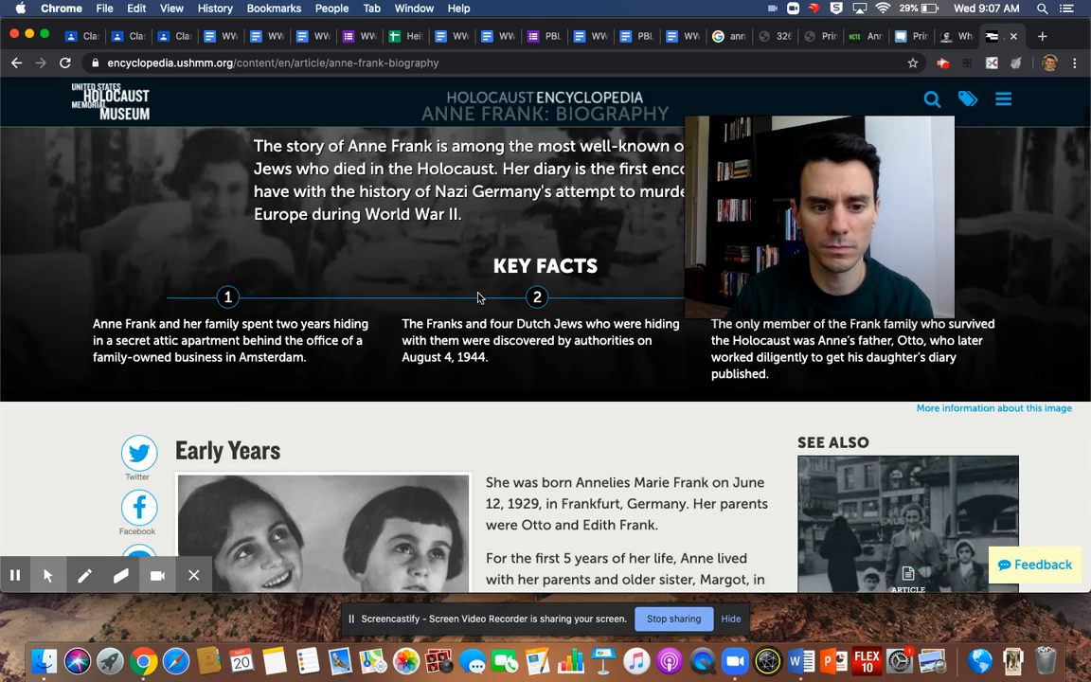
{"action": "scroll", "scroll_direction": "down", "scroll_amount": 3}
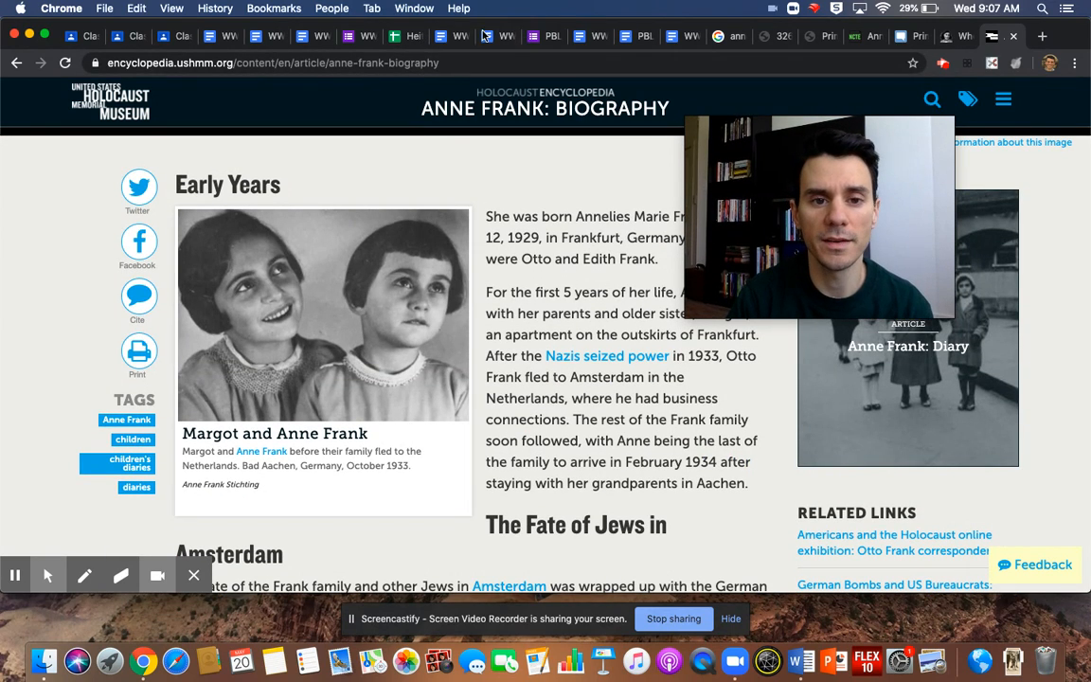
{"action": "left_click", "coordinate": [273, 62]}
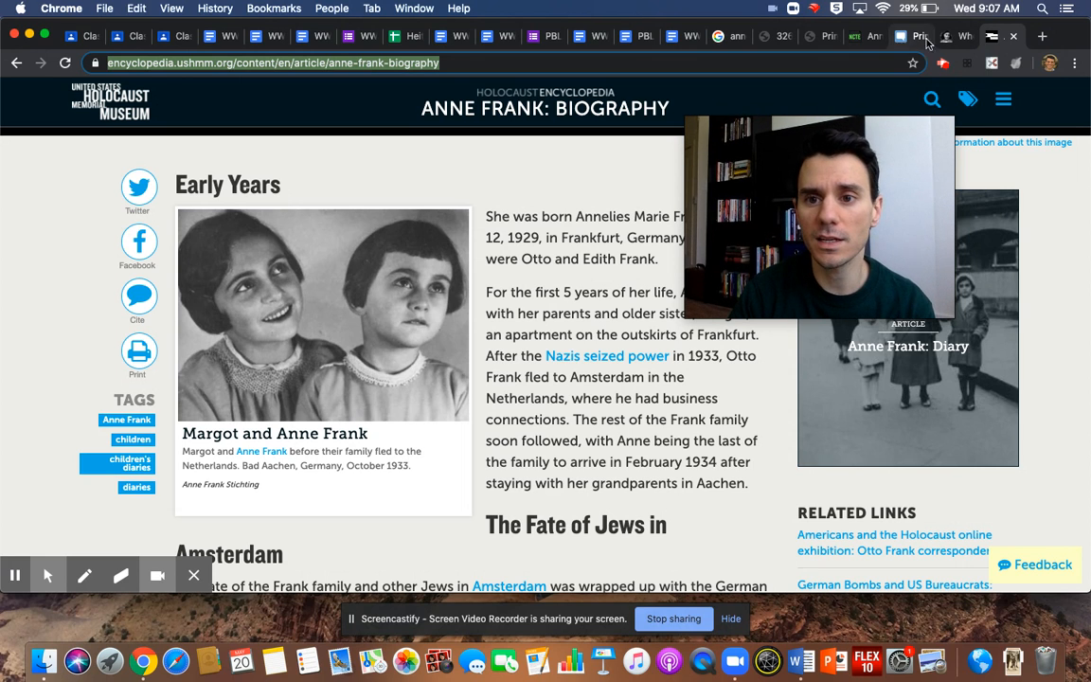
Paste the encyclopedia.ushmm.org Anne Frank biography link after Source Link and start a new line.
{"action": "left_click", "coordinate": [674, 36]}
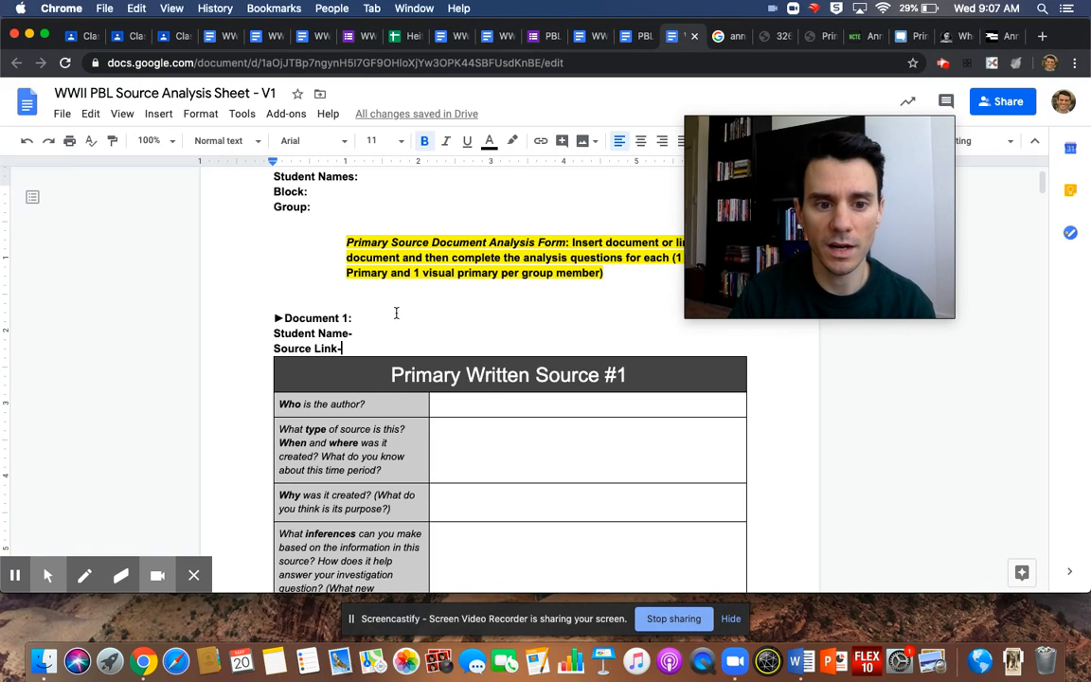
{"action": "type", "text": "https://encyclopedia.ushmm.org/content/en/article/anne-frank-biography"}
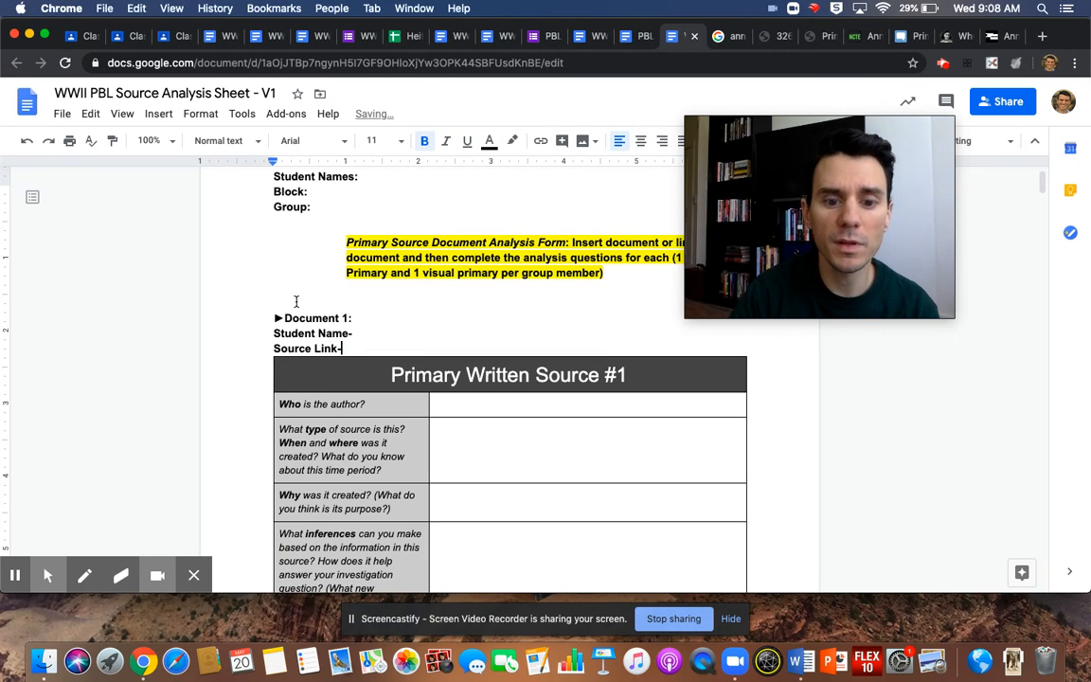
{"action": "key", "text": "enter"}
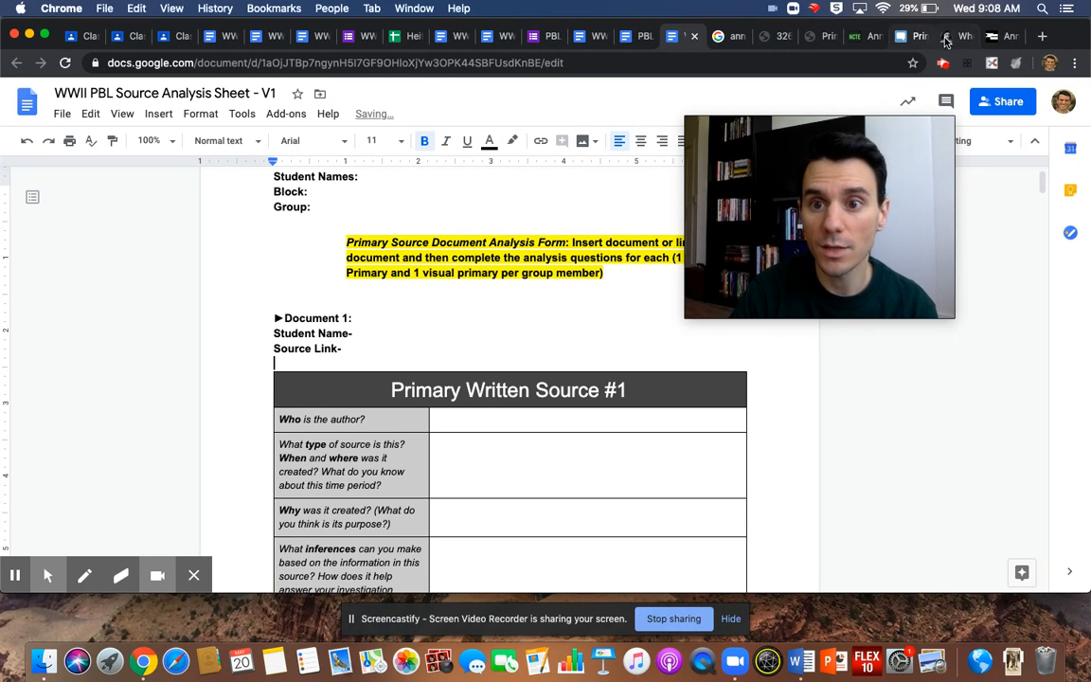
Copy the Margot and Anne Frank photo from the article and paste it under Document 1.
{"action": "left_click", "coordinate": [965, 36]}
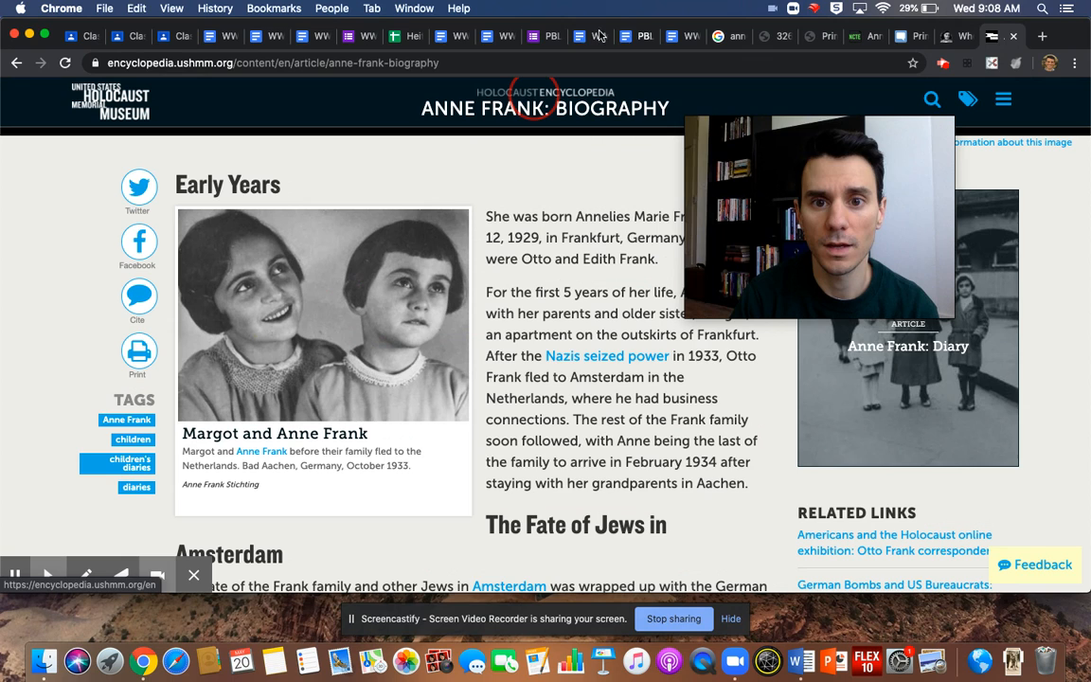
{"action": "left_click", "coordinate": [673, 36]}
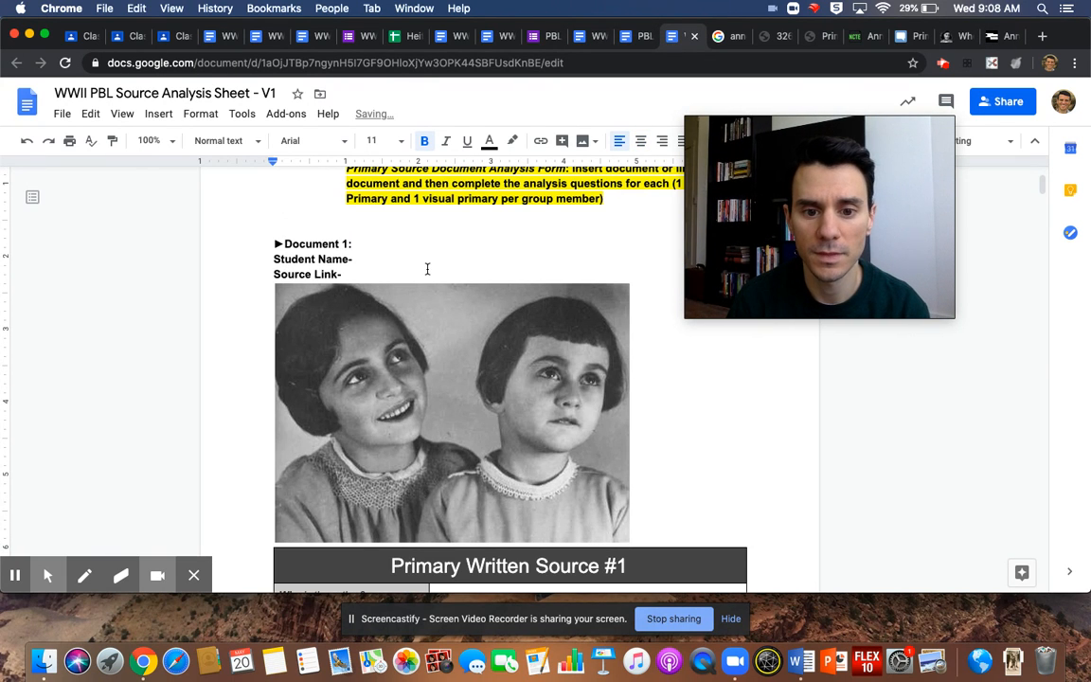
{"action": "scroll", "scroll_direction": "down", "scroll_amount": 3}
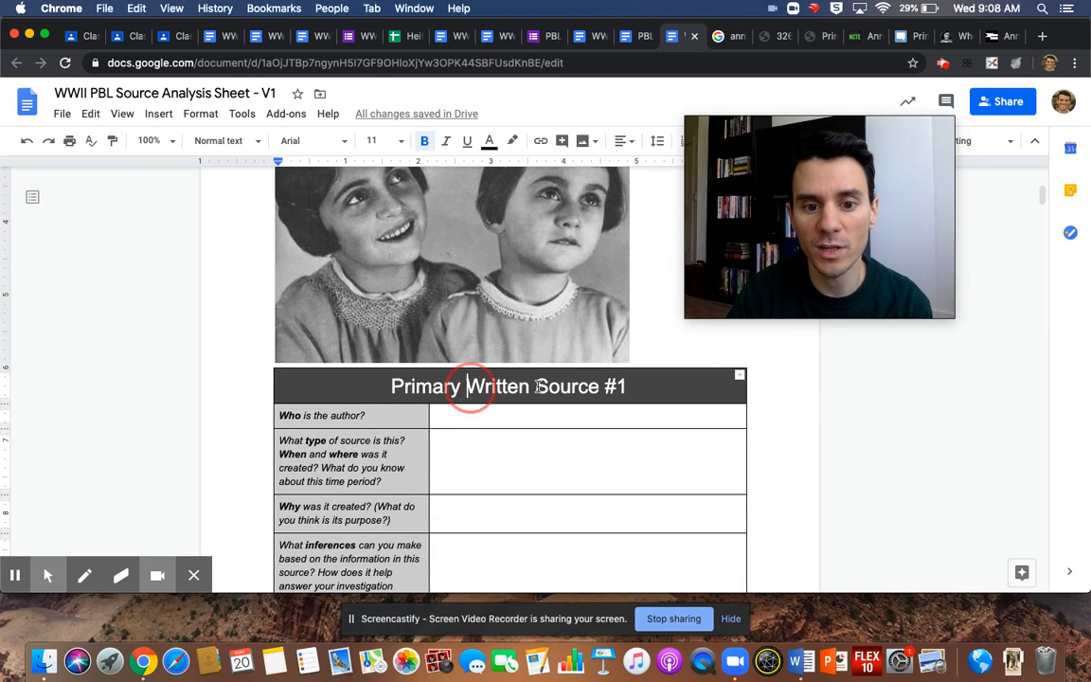
{"action": "double_click", "coordinate": [497, 386]}
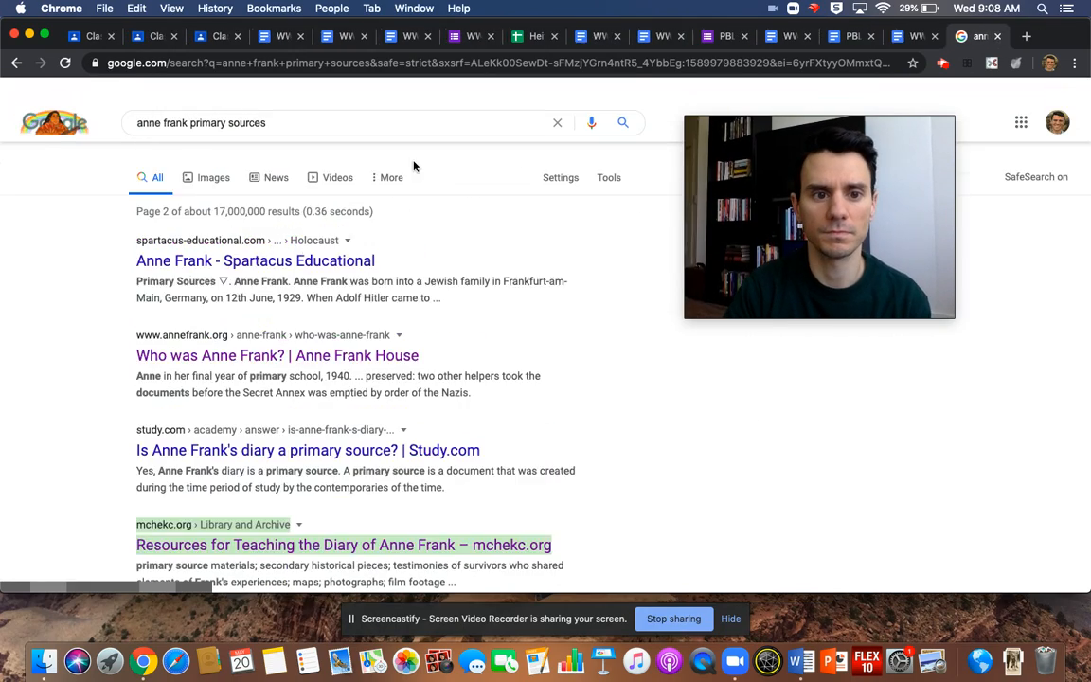
Search 'anne frank diary excerpt' and open NPR's 'Excerpt: Anne Frank The Diary Of A Young Girl'.
{"action": "left_click", "coordinate": [208, 109]}
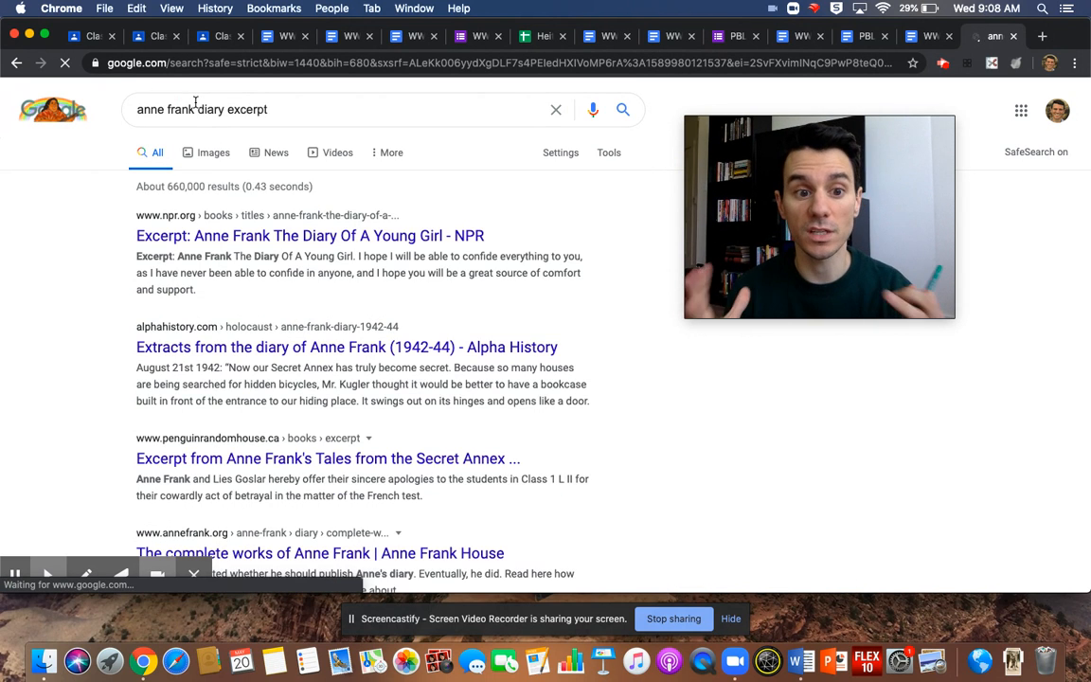
{"action": "left_click", "coordinate": [310, 236]}
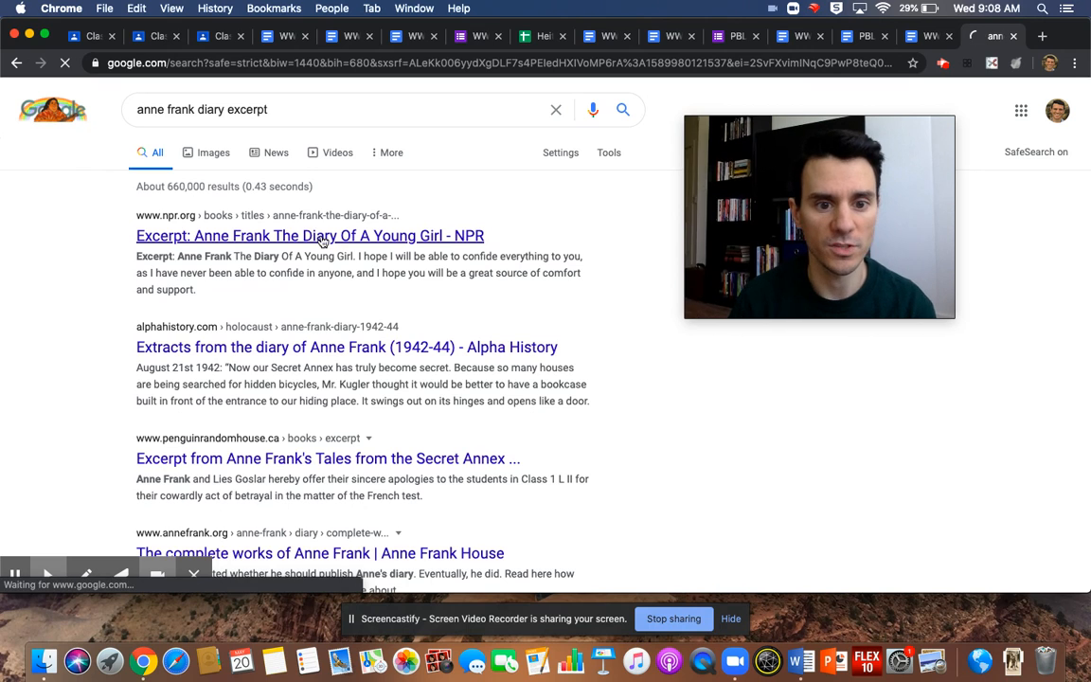
{"action": "left_click", "coordinate": [309, 236]}
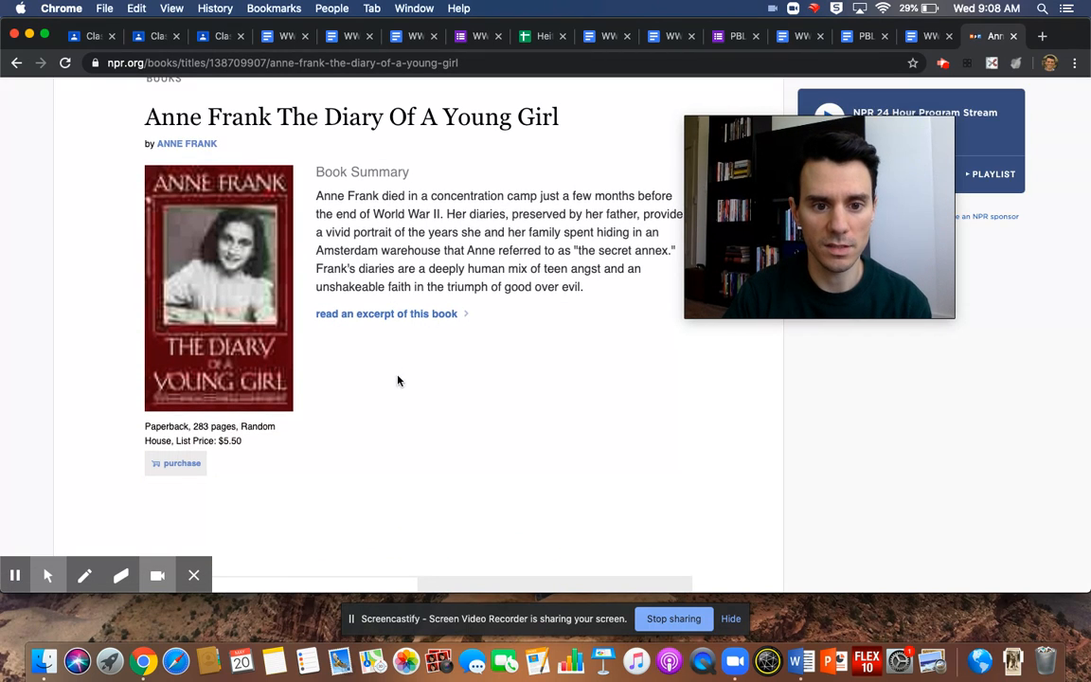
Jump to NPR's diary excerpt, select the page URL, and read through the June 1942 entries.
{"action": "left_click", "coordinate": [387, 314]}
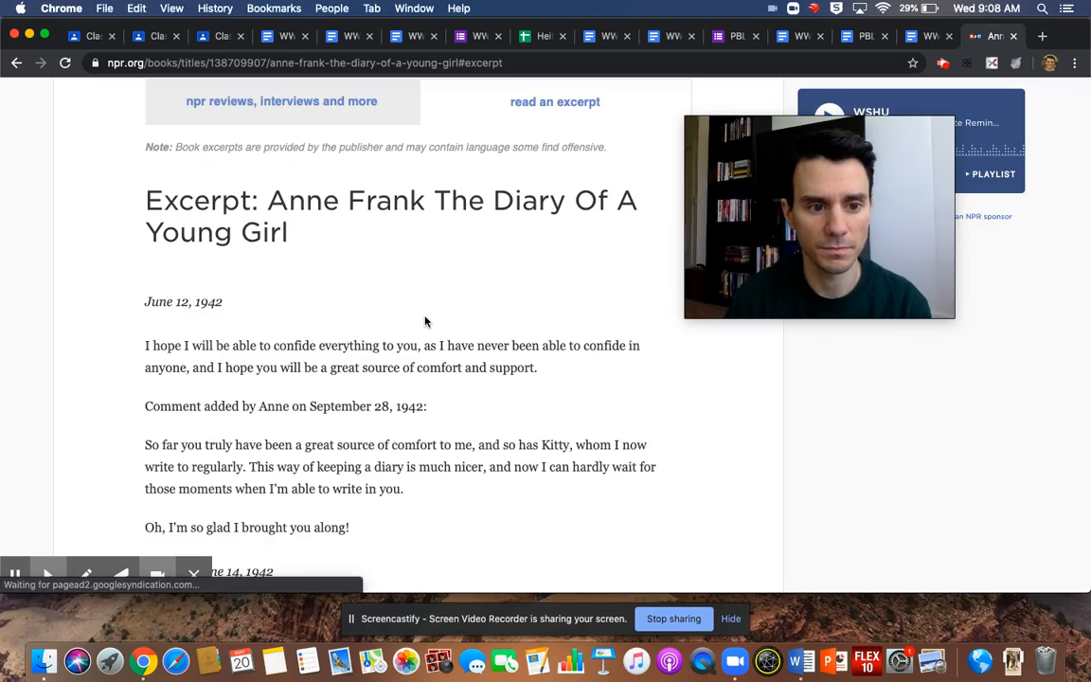
{"action": "scroll", "scroll_direction": "down", "scroll_amount": 3}
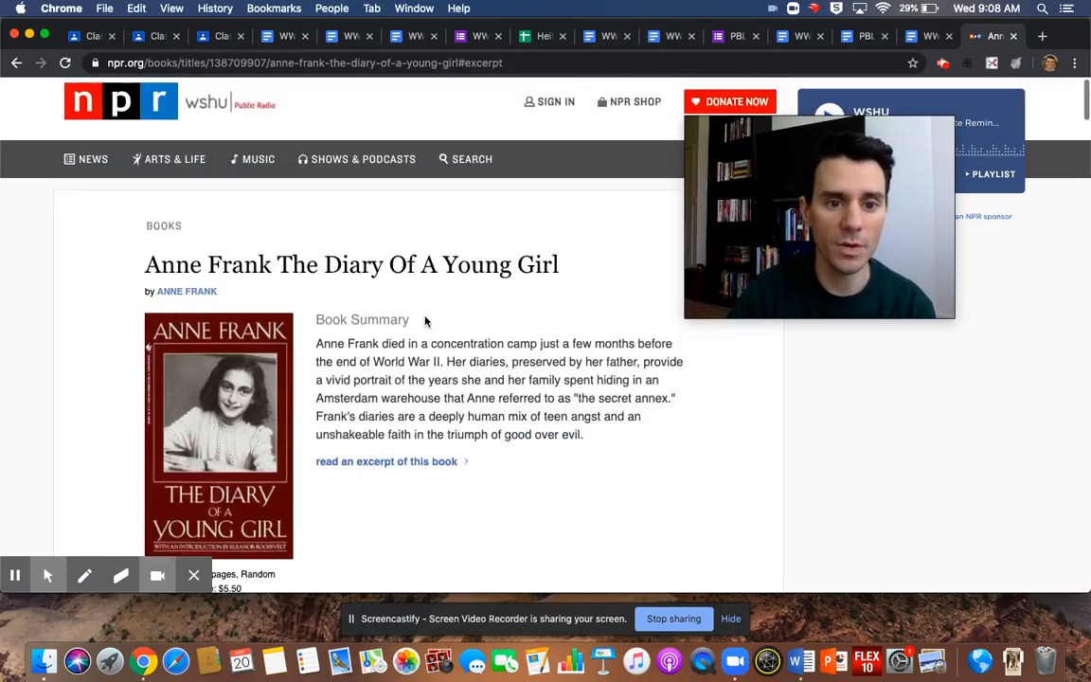
{"action": "left_click", "coordinate": [303, 62]}
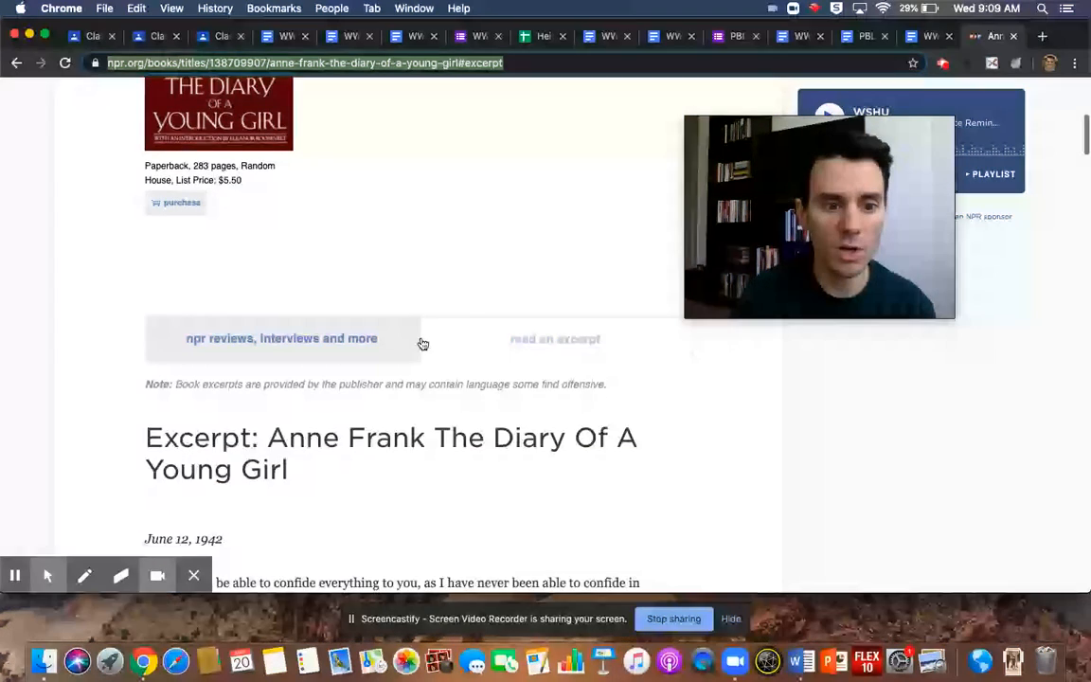
{"action": "scroll", "scroll_direction": "down", "scroll_amount": 3}
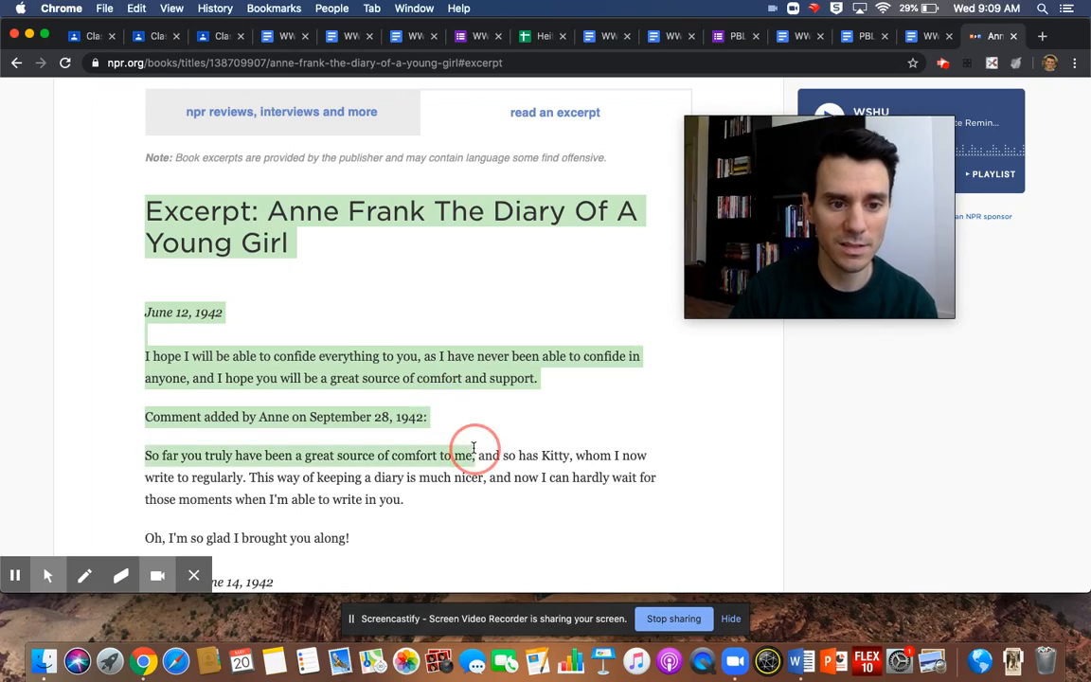
{"action": "scroll", "scroll_direction": "down", "scroll_amount": 3}
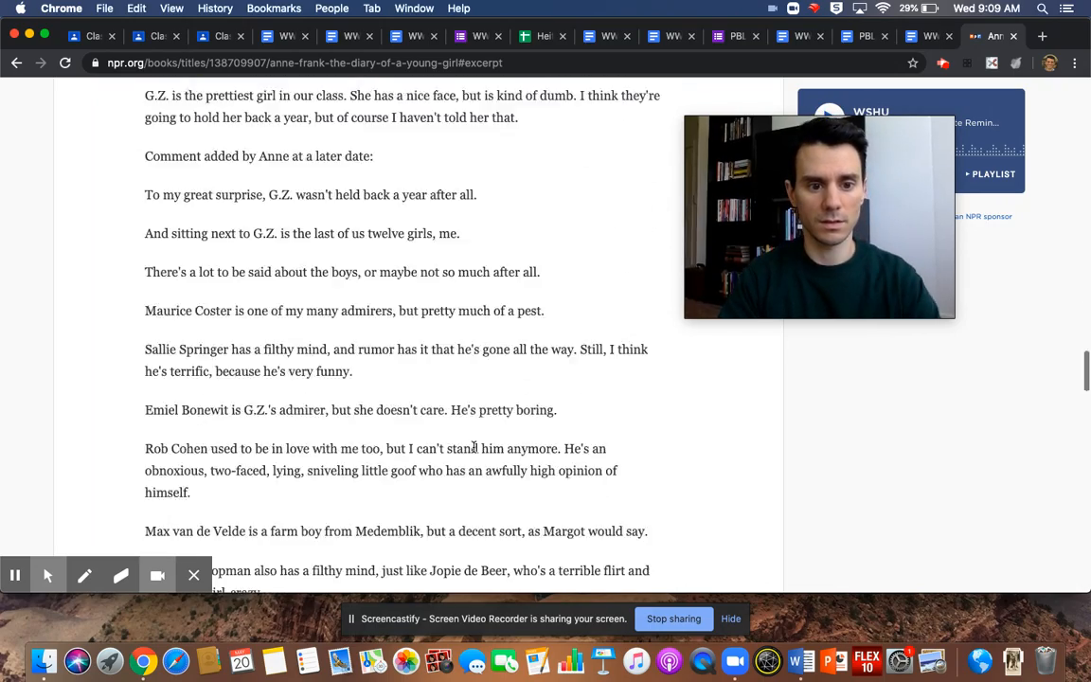
{"action": "scroll", "scroll_direction": "down", "scroll_amount": 3}
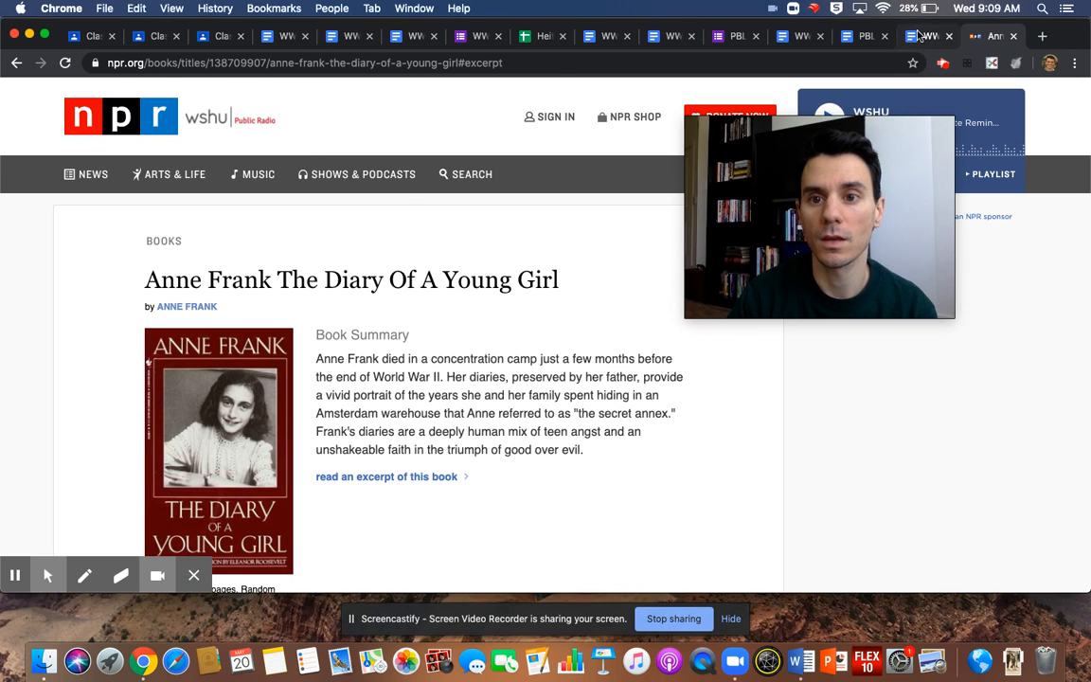
Scroll through the Source Analysis Sheet's tables, then return to the WWII PBL Project Checklist.
{"action": "left_click", "coordinate": [923, 36]}
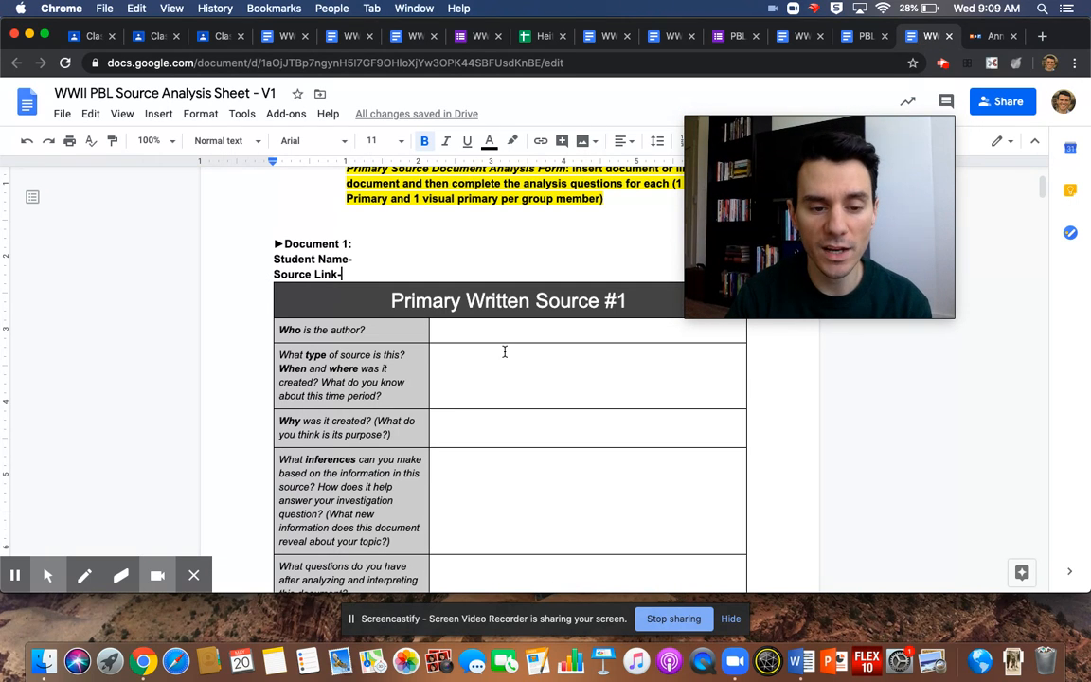
{"action": "scroll", "scroll_direction": "down", "scroll_amount": 3}
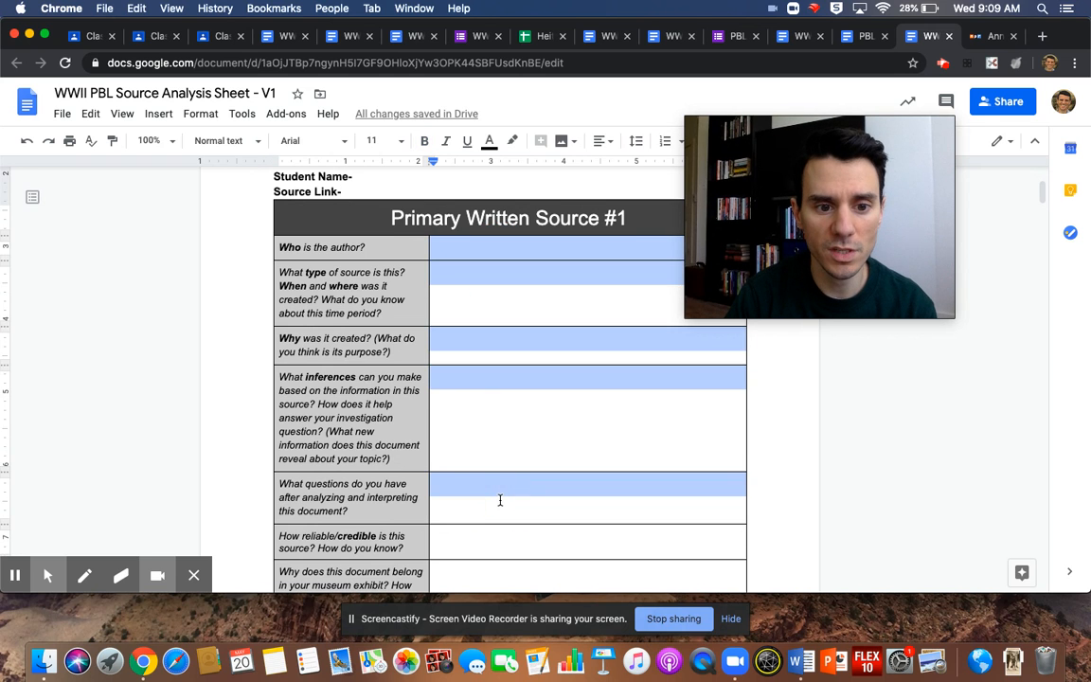
{"action": "scroll", "scroll_direction": "down", "scroll_amount": 3}
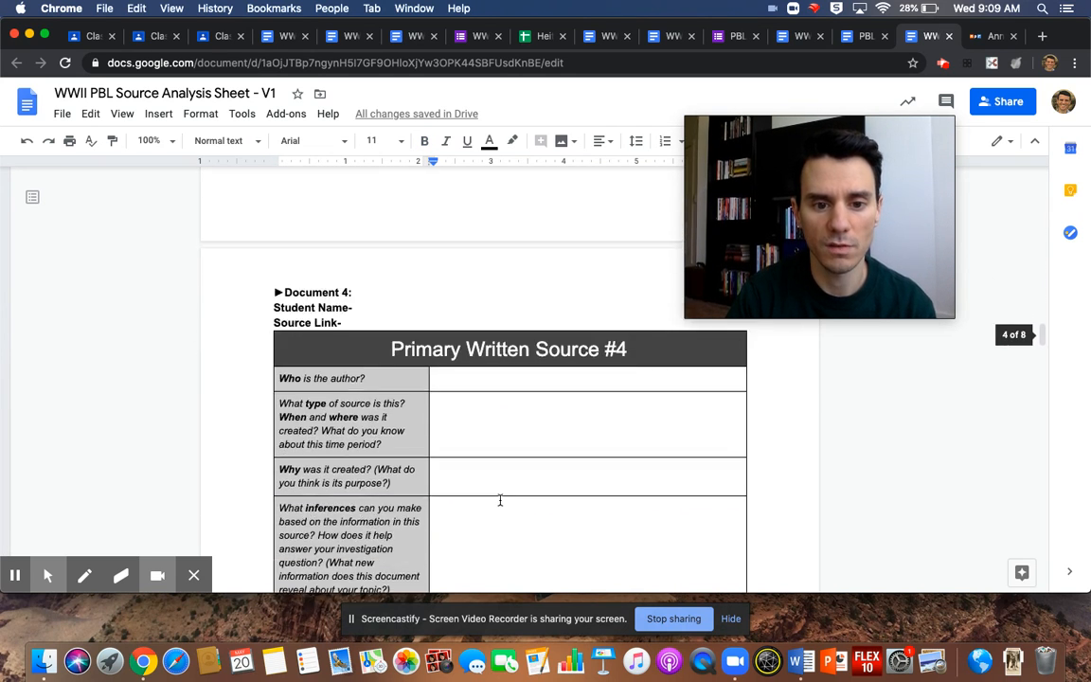
{"action": "scroll", "scroll_direction": "down", "scroll_amount": 3}
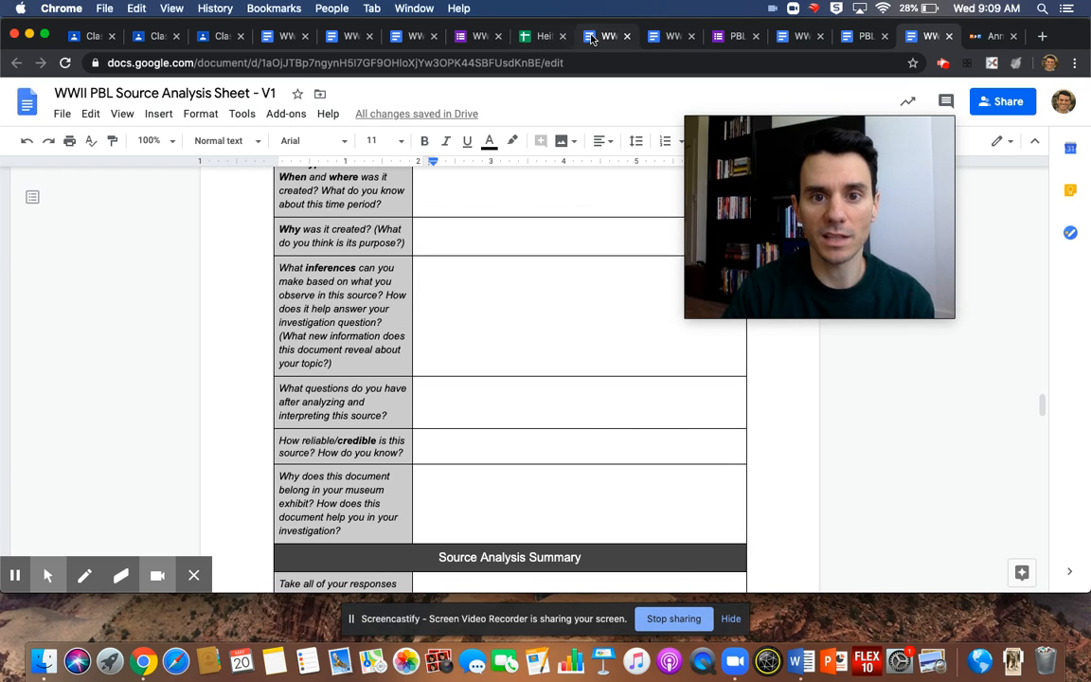
{"action": "left_click", "coordinate": [606, 36]}
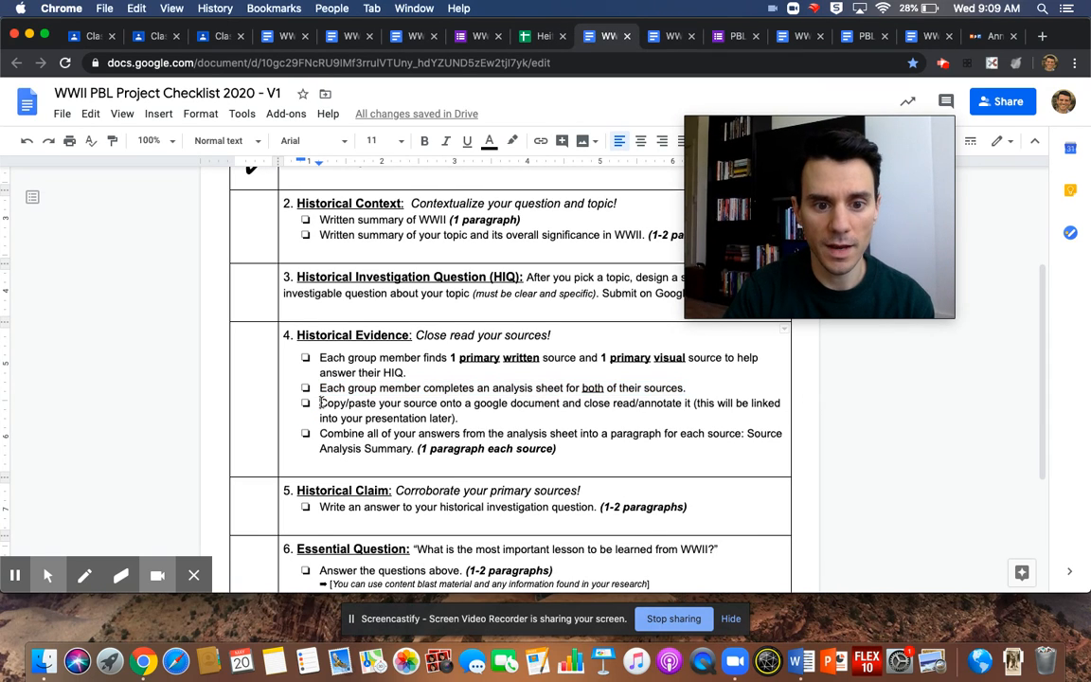
{"action": "left_click_drag", "start_coordinate": [321, 403], "coordinate": [460, 417]}
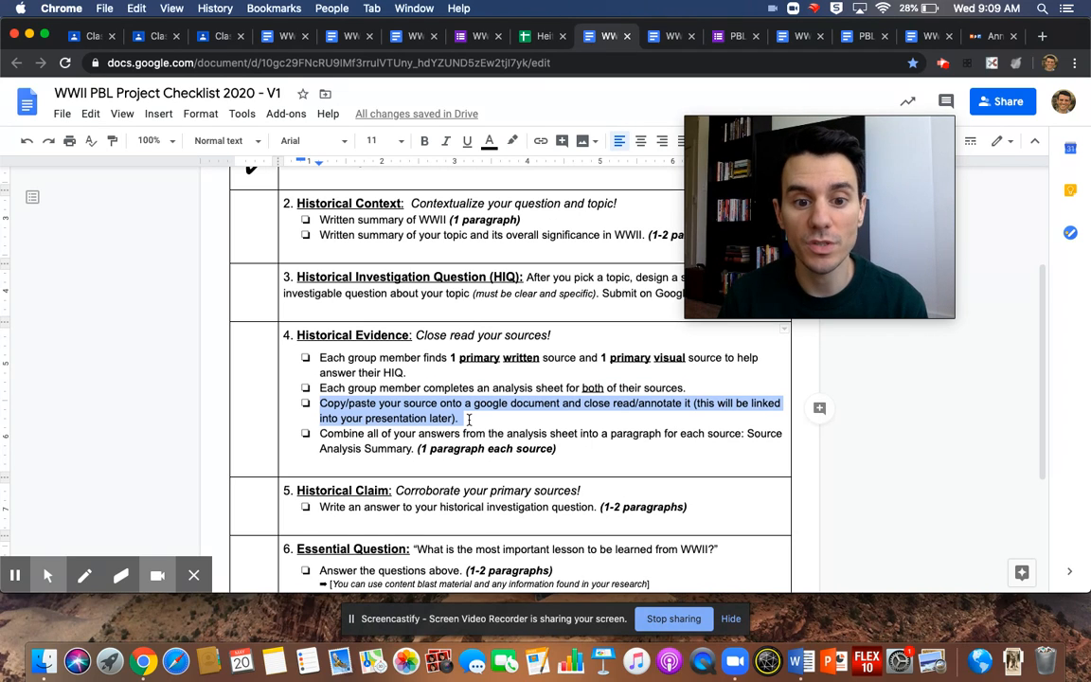
{"action": "scroll", "scroll_direction": "down", "scroll_amount": 3}
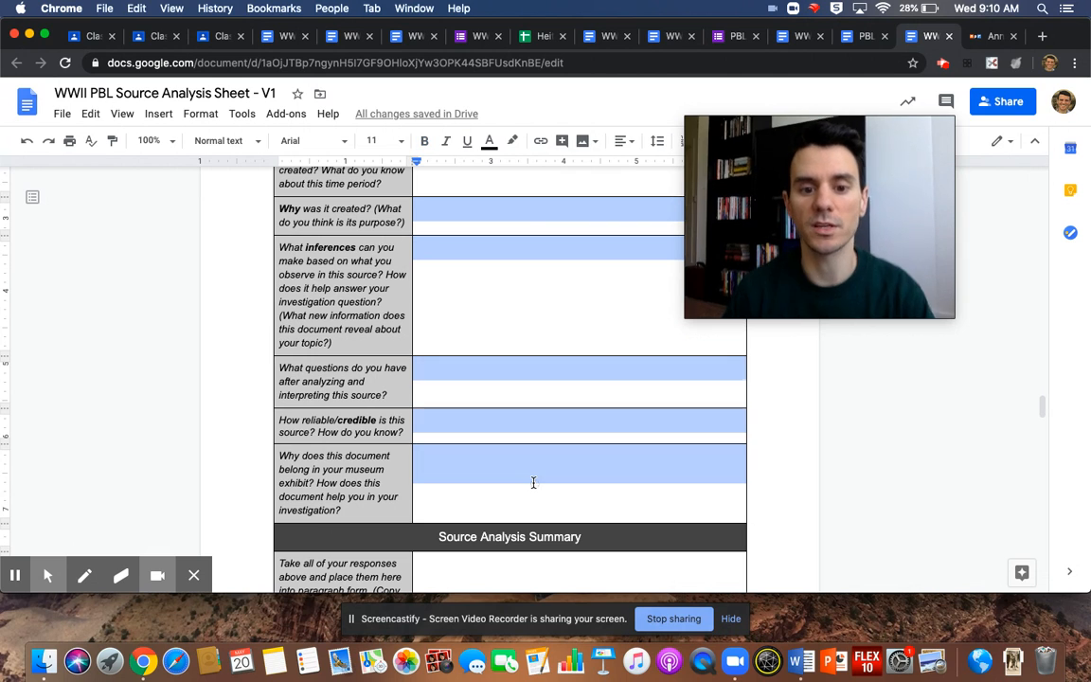
{"action": "mouse_move", "coordinate": [493, 321]}
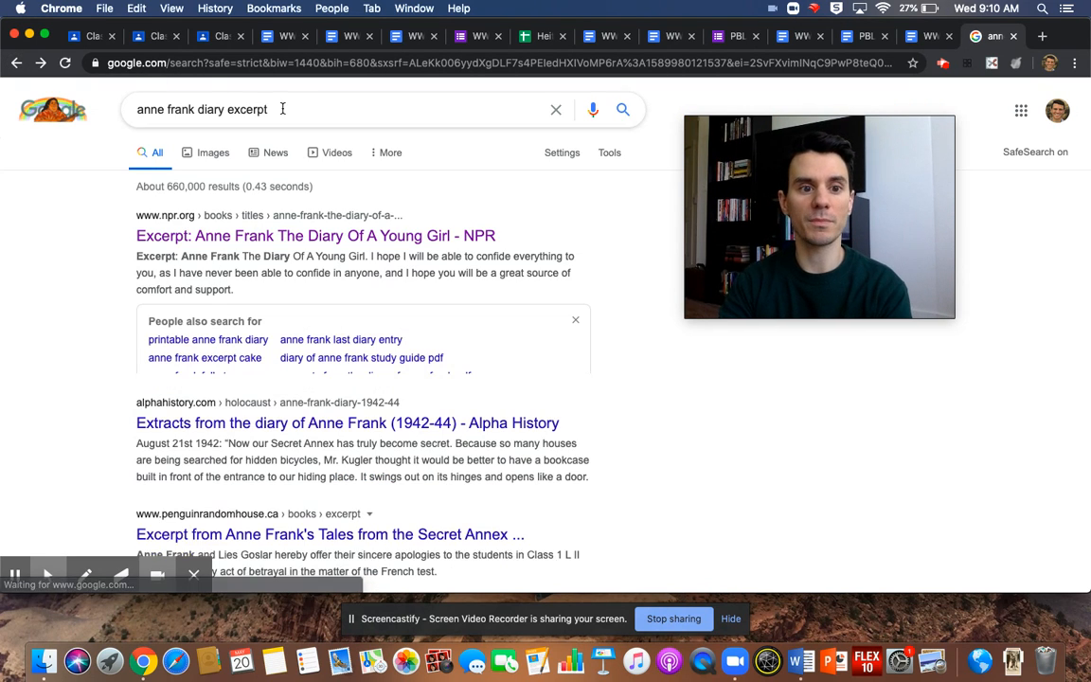
Search Google for 'anne frank dbq' and open the gcsnc.org Holocaust DBQ PDF.
{"action": "left_click", "coordinate": [284, 109]}
{"action": "type", "text": "bq"}
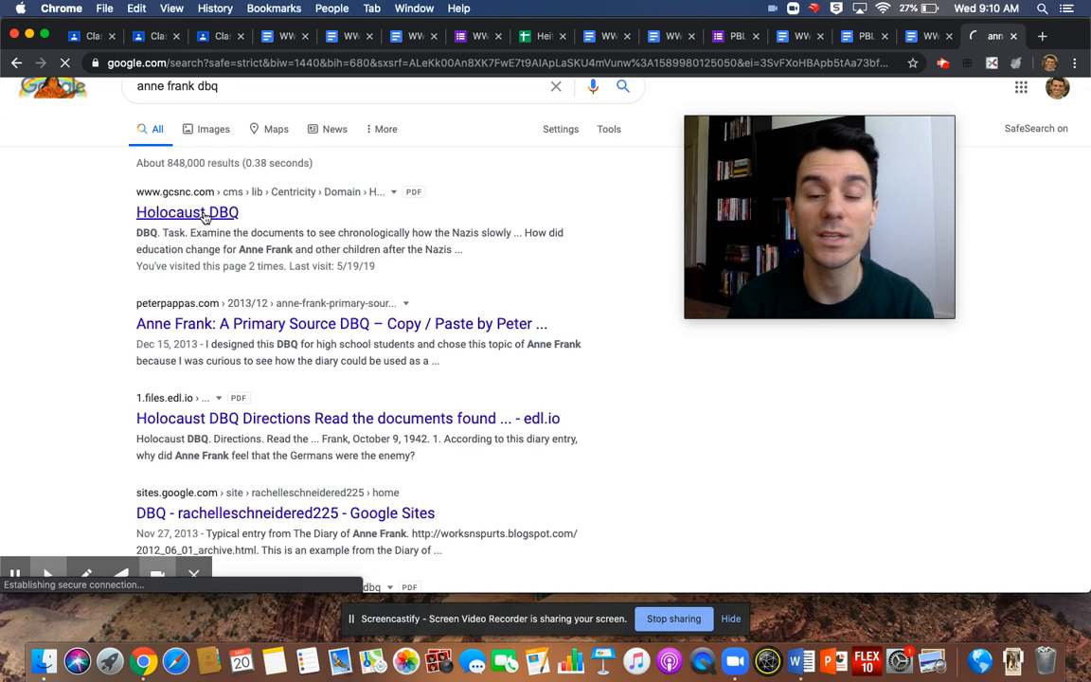
{"action": "left_click", "coordinate": [186, 212]}
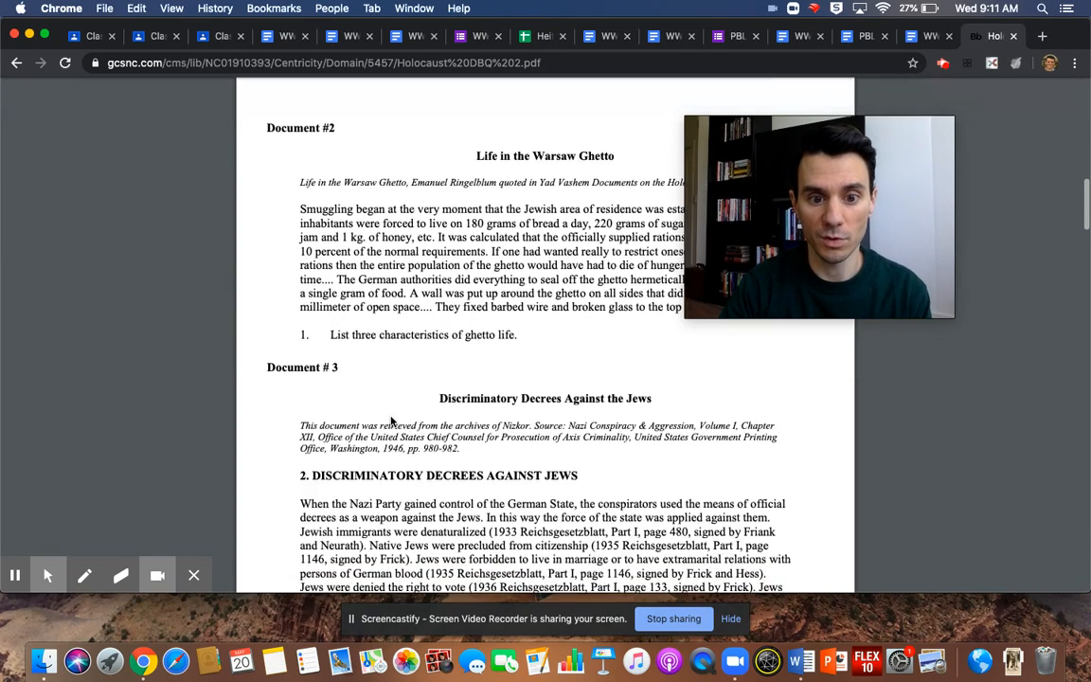
Scroll through the Holocaust DBQ PDF documents, then return to the WWII PBL Project Checklist.
{"action": "scroll", "scroll_direction": "down", "scroll_amount": 3}
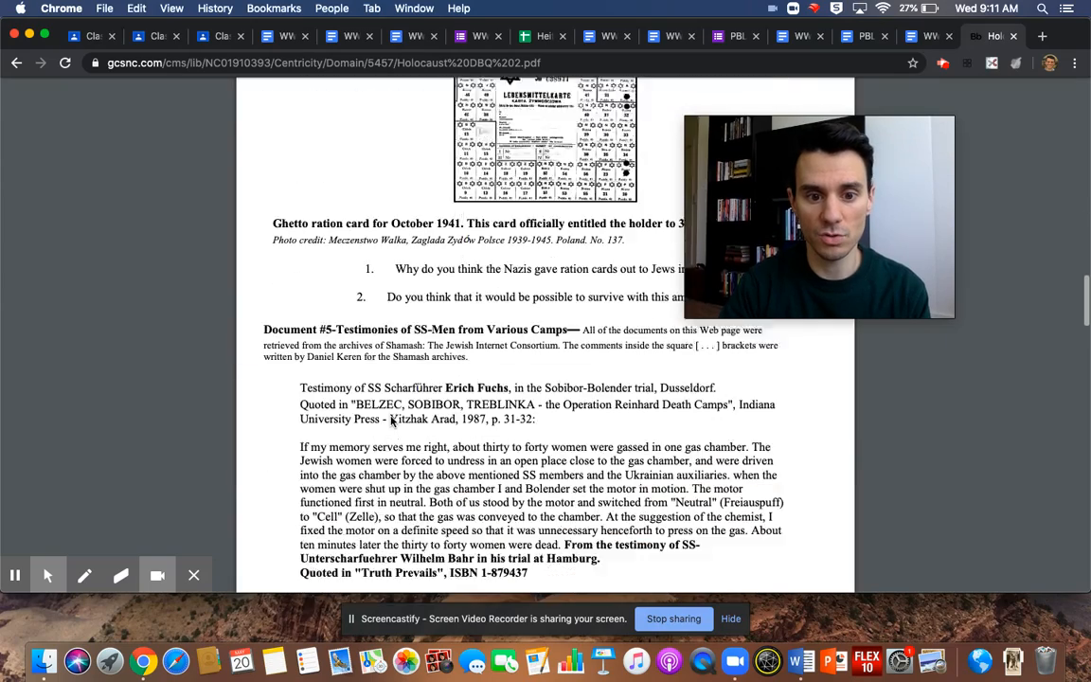
{"action": "scroll", "scroll_direction": "down", "scroll_amount": 3}
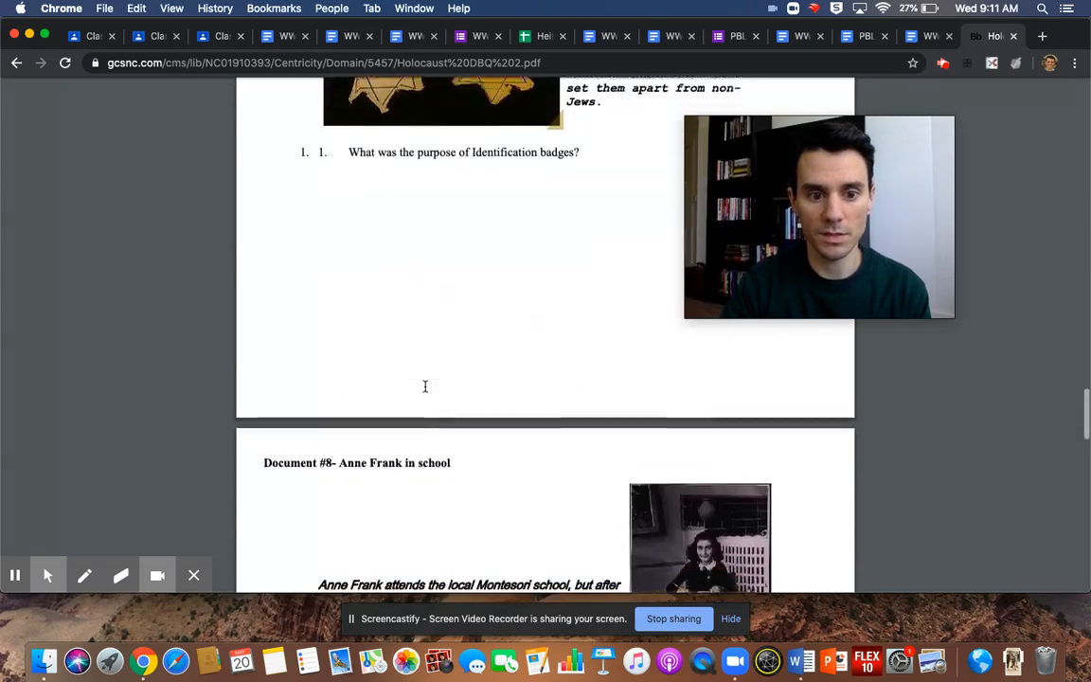
{"action": "scroll", "scroll_direction": "down", "scroll_amount": 3}
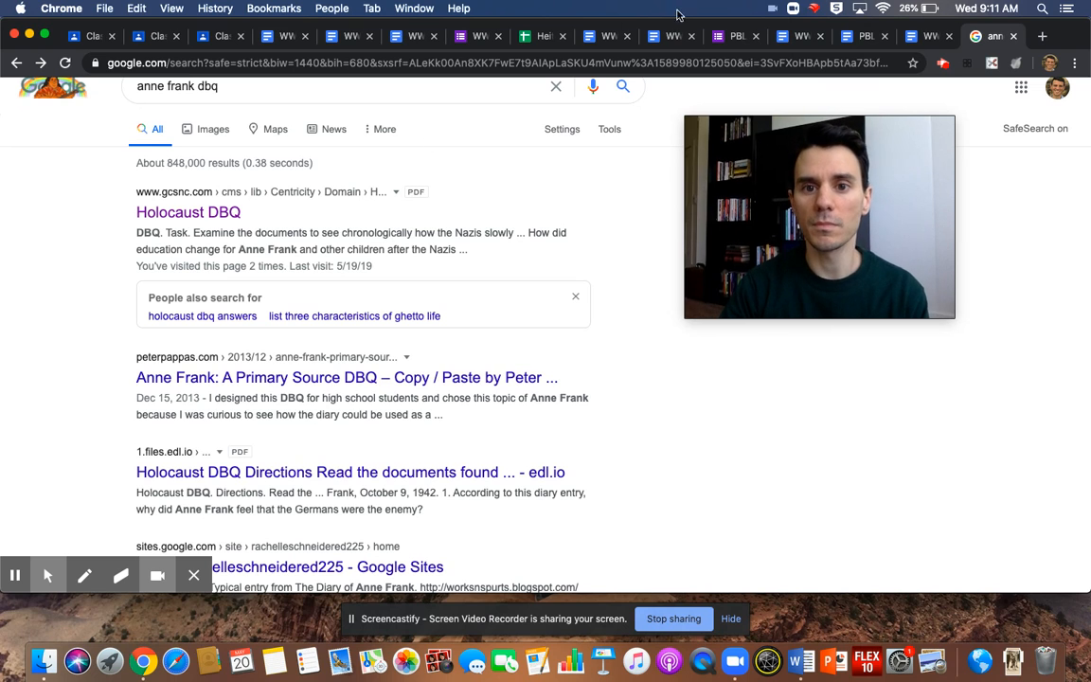
{"action": "left_click", "coordinate": [601, 36]}
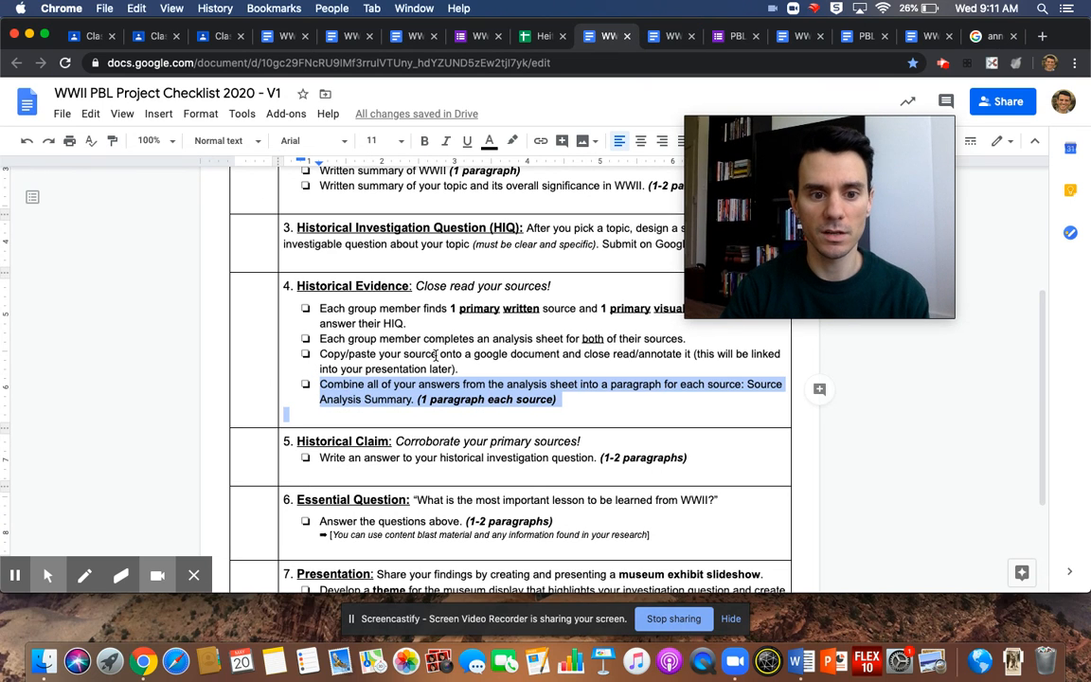